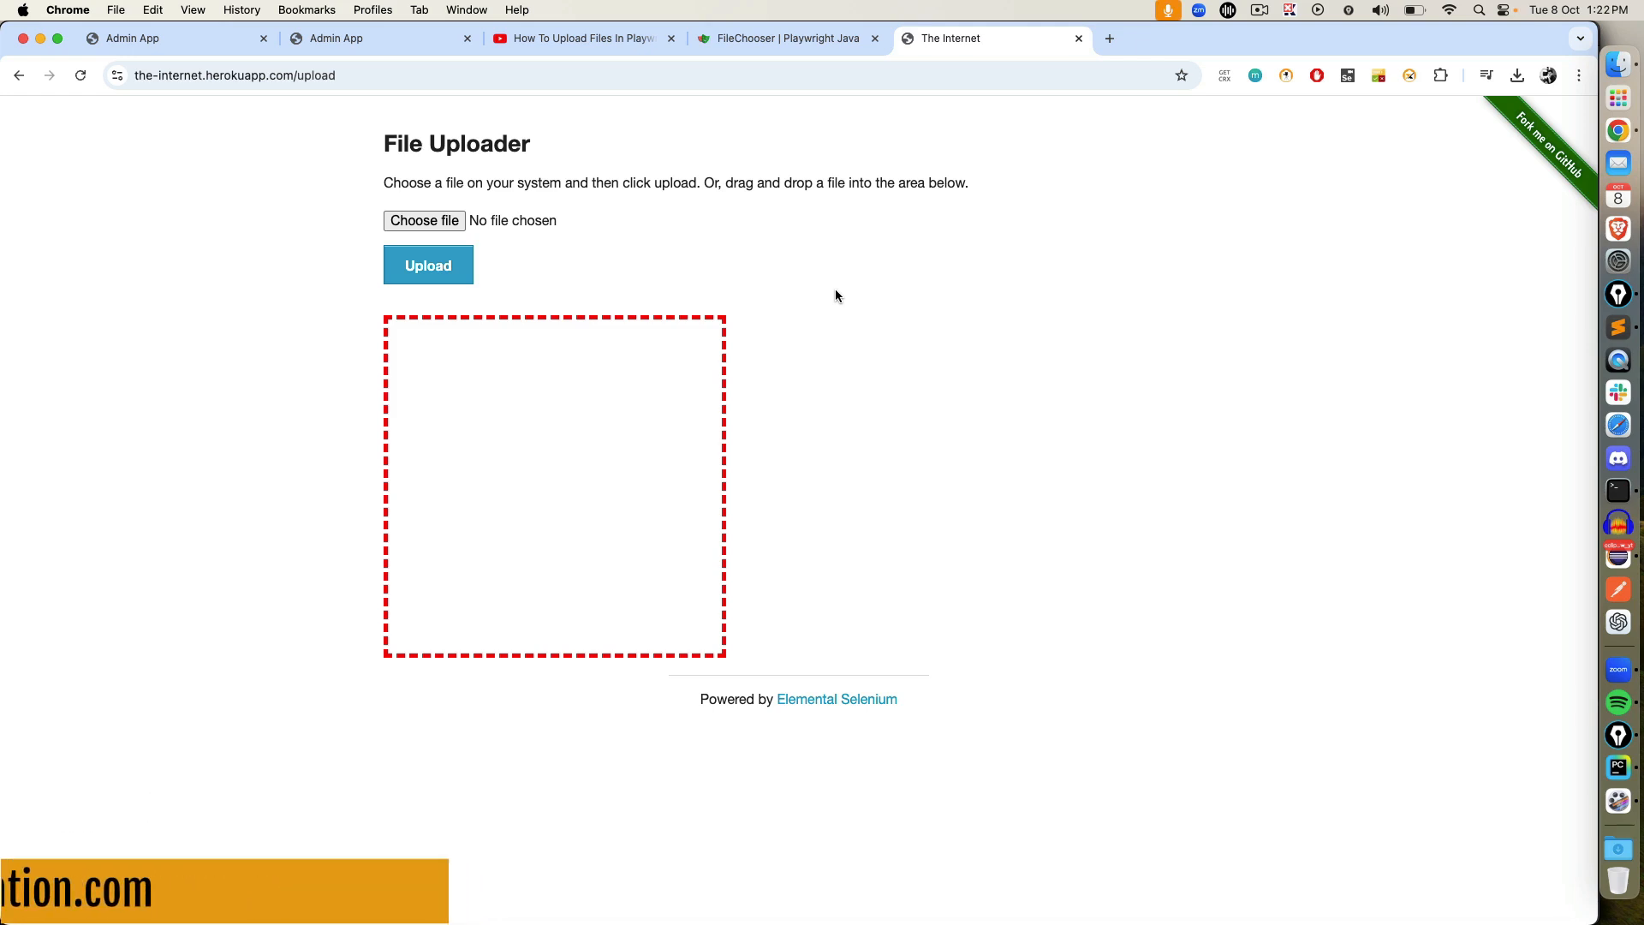
pyautogui.moveTo(681, 139)
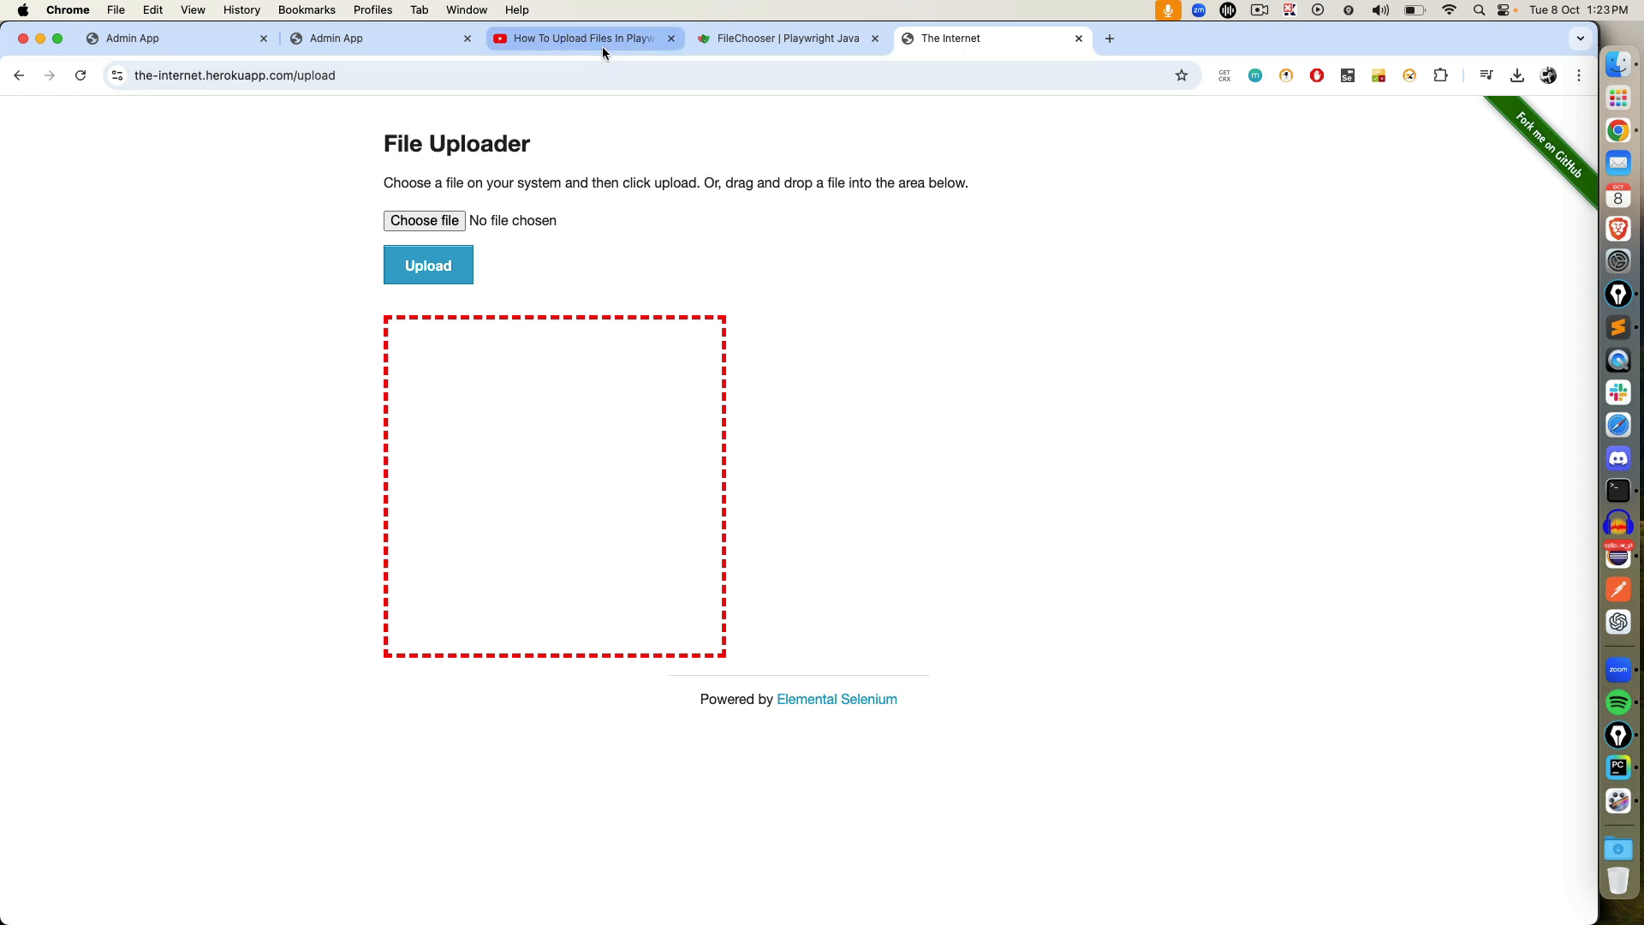
# Return to The Internet File Uploader tab and open Inspect on the page.
pyautogui.click(576, 38)
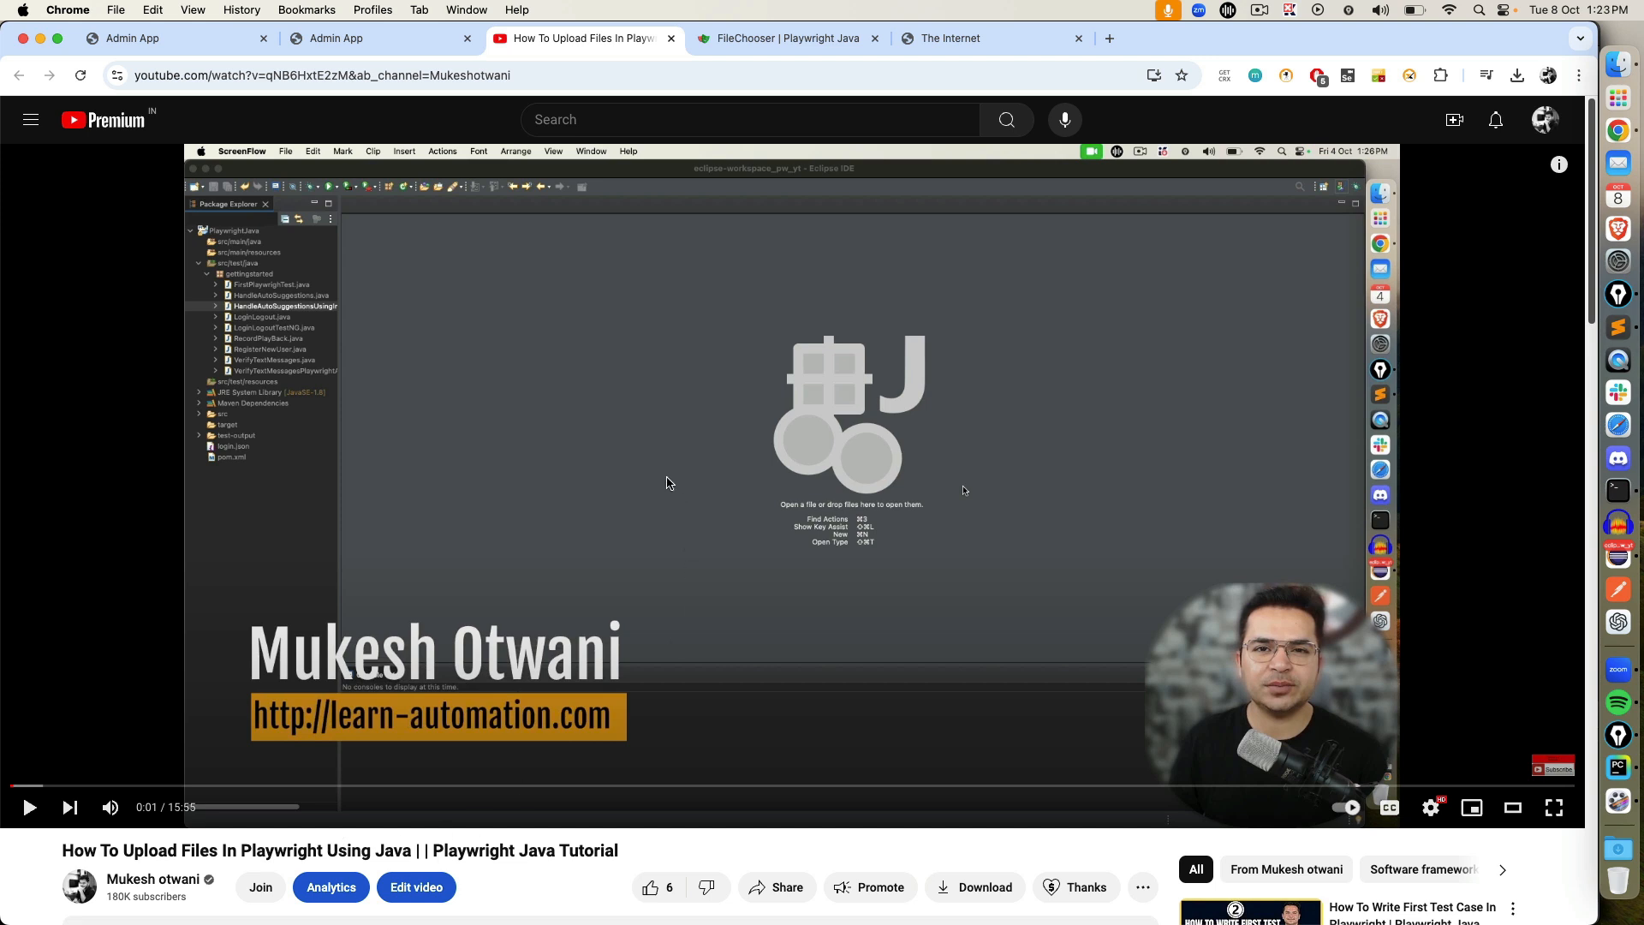
pyautogui.moveTo(878, 268)
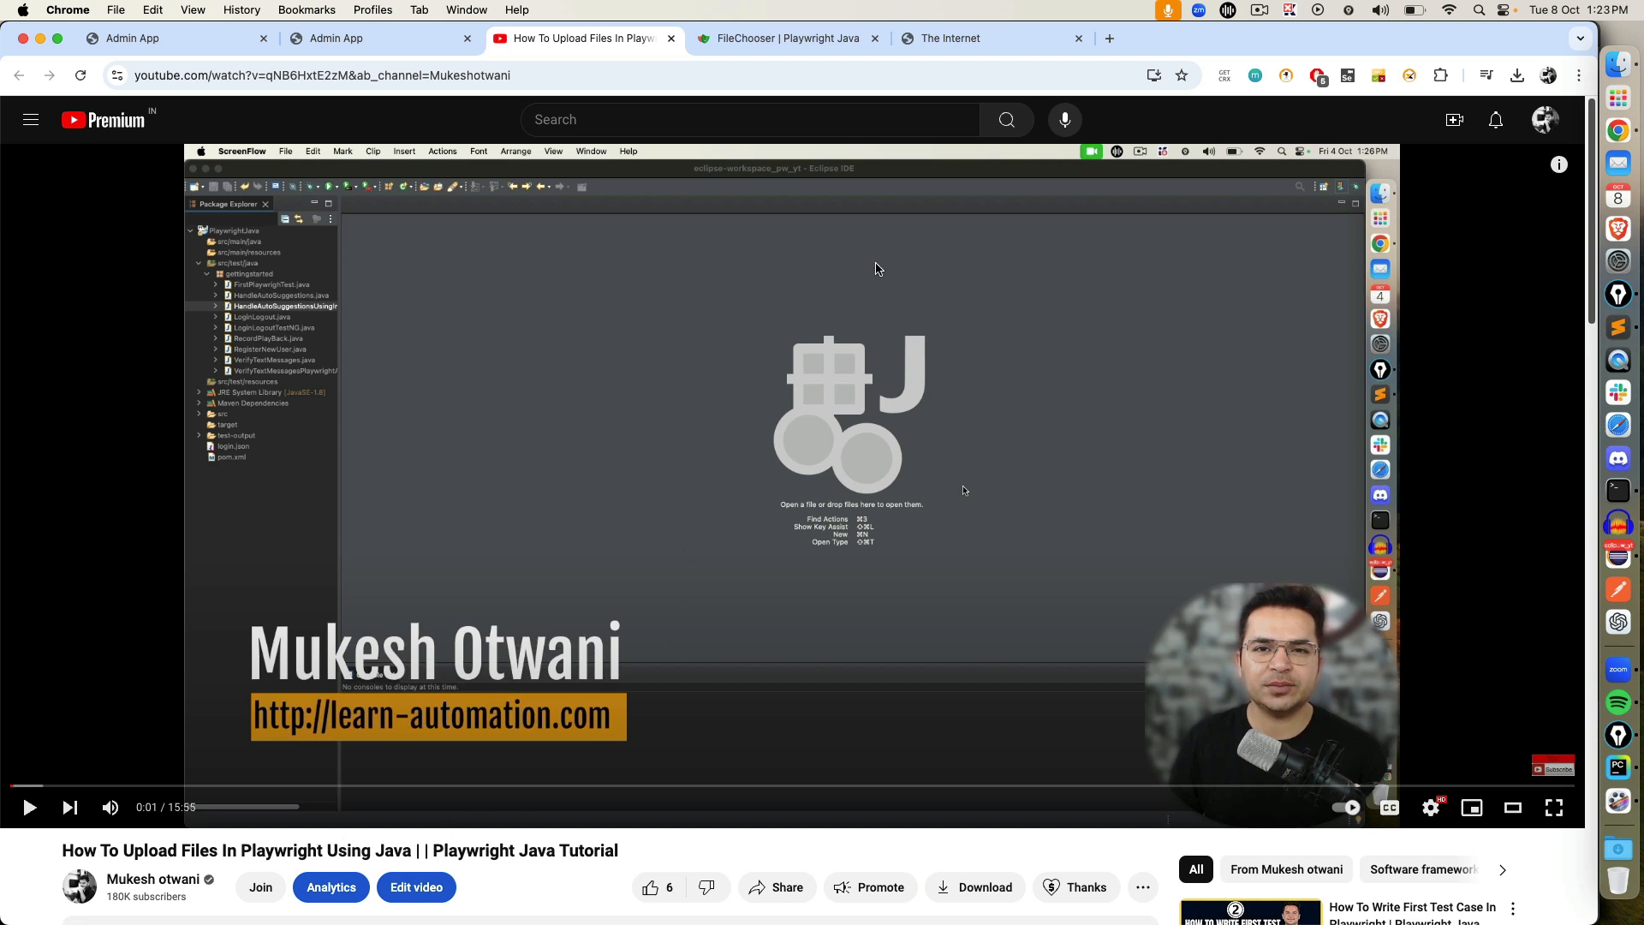
pyautogui.click(949, 38)
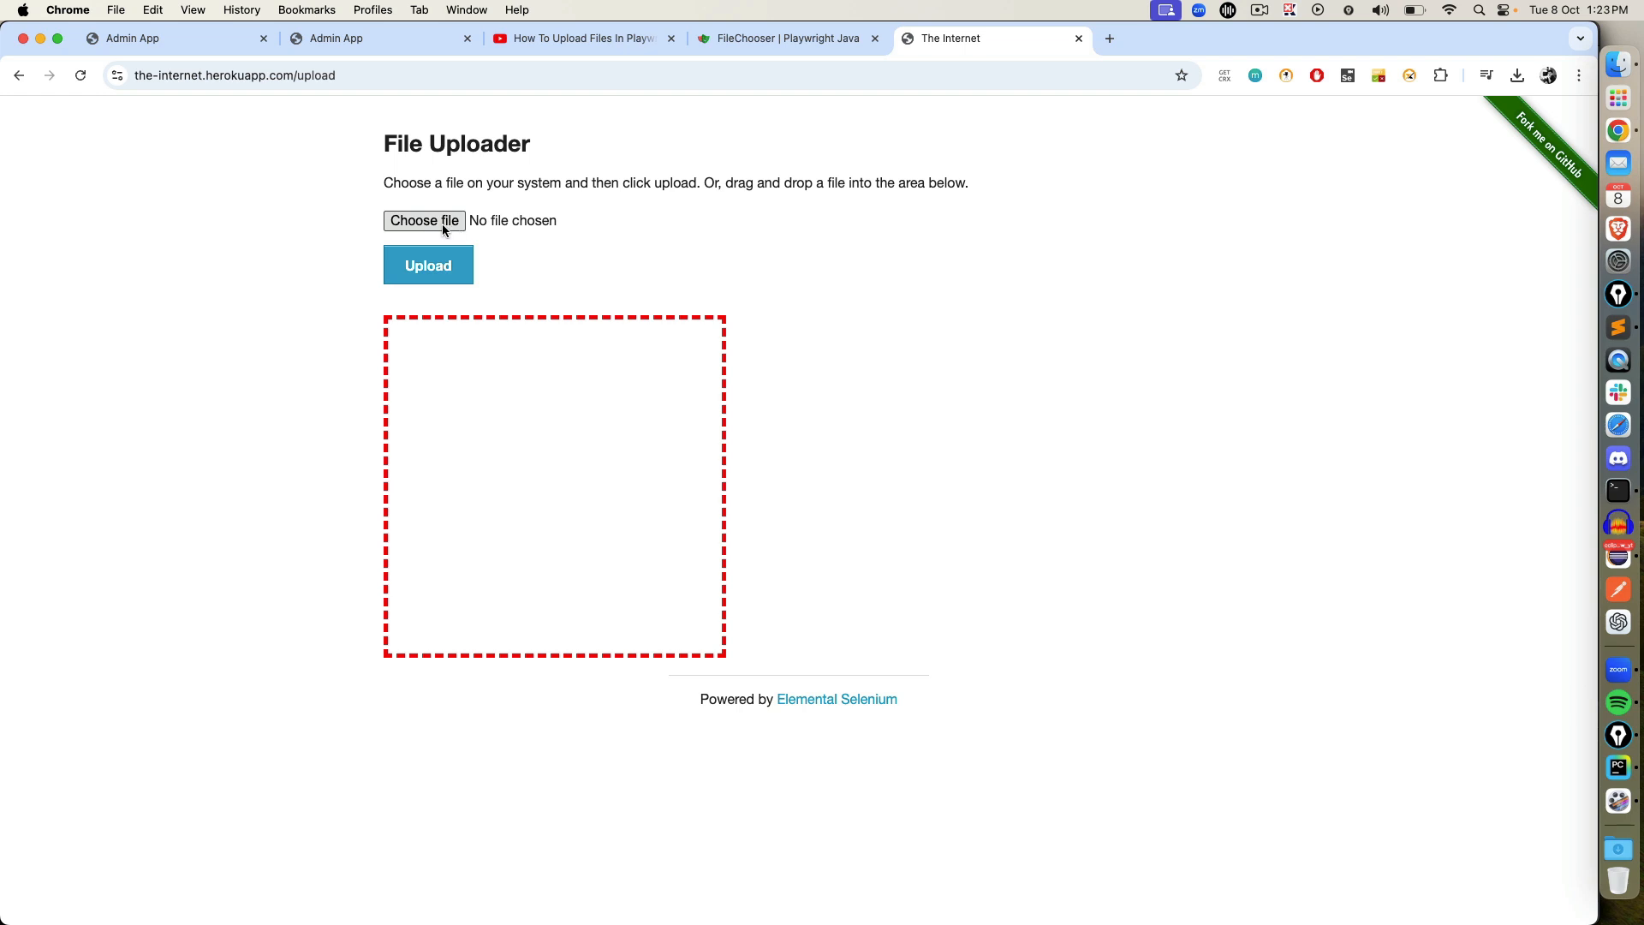
pyautogui.moveTo(424, 220)
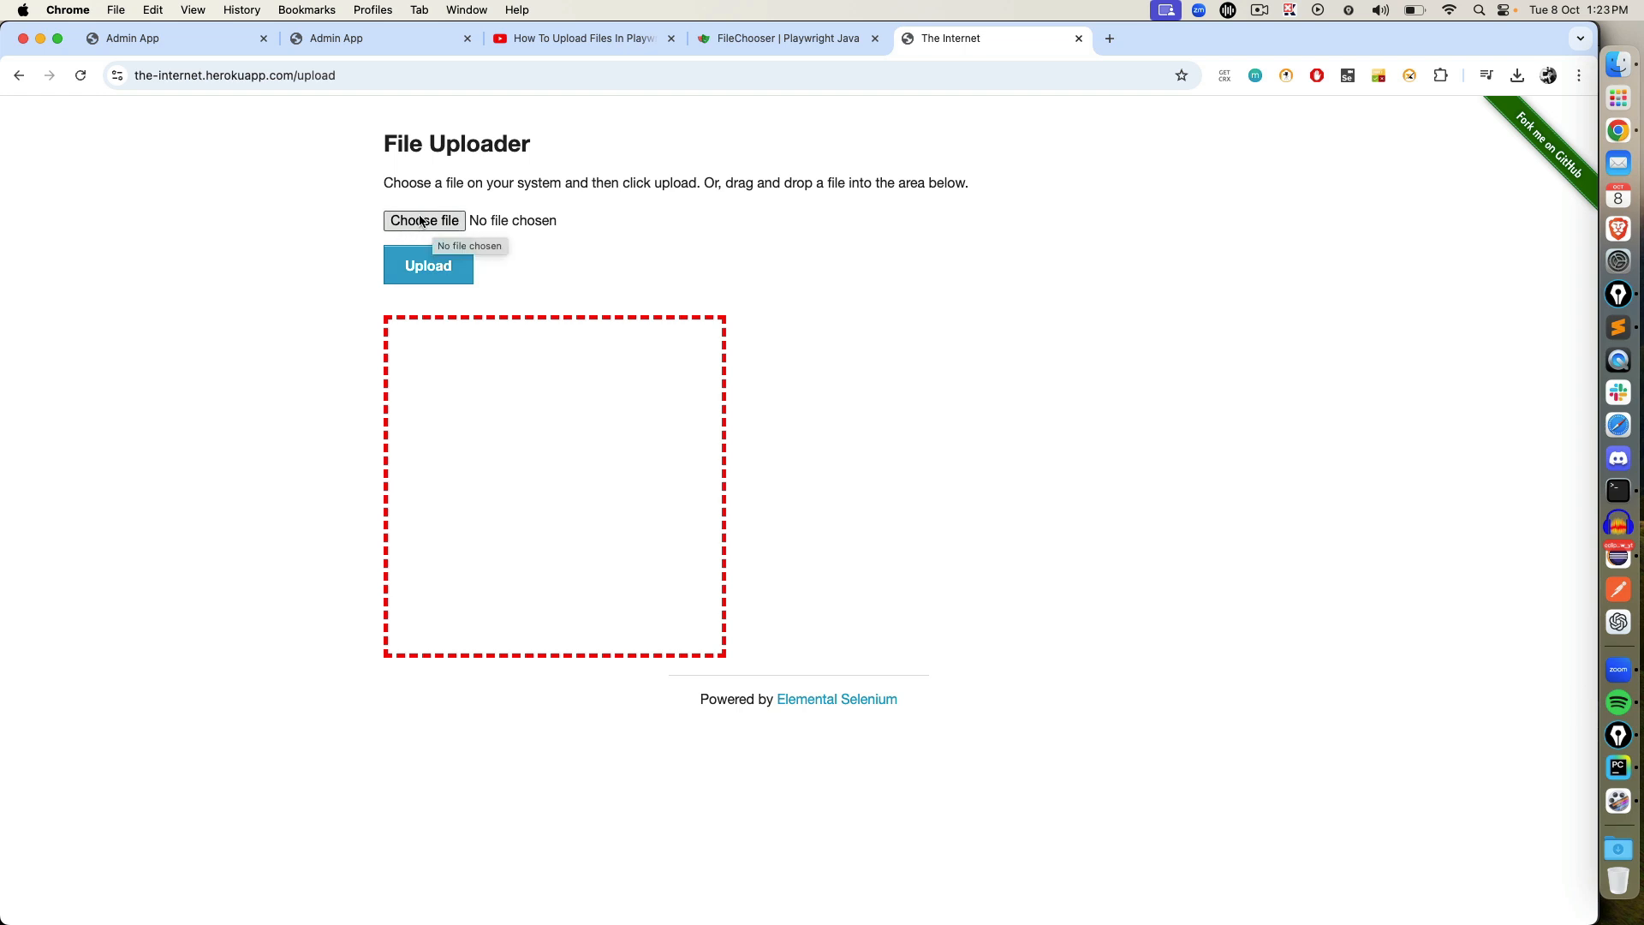
pyautogui.rightClick(512, 220)
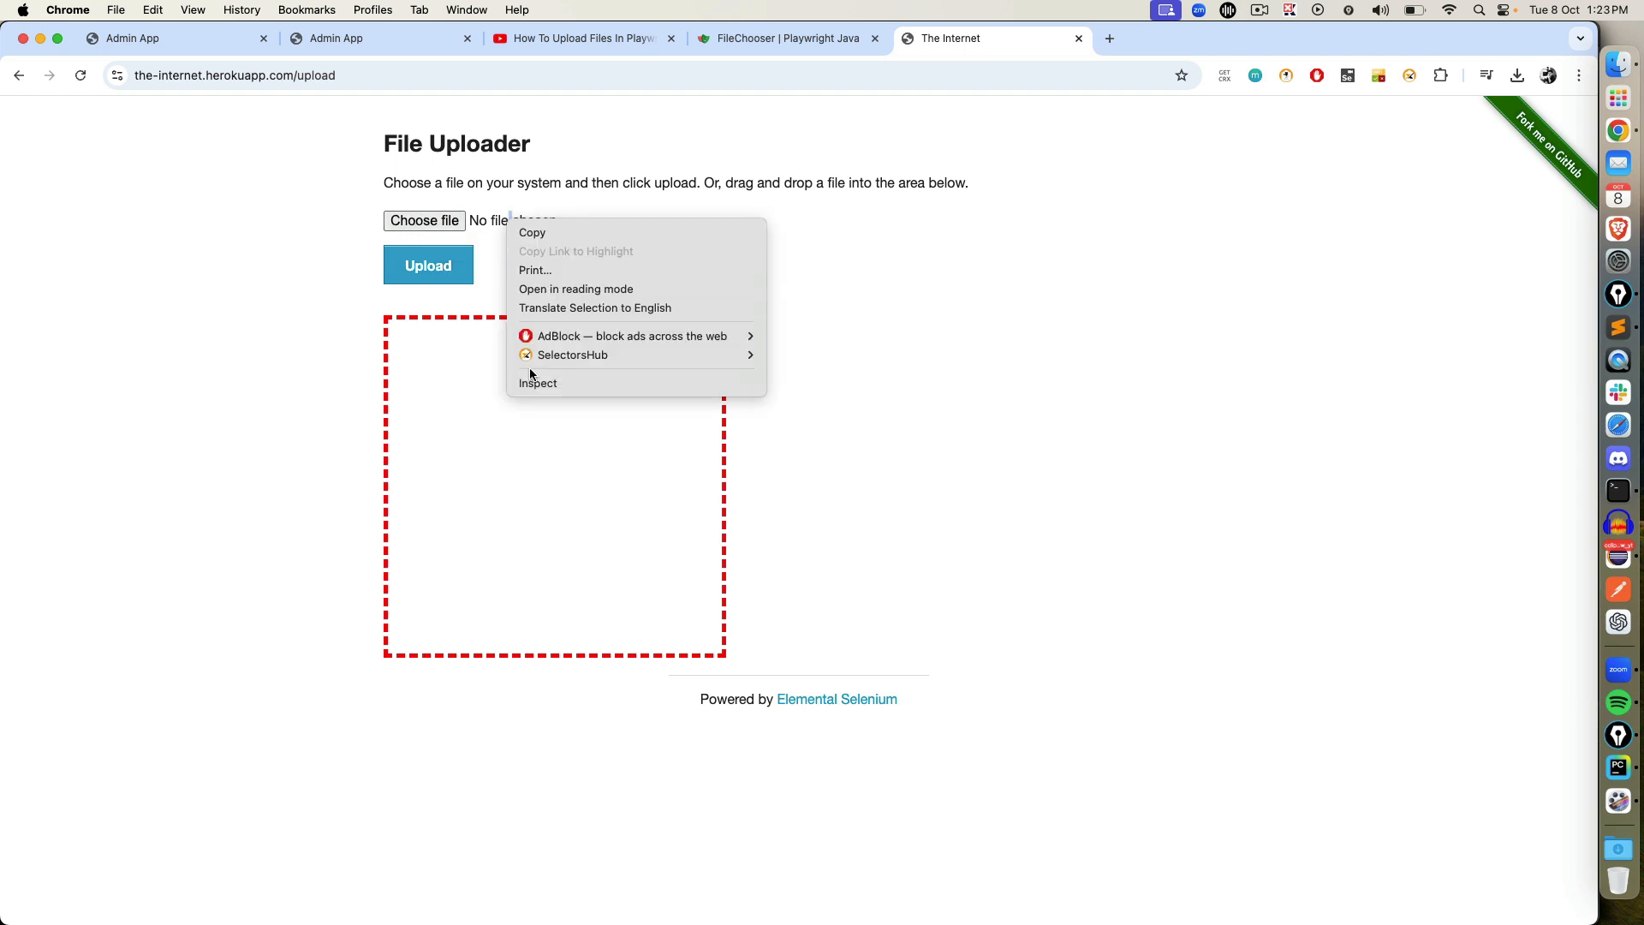
pyautogui.click(538, 383)
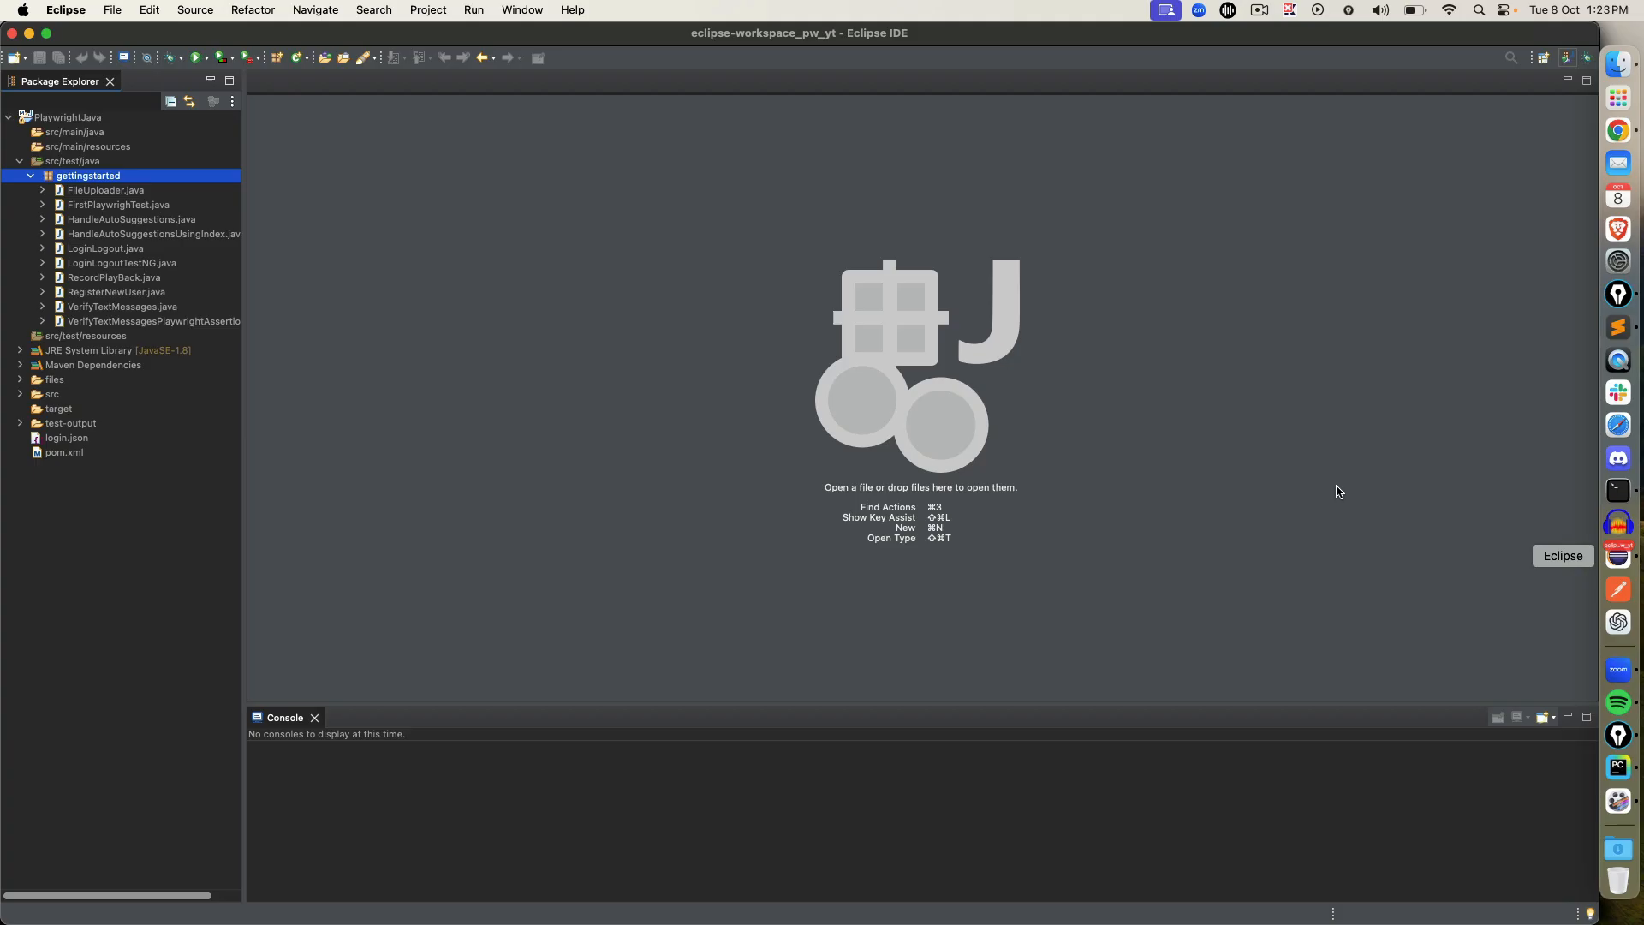
# Open FileUploader.java from the Package Explorer in the editor.
pyautogui.doubleClick(104, 190)
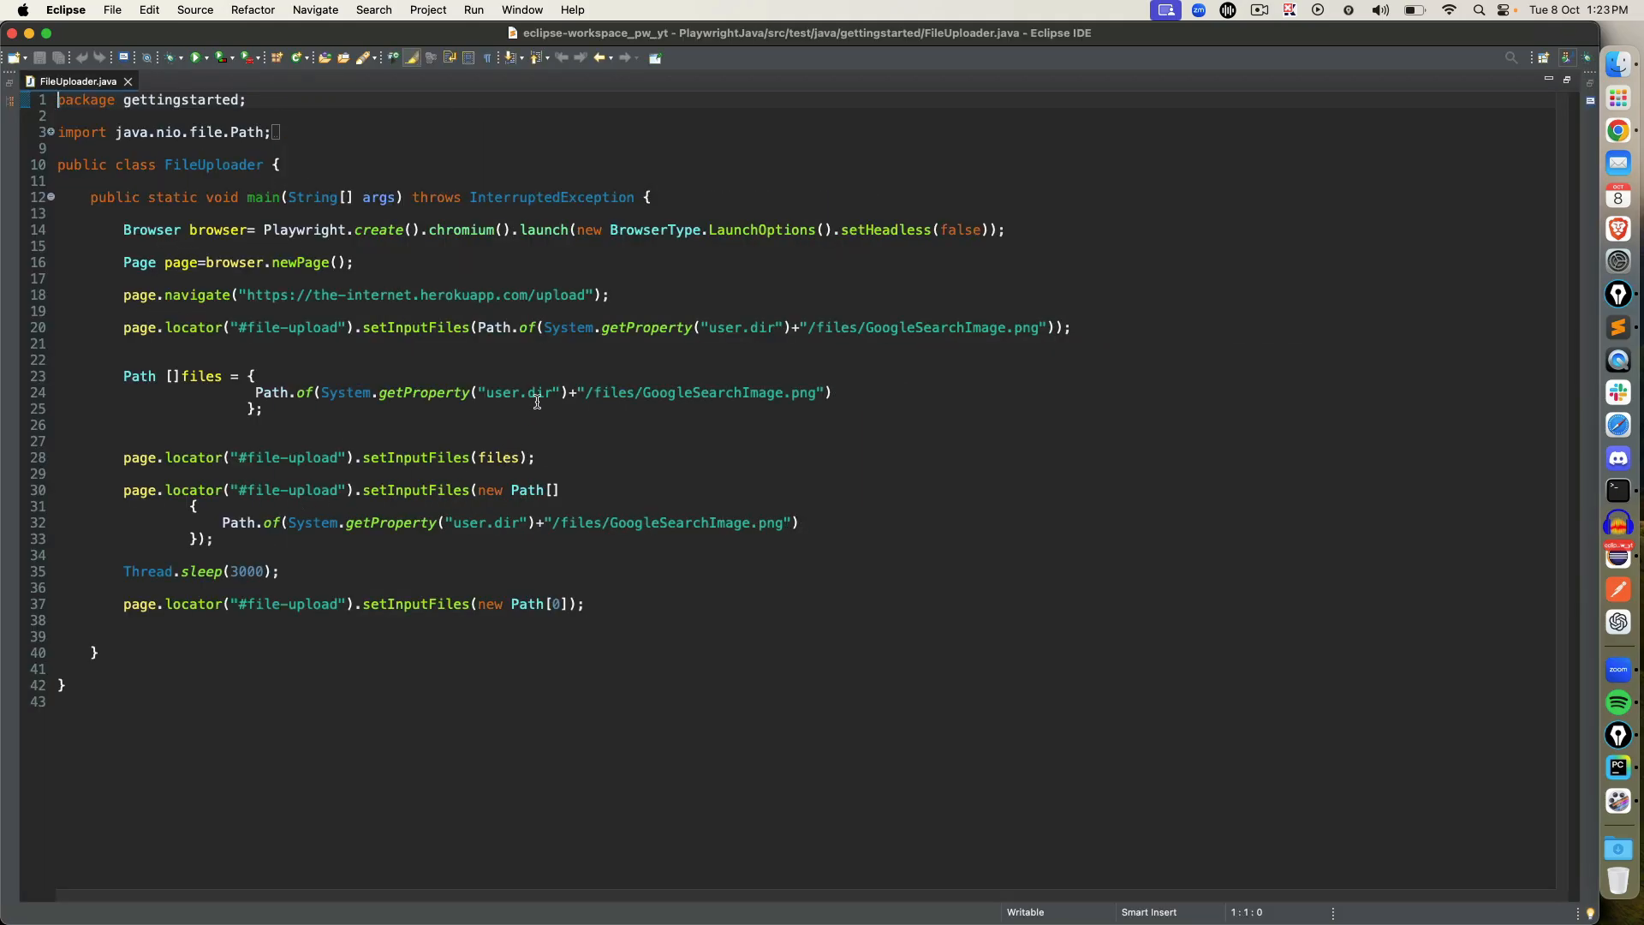
pyautogui.doubleClick(414, 327)
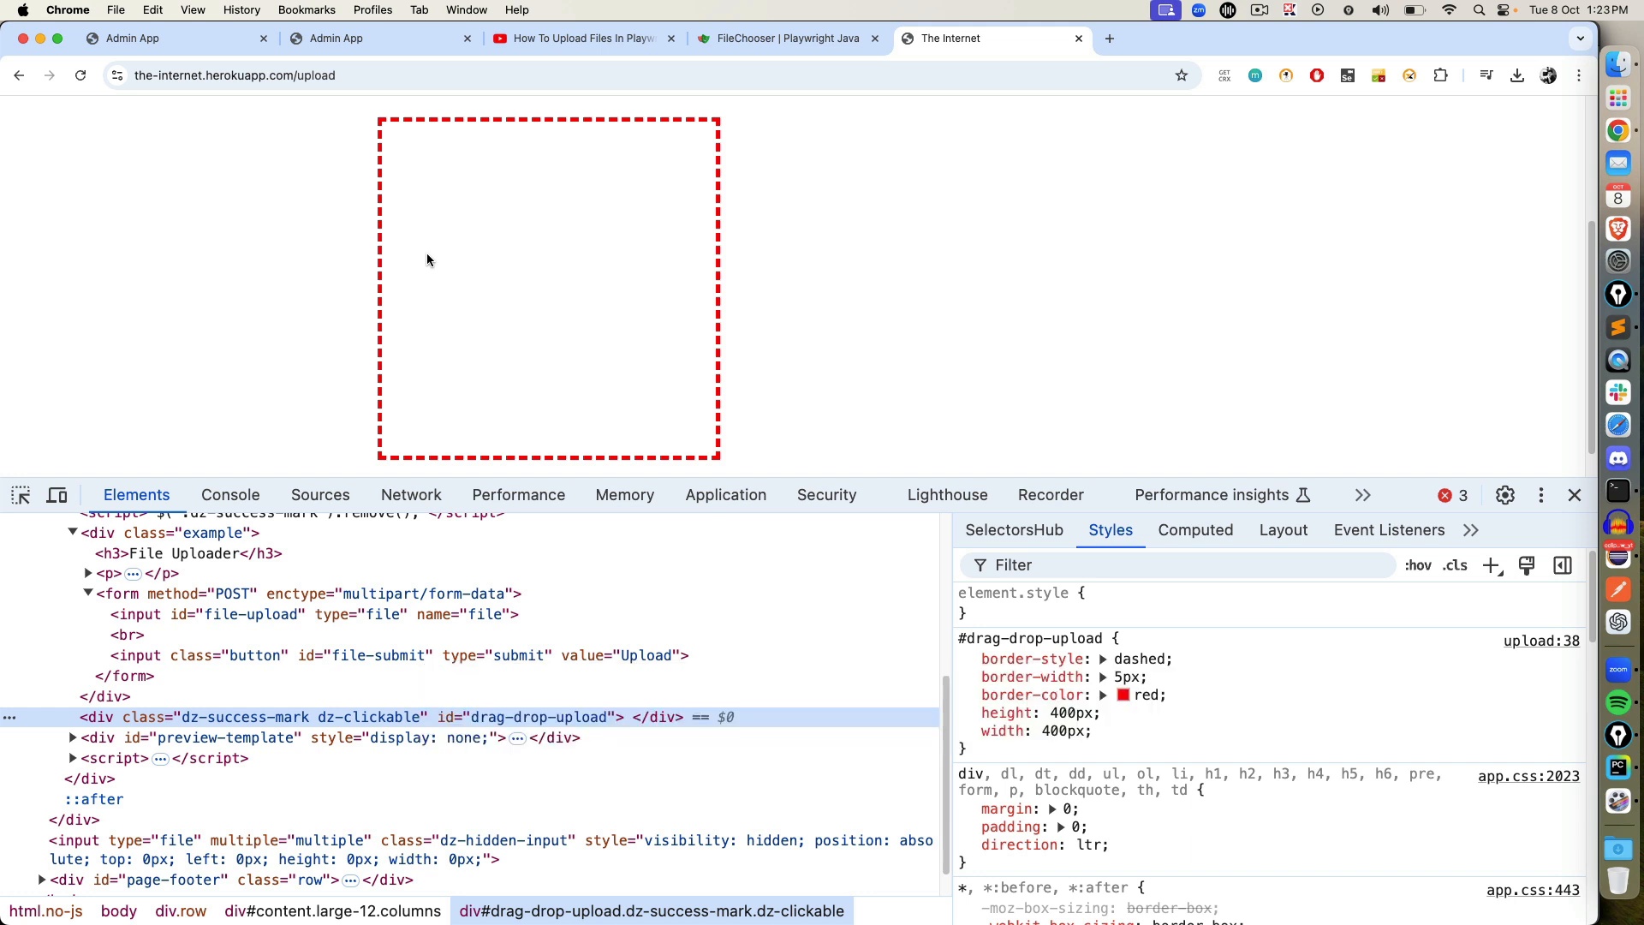
pyautogui.moveTo(457, 259)
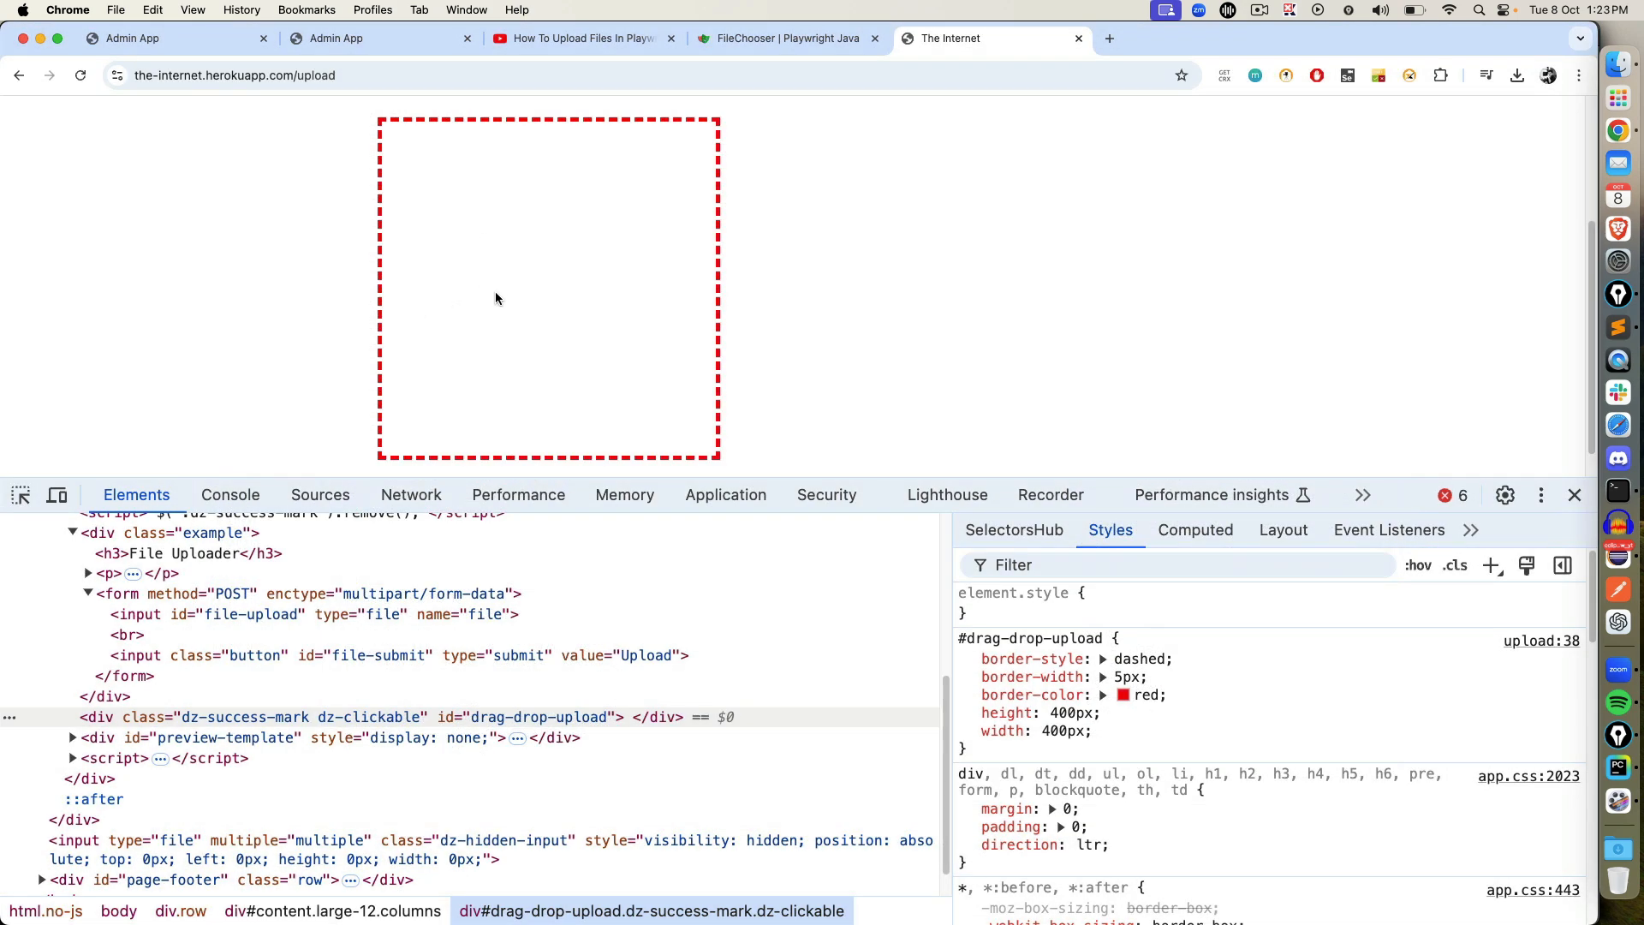
pyautogui.moveTo(759, 258)
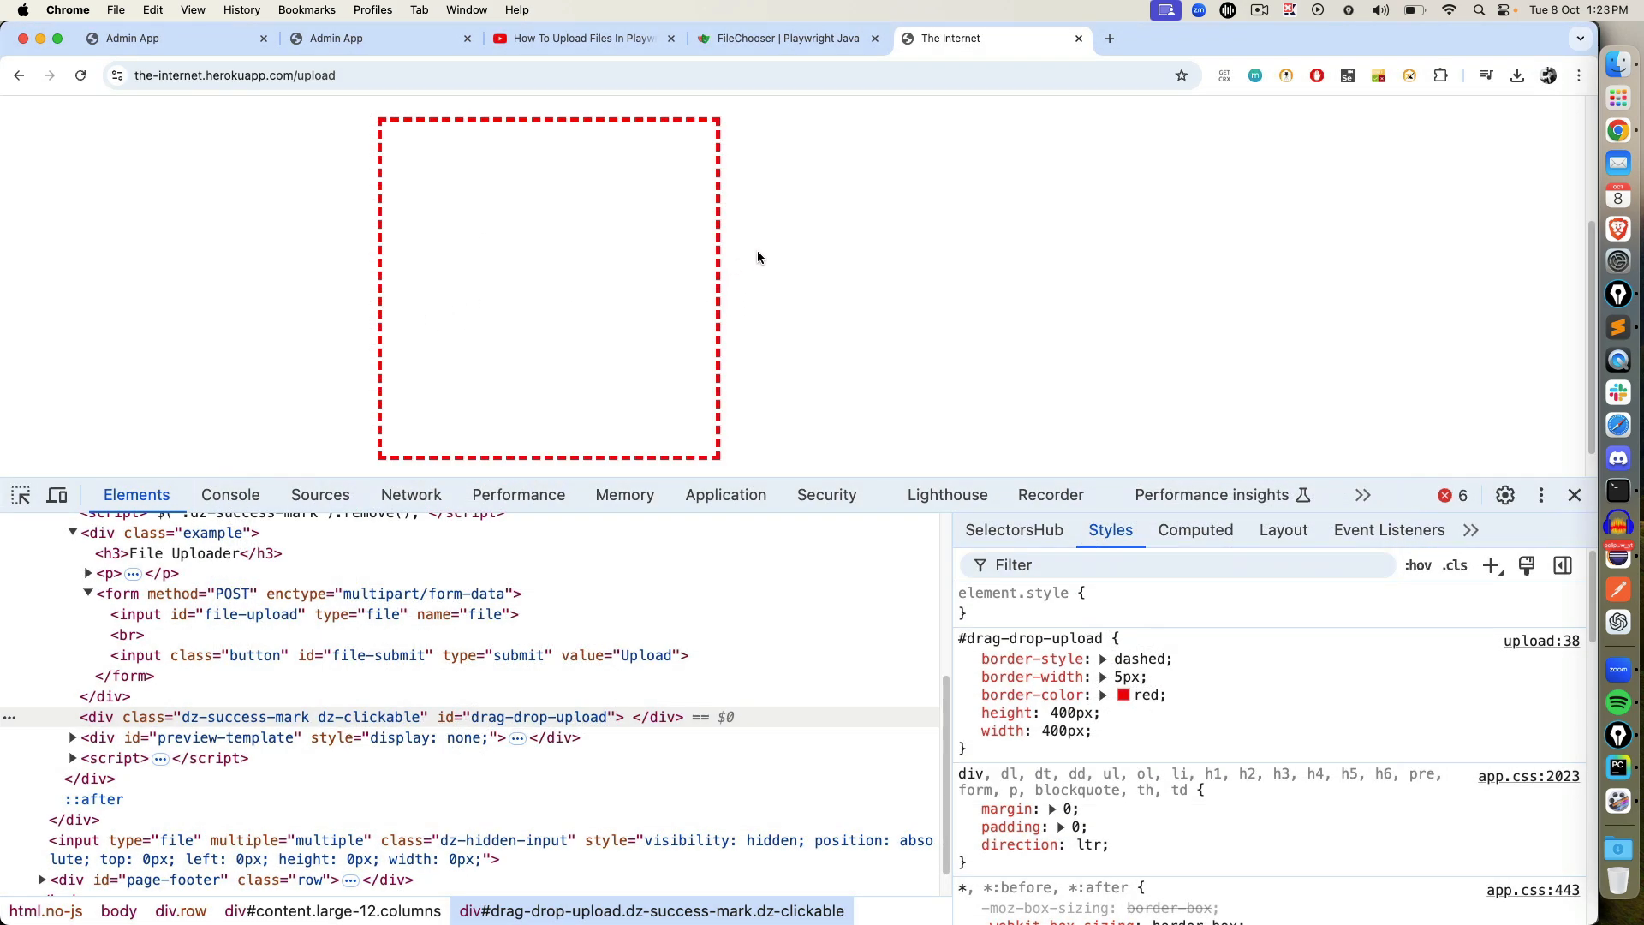
pyautogui.moveTo(759, 328)
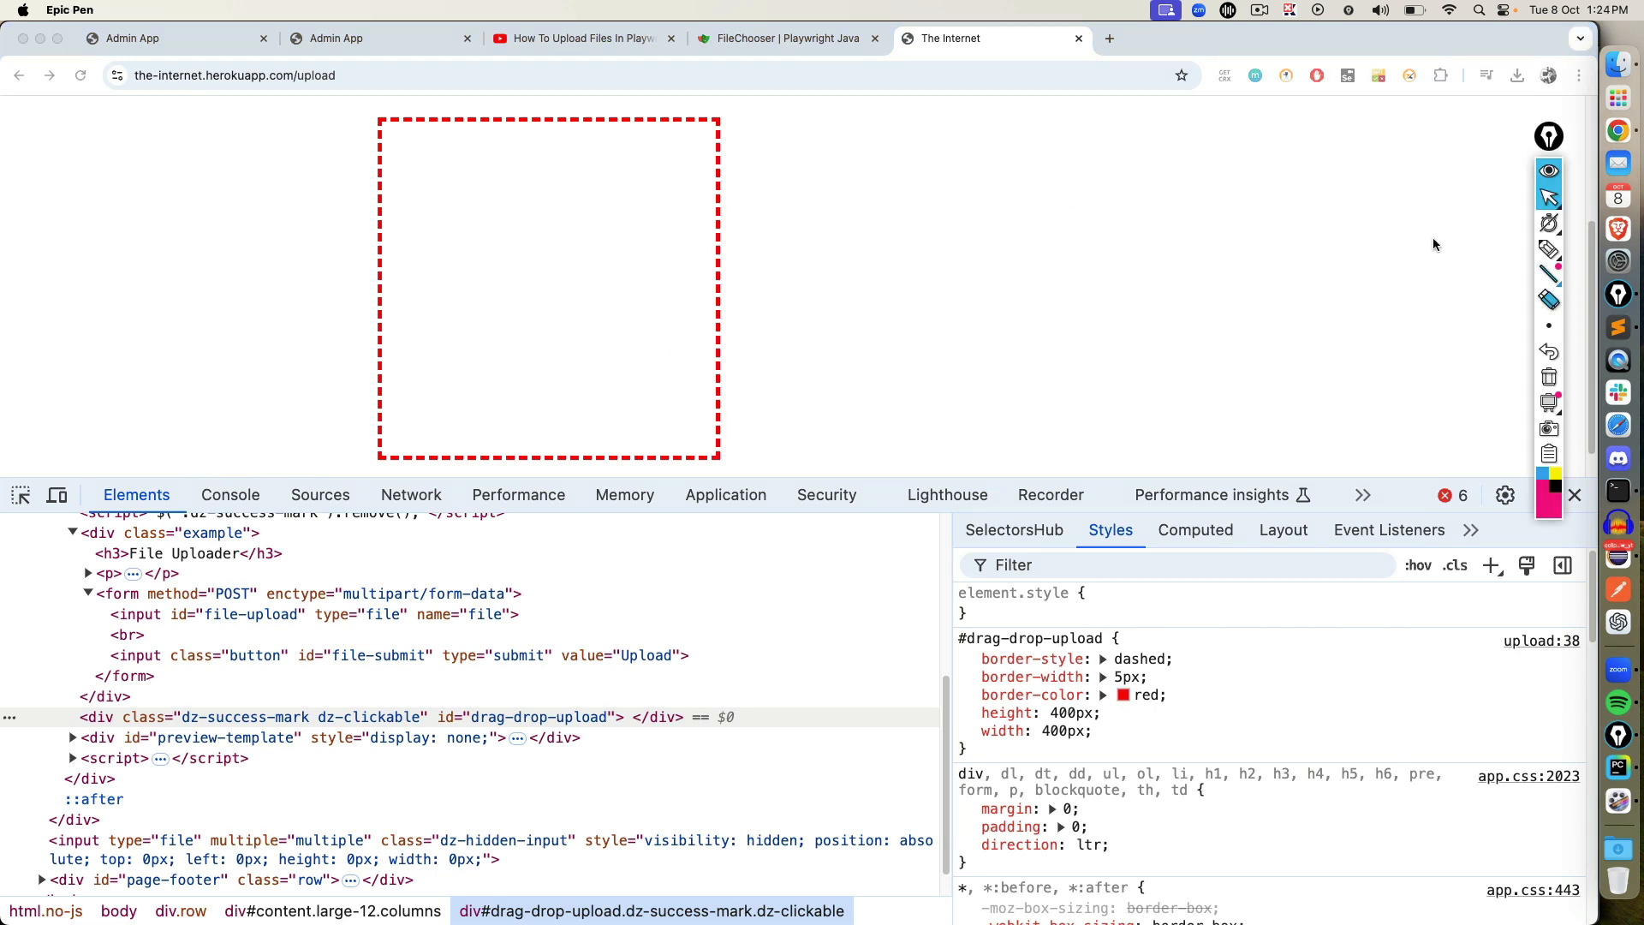
pyautogui.moveTo(493, 243)
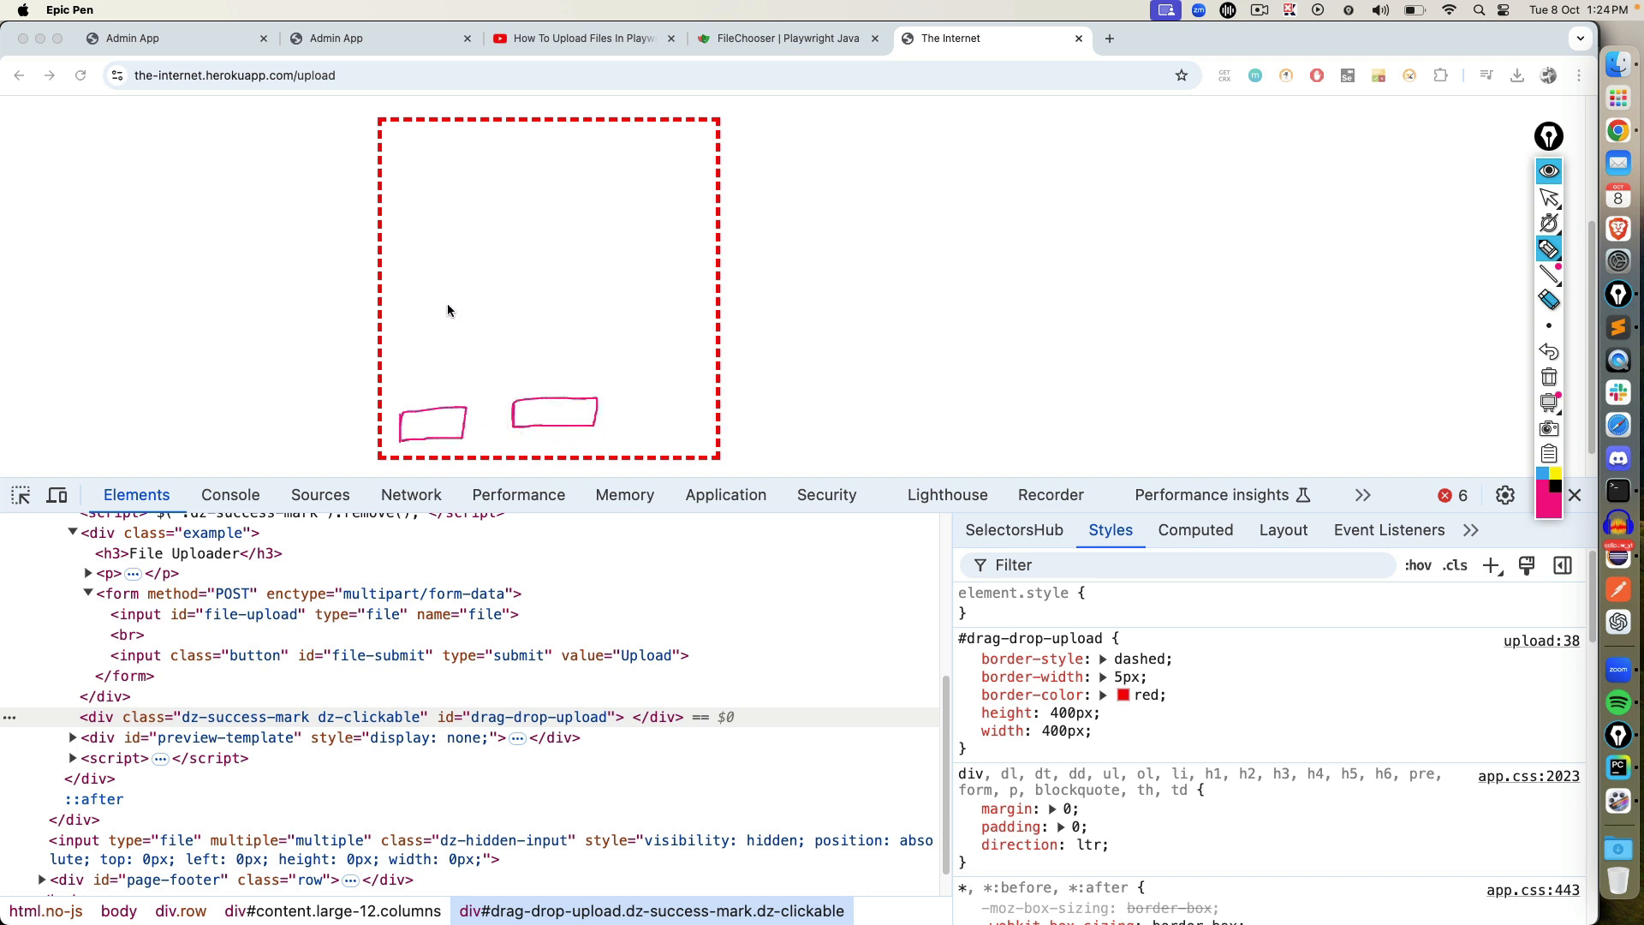
# Sketch an annotation over the drag-and-drop upload area.
pyautogui.moveTo(398, 233); pyautogui.dragTo(477, 237)
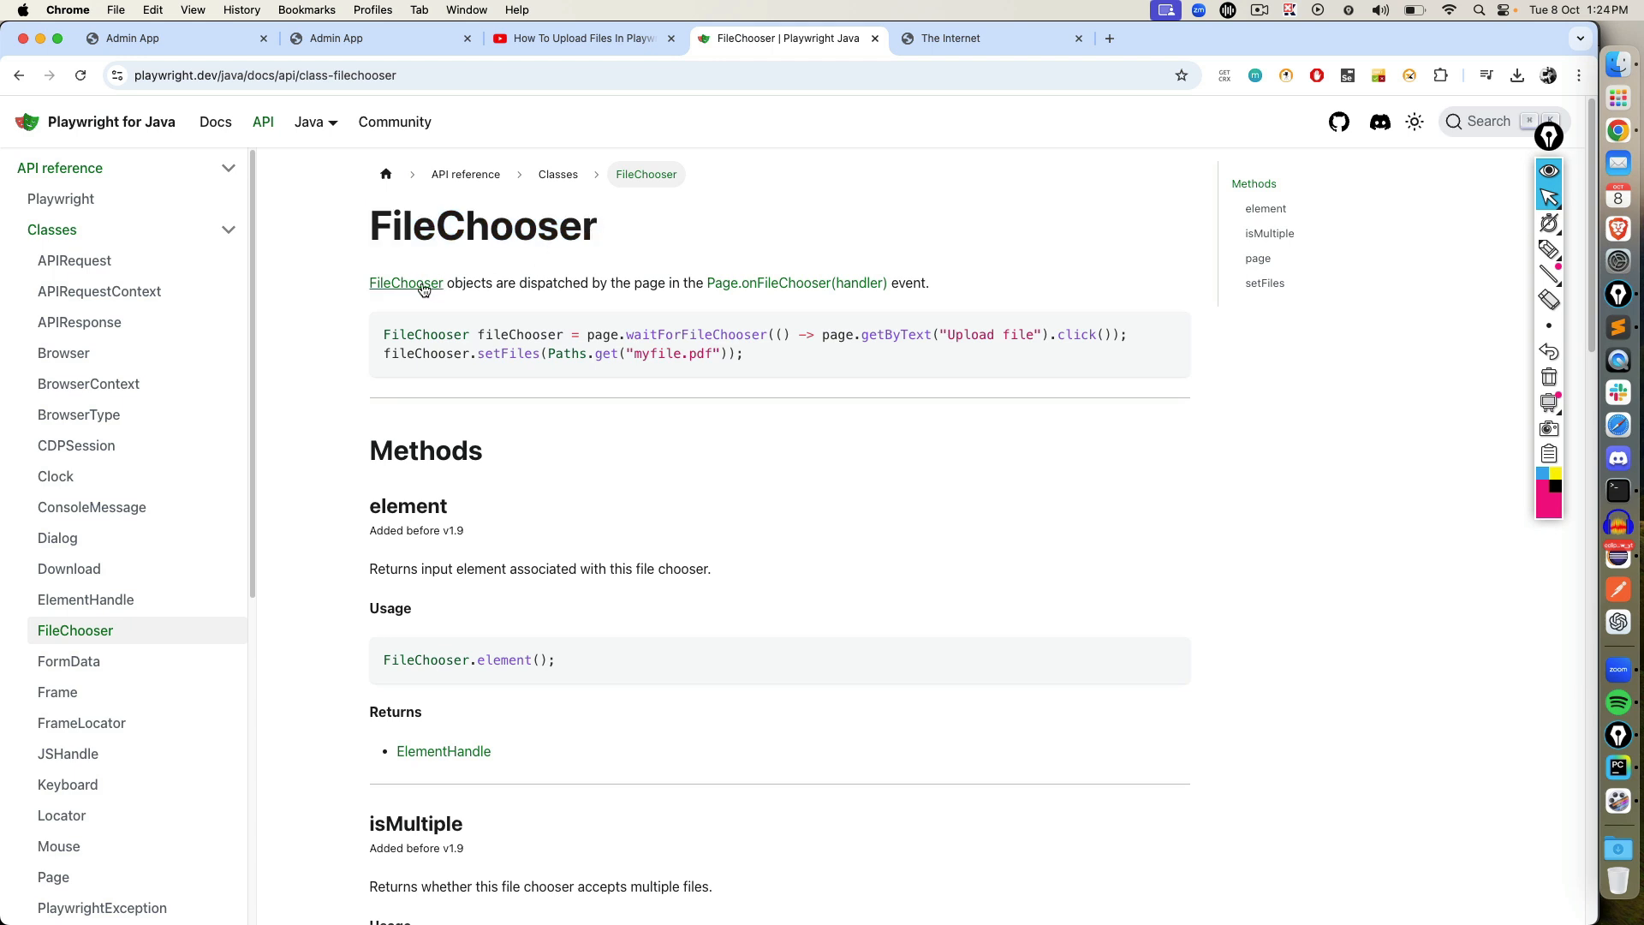
pyautogui.moveTo(588, 283)
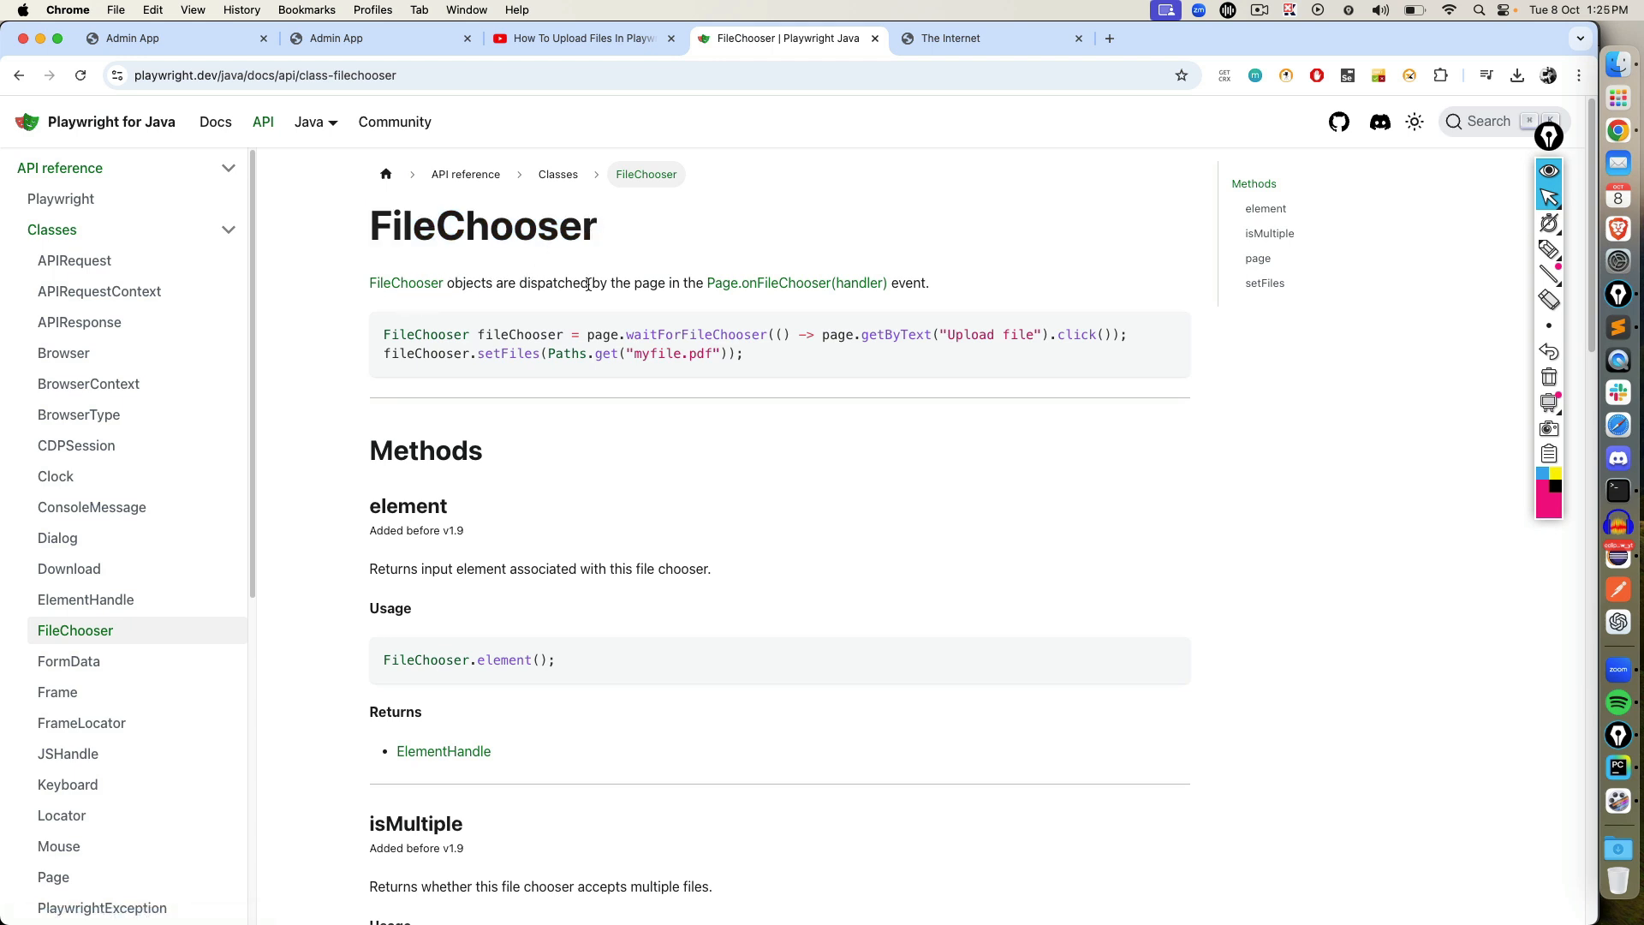
pyautogui.moveTo(796, 283)
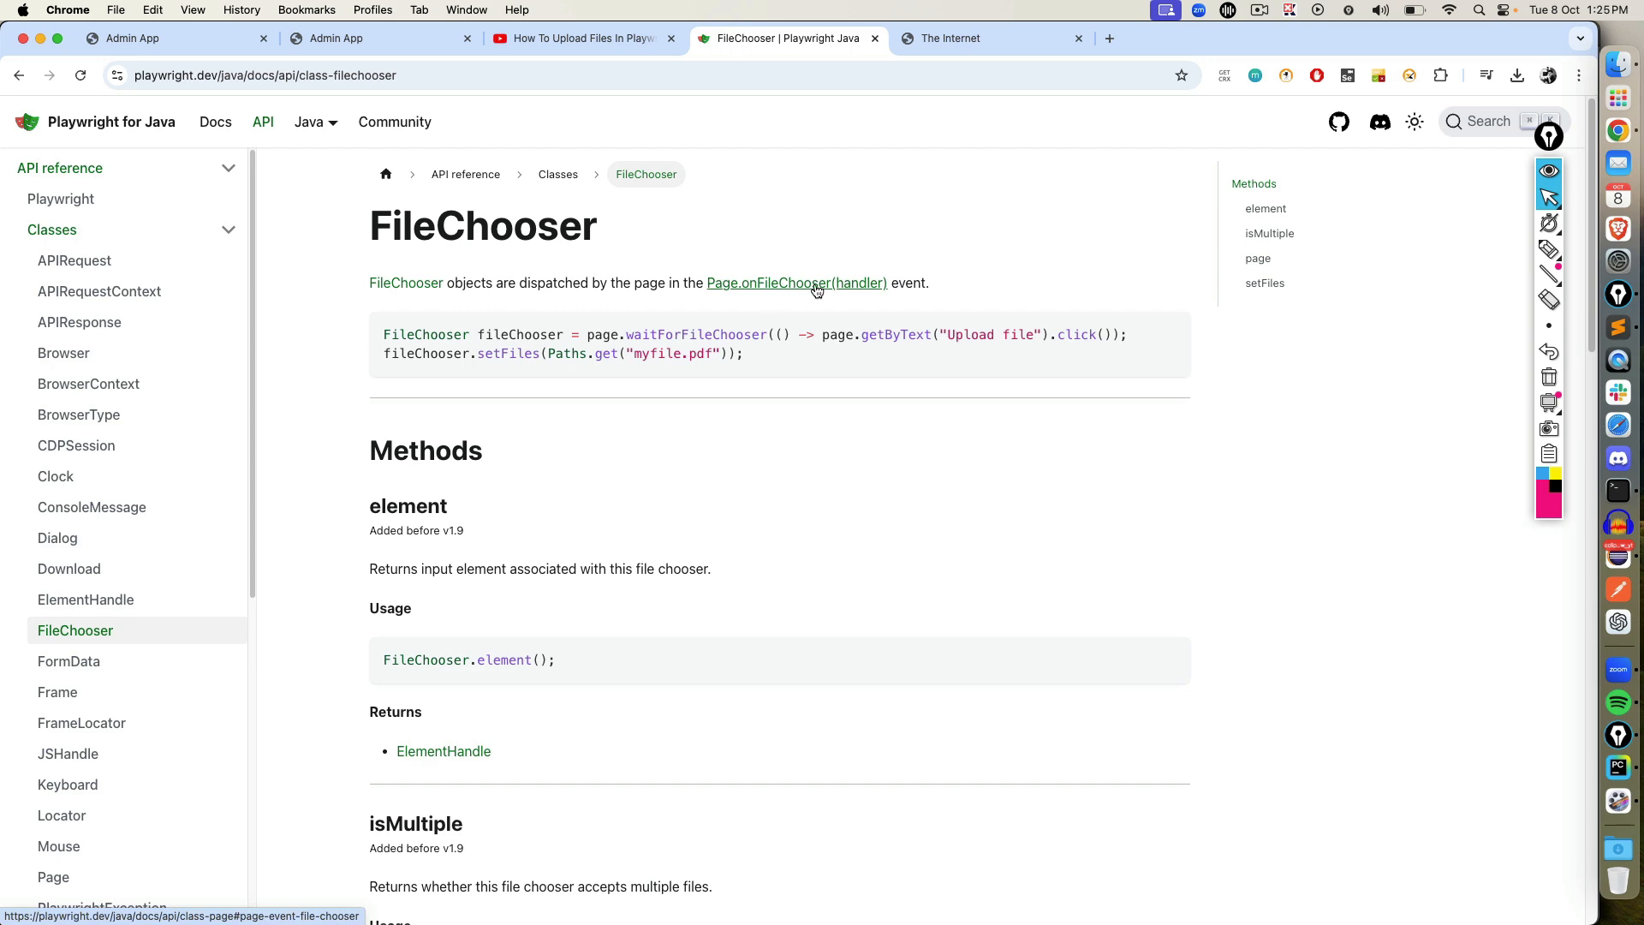
pyautogui.click(985, 38)
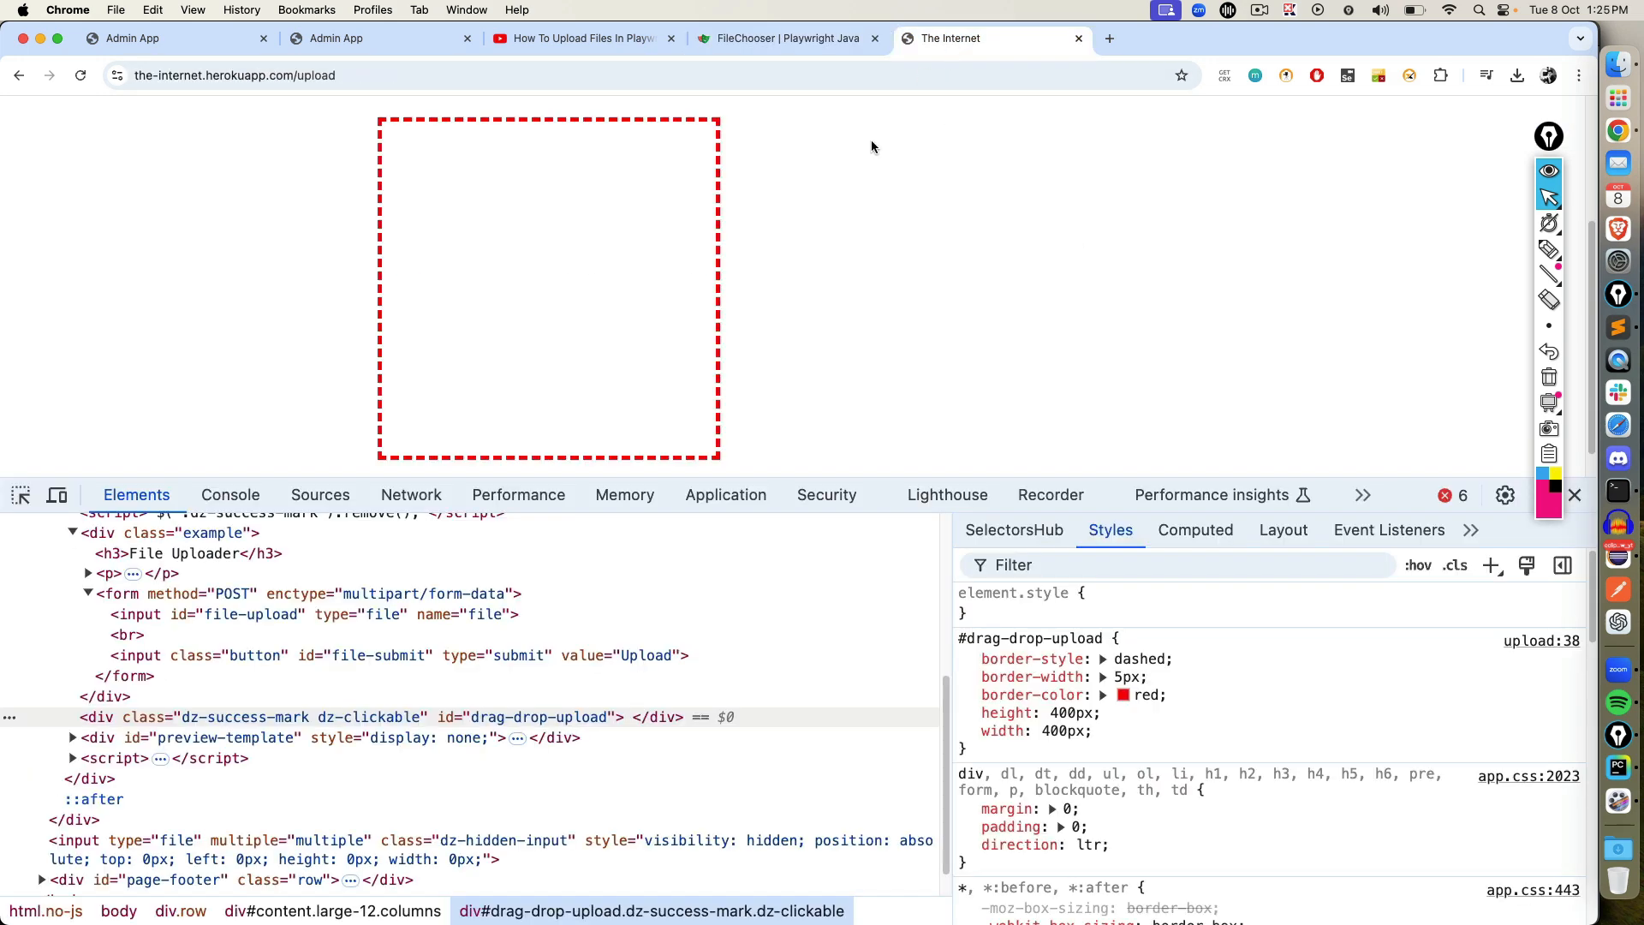
pyautogui.click(548, 288)
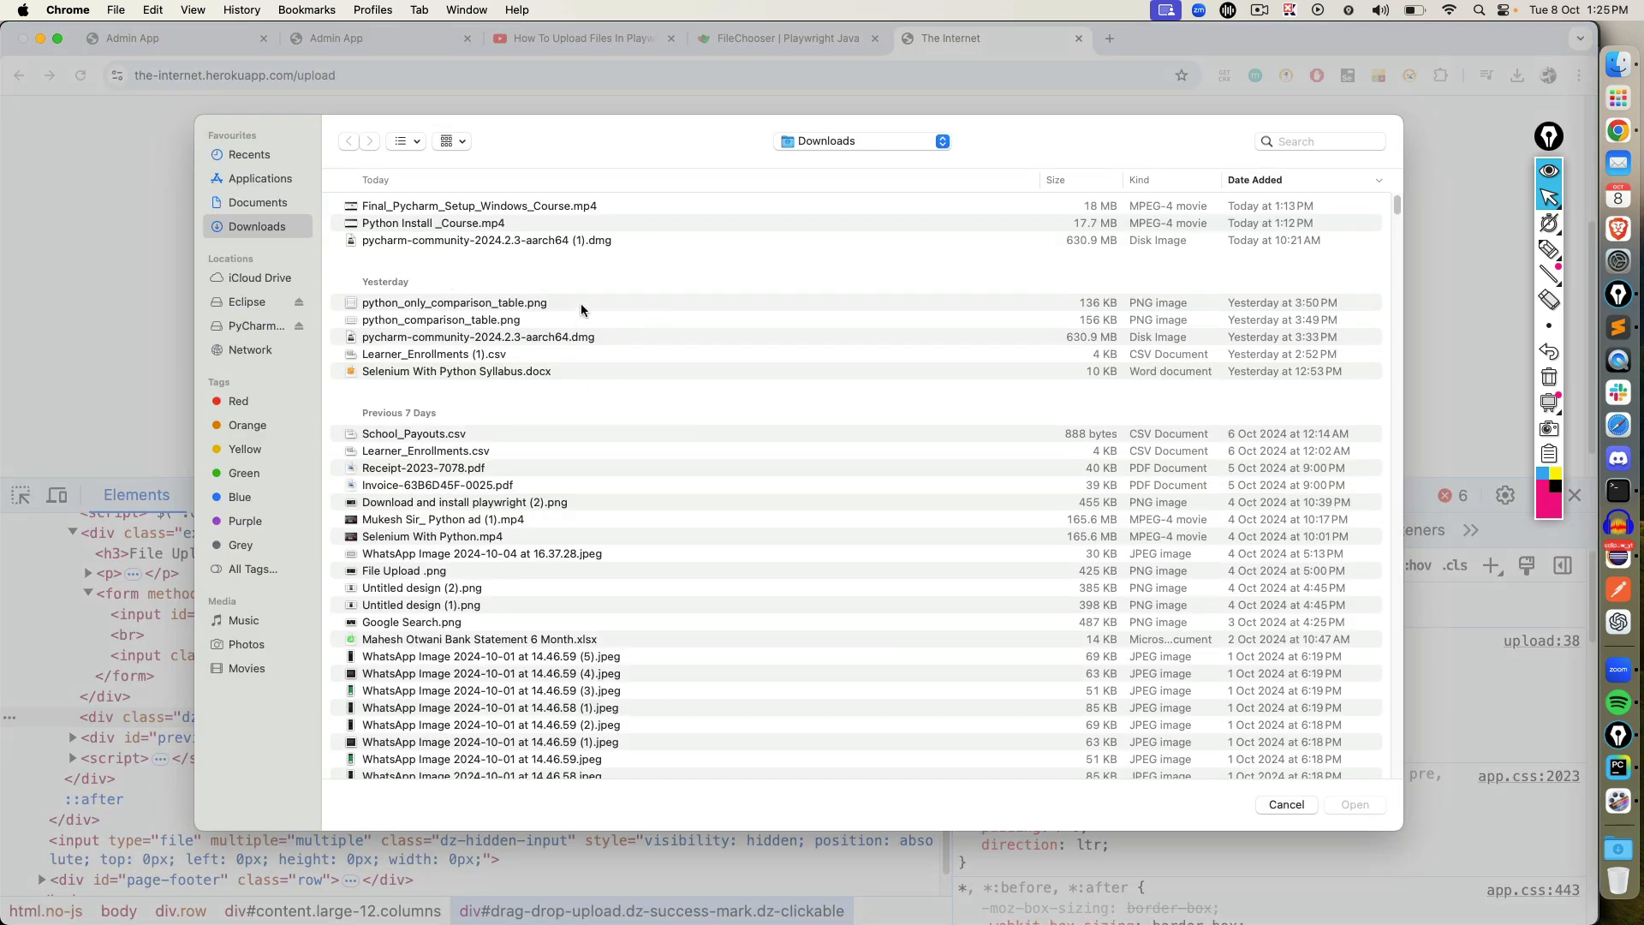
pyautogui.click(257, 201)
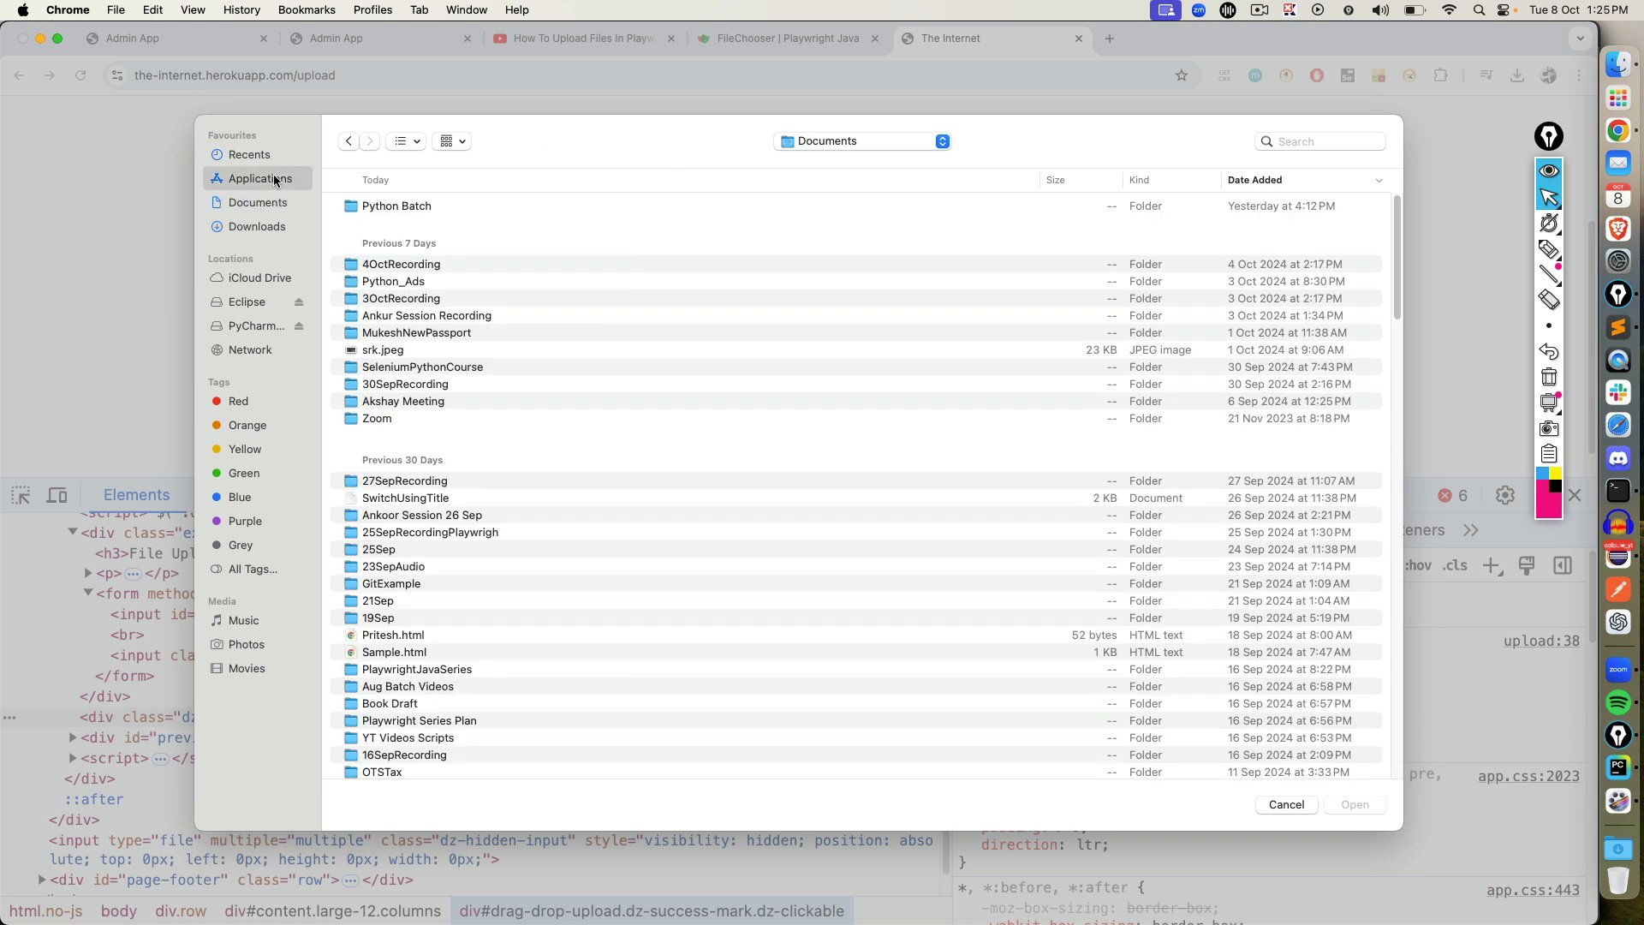
pyautogui.click(1285, 804)
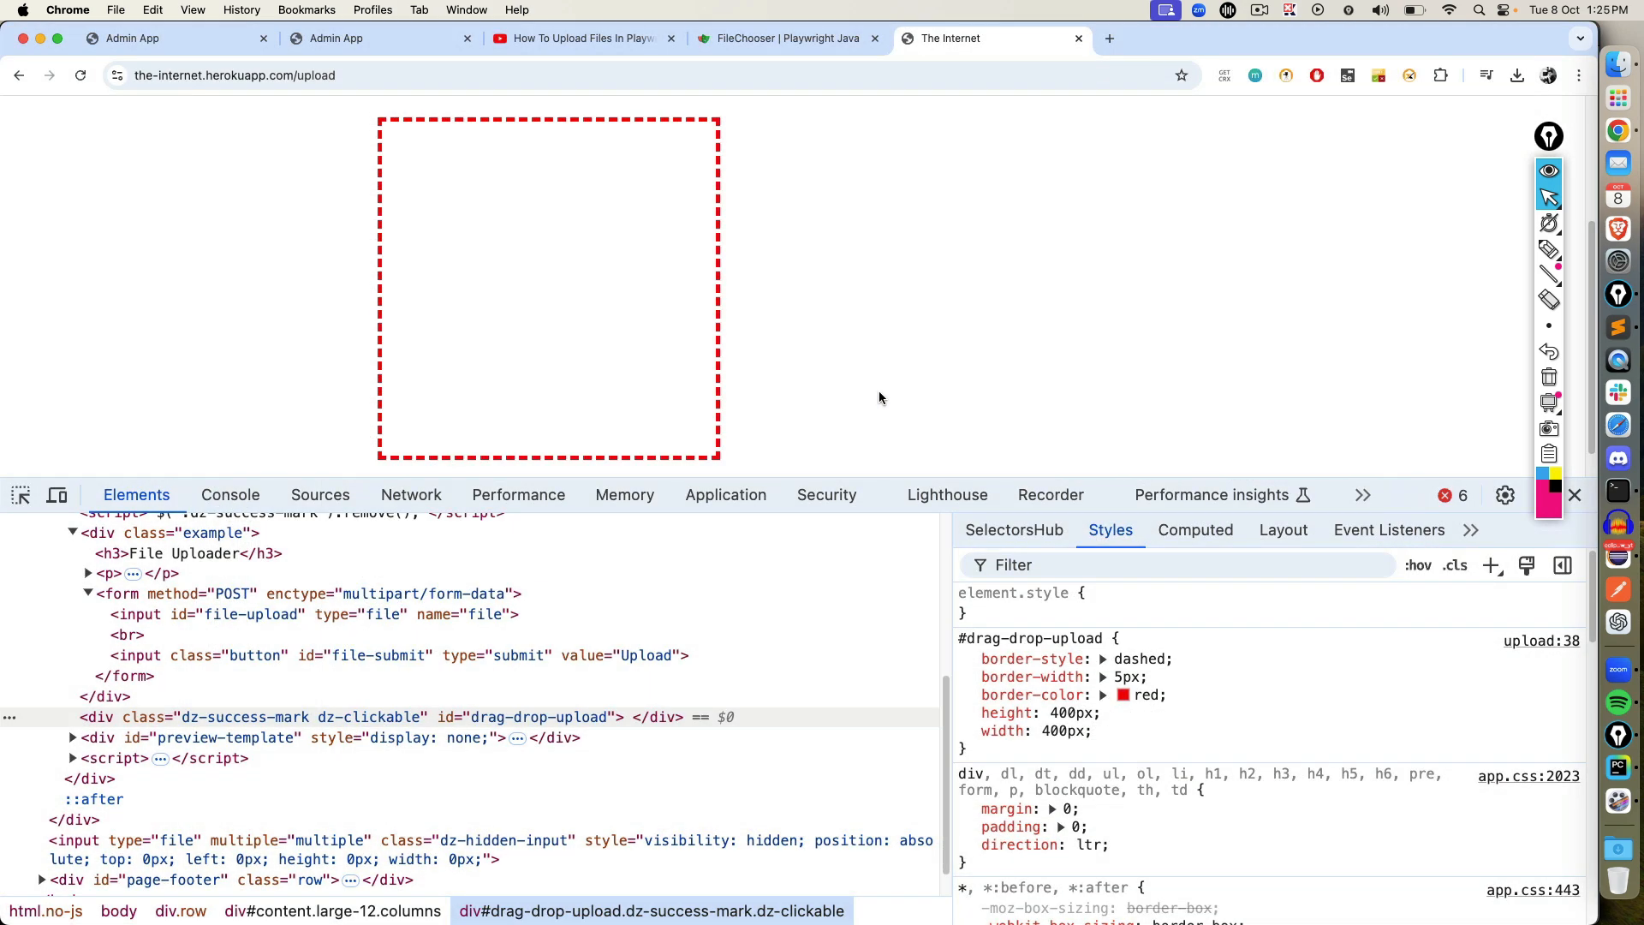
pyautogui.click(781, 38)
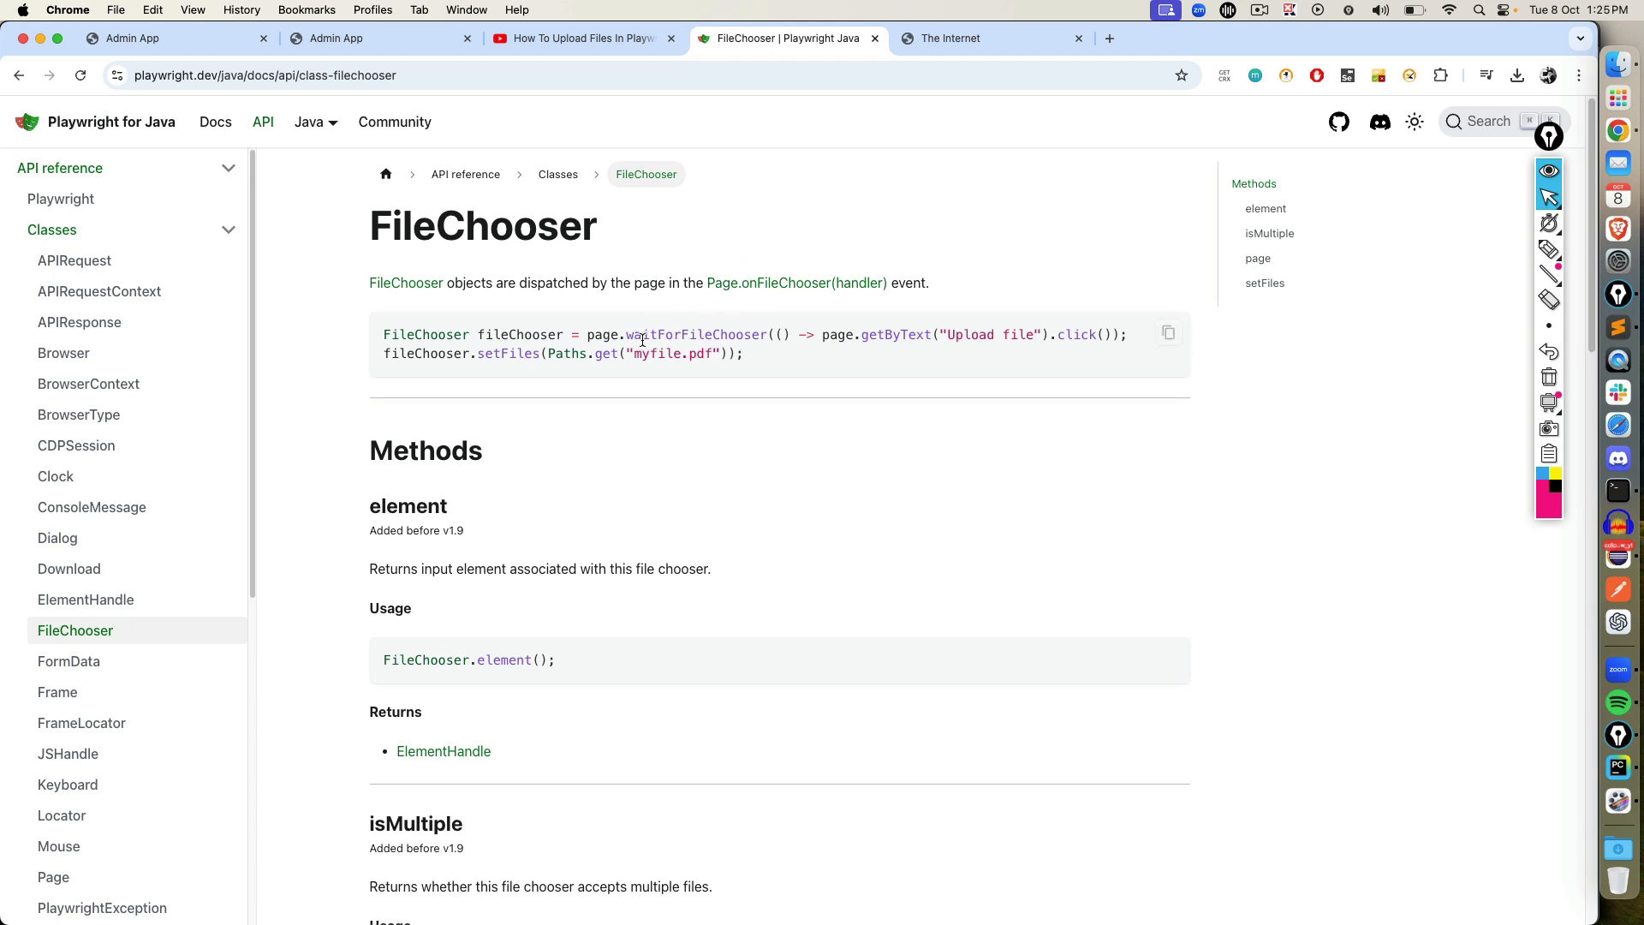
pyautogui.doubleClick(691, 333)
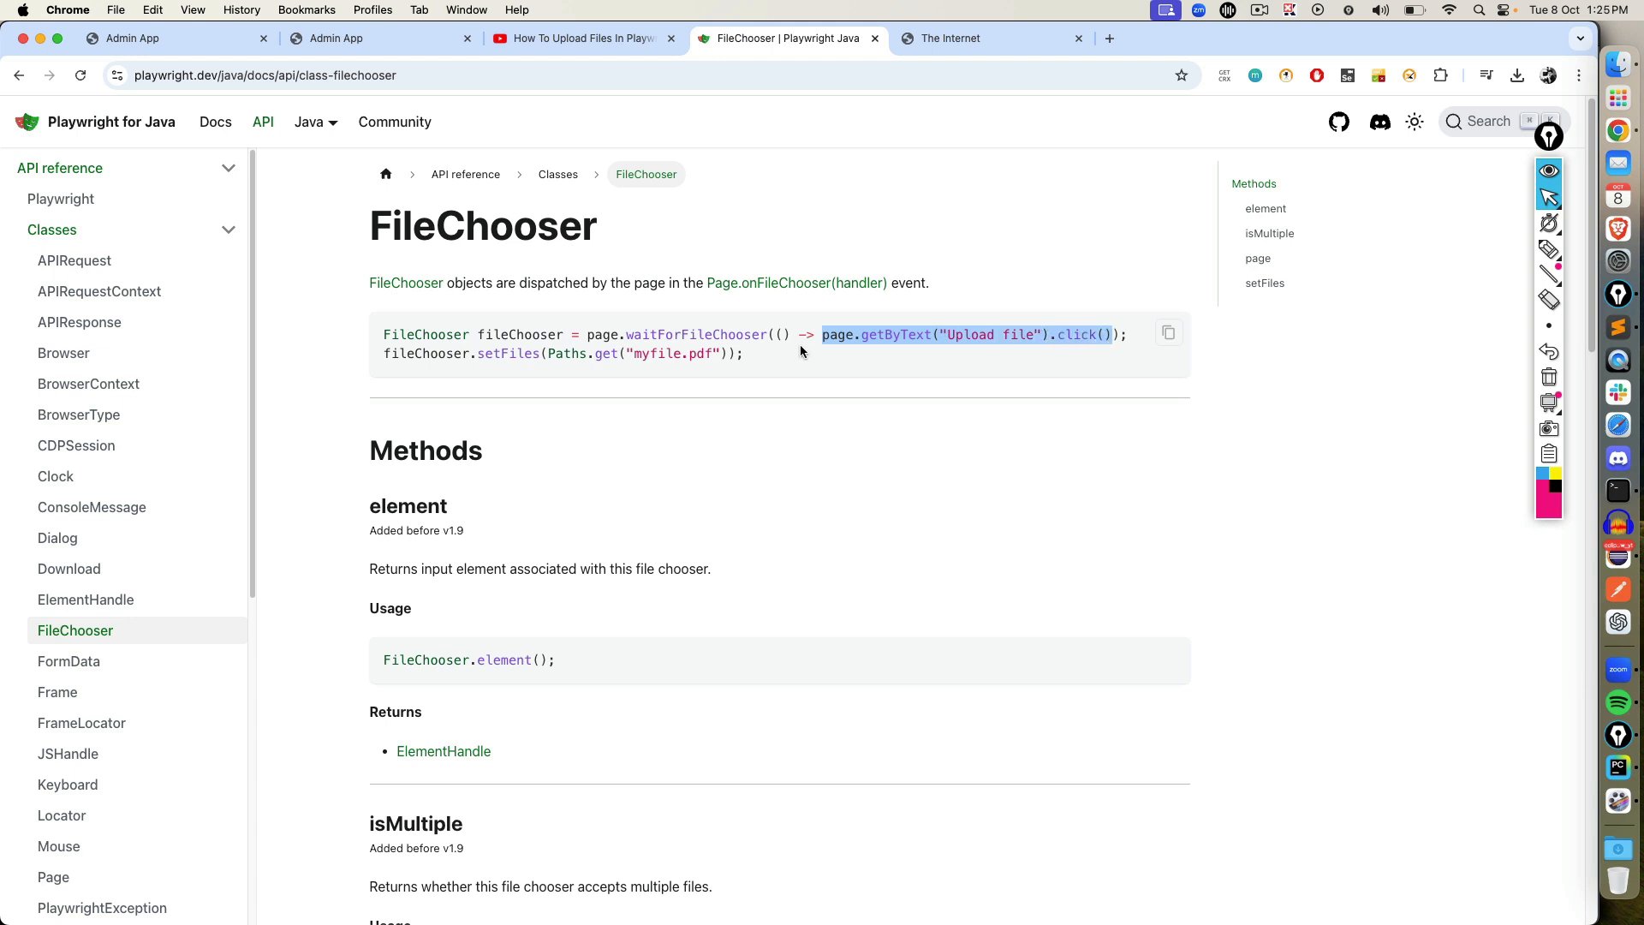
pyautogui.moveTo(686, 338)
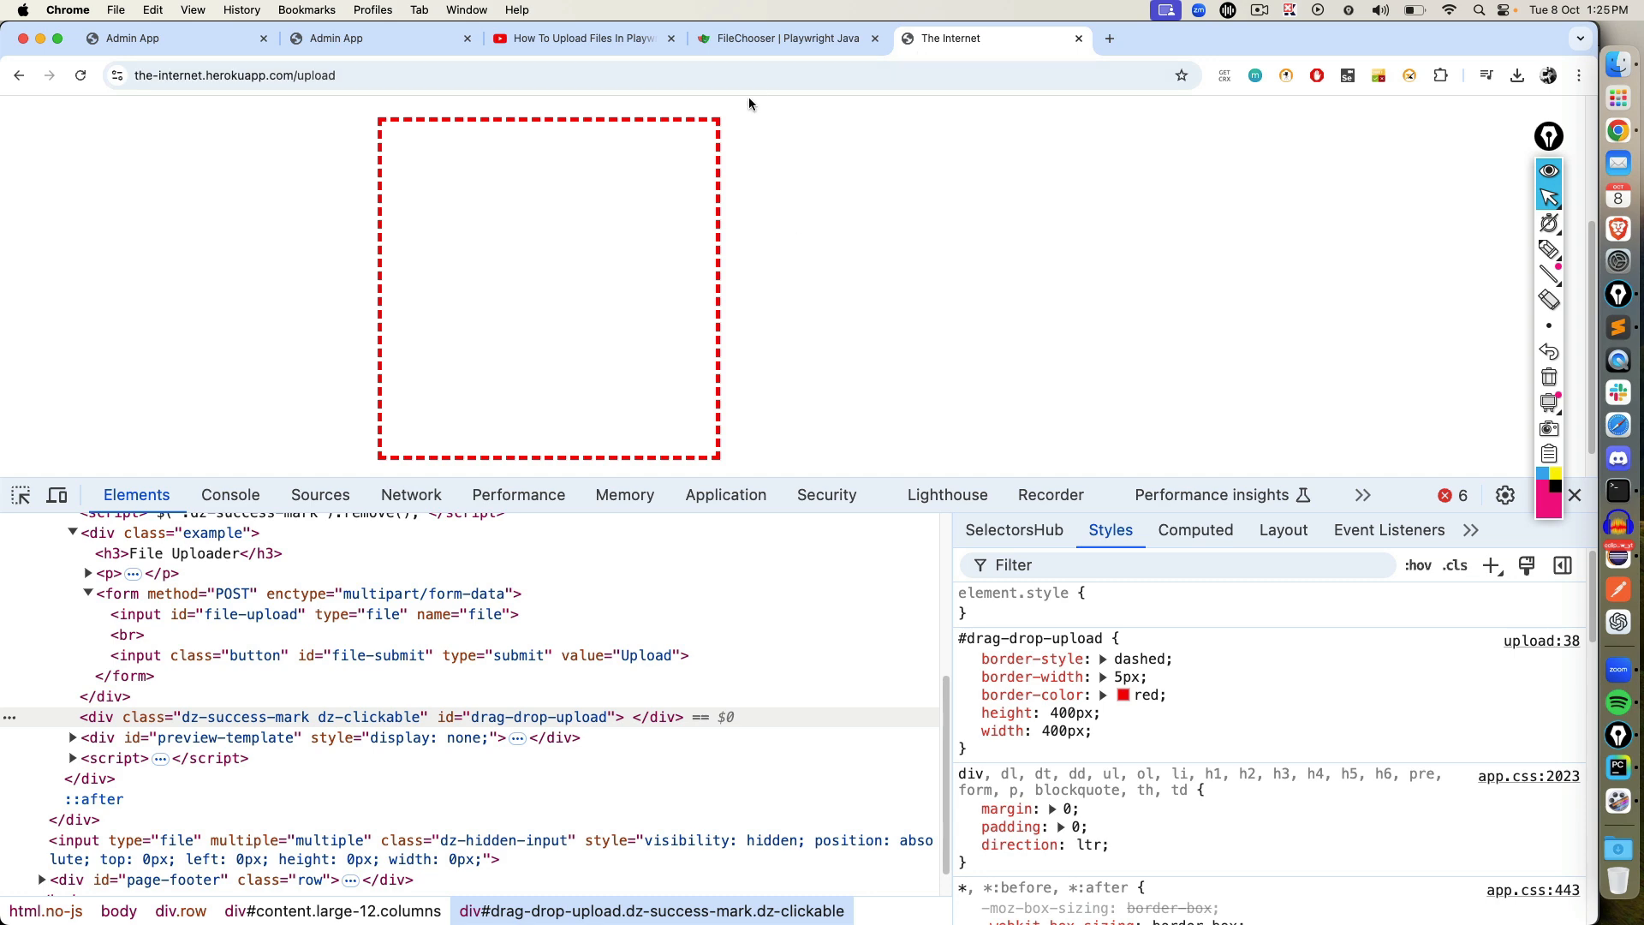
pyautogui.click(781, 39)
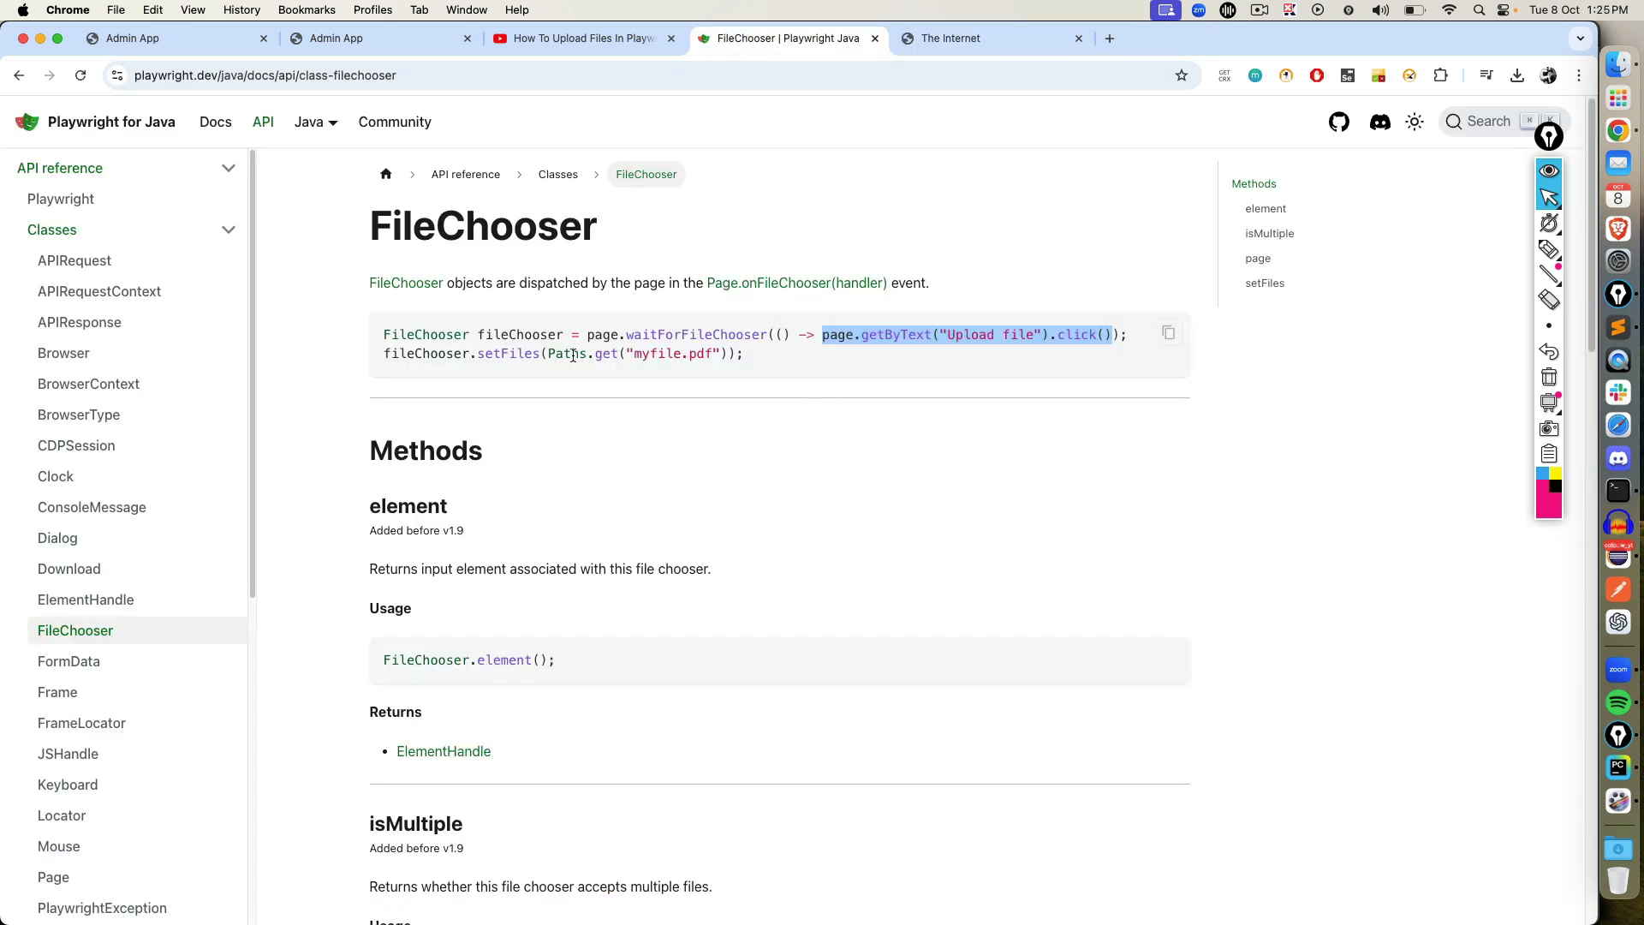
pyautogui.doubleClick(519, 335)
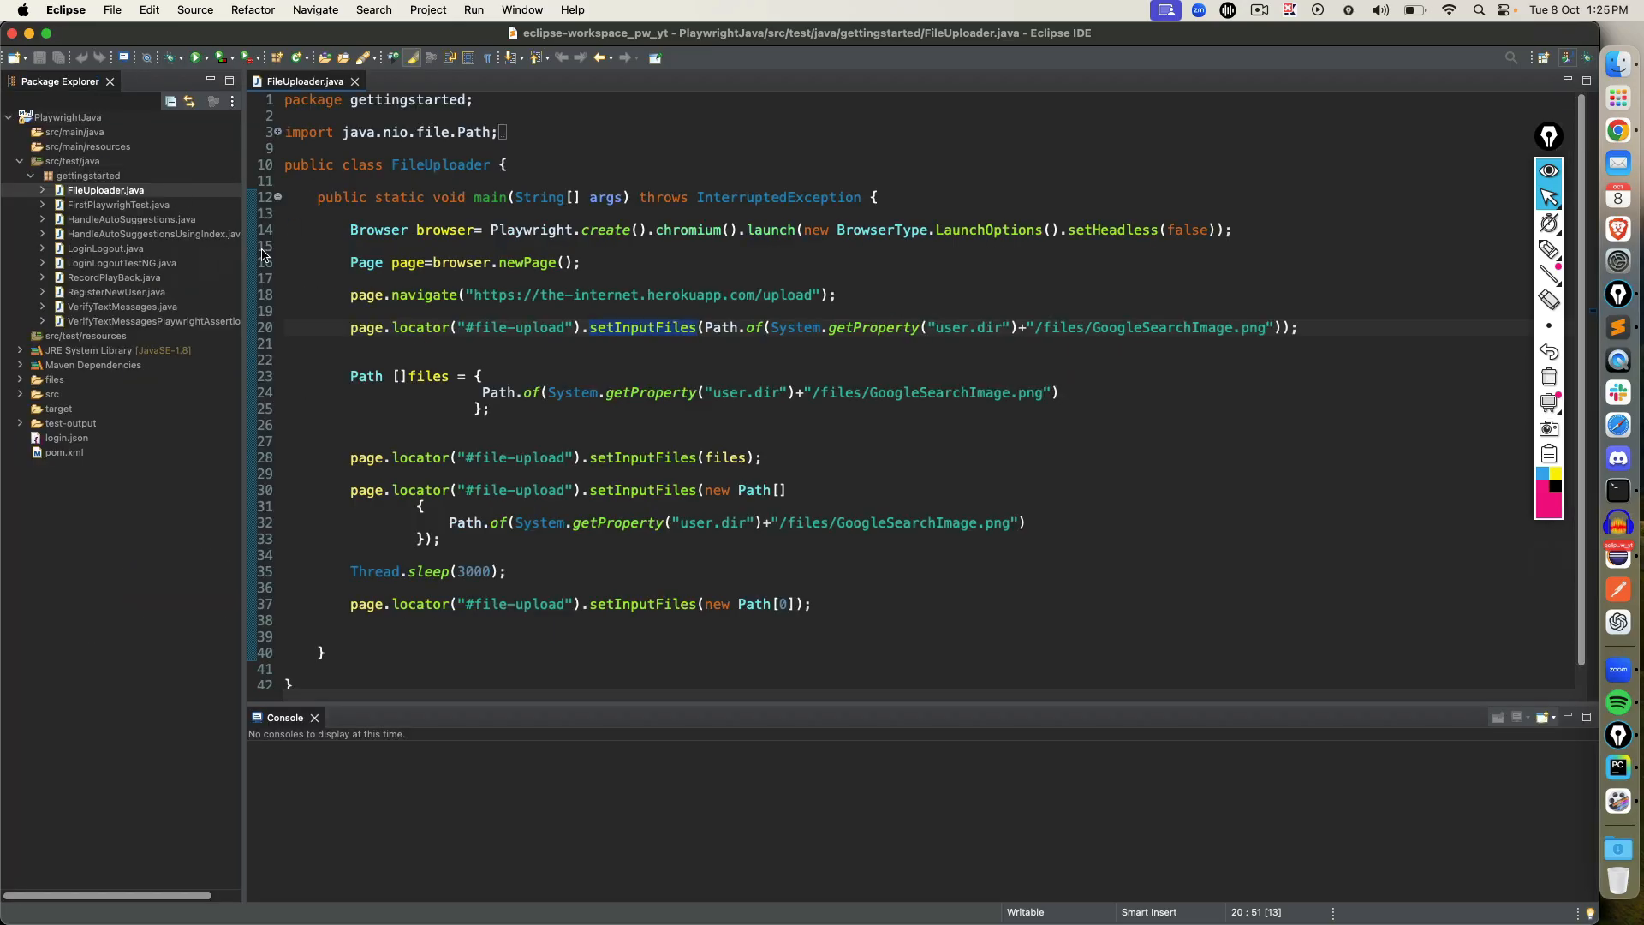
# Duplicate FileUploader.java as a new class named FileUploaderWithoutInputTag.
pyautogui.click(104, 190)
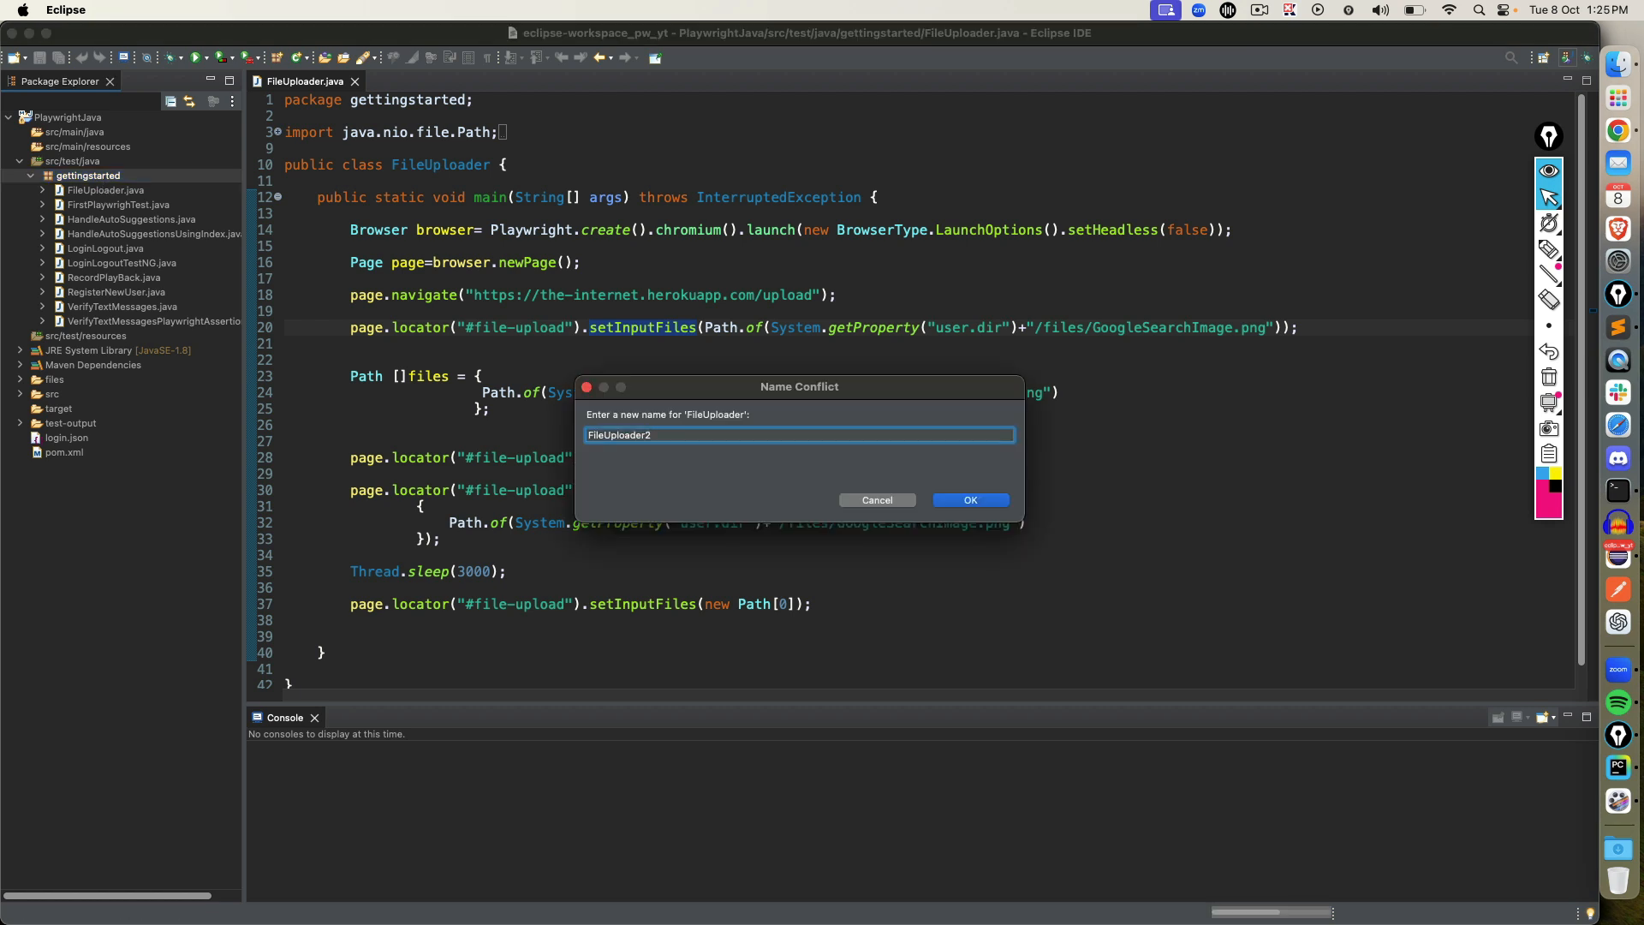
pyautogui.write('FileUploaderWith')
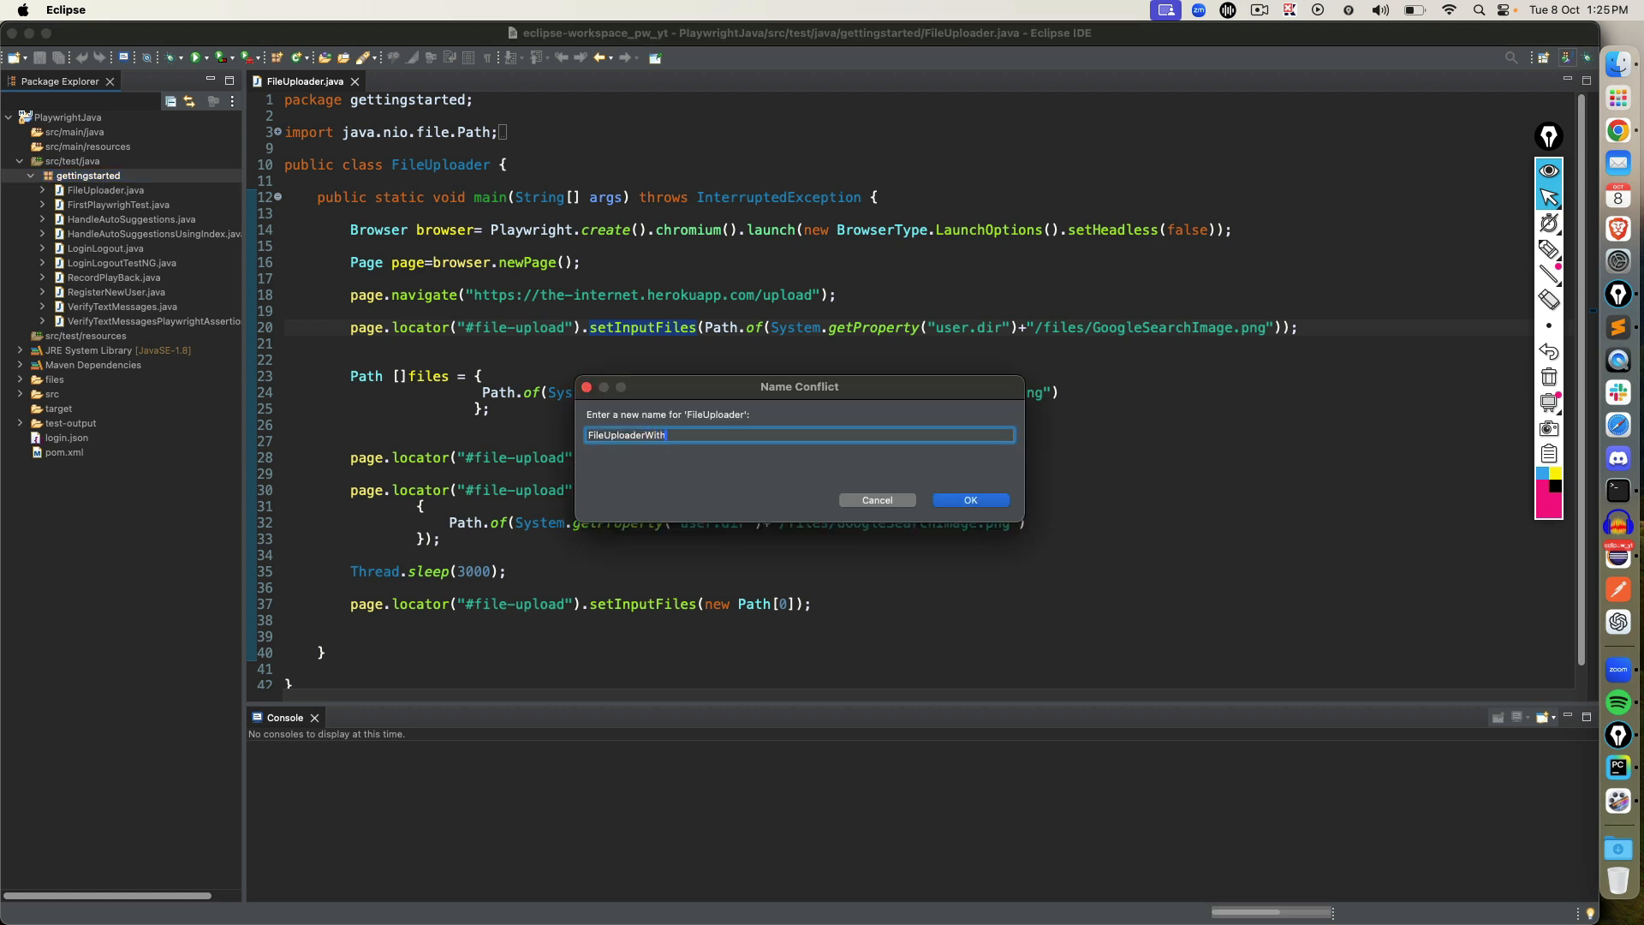
pyautogui.write('outInputTag')
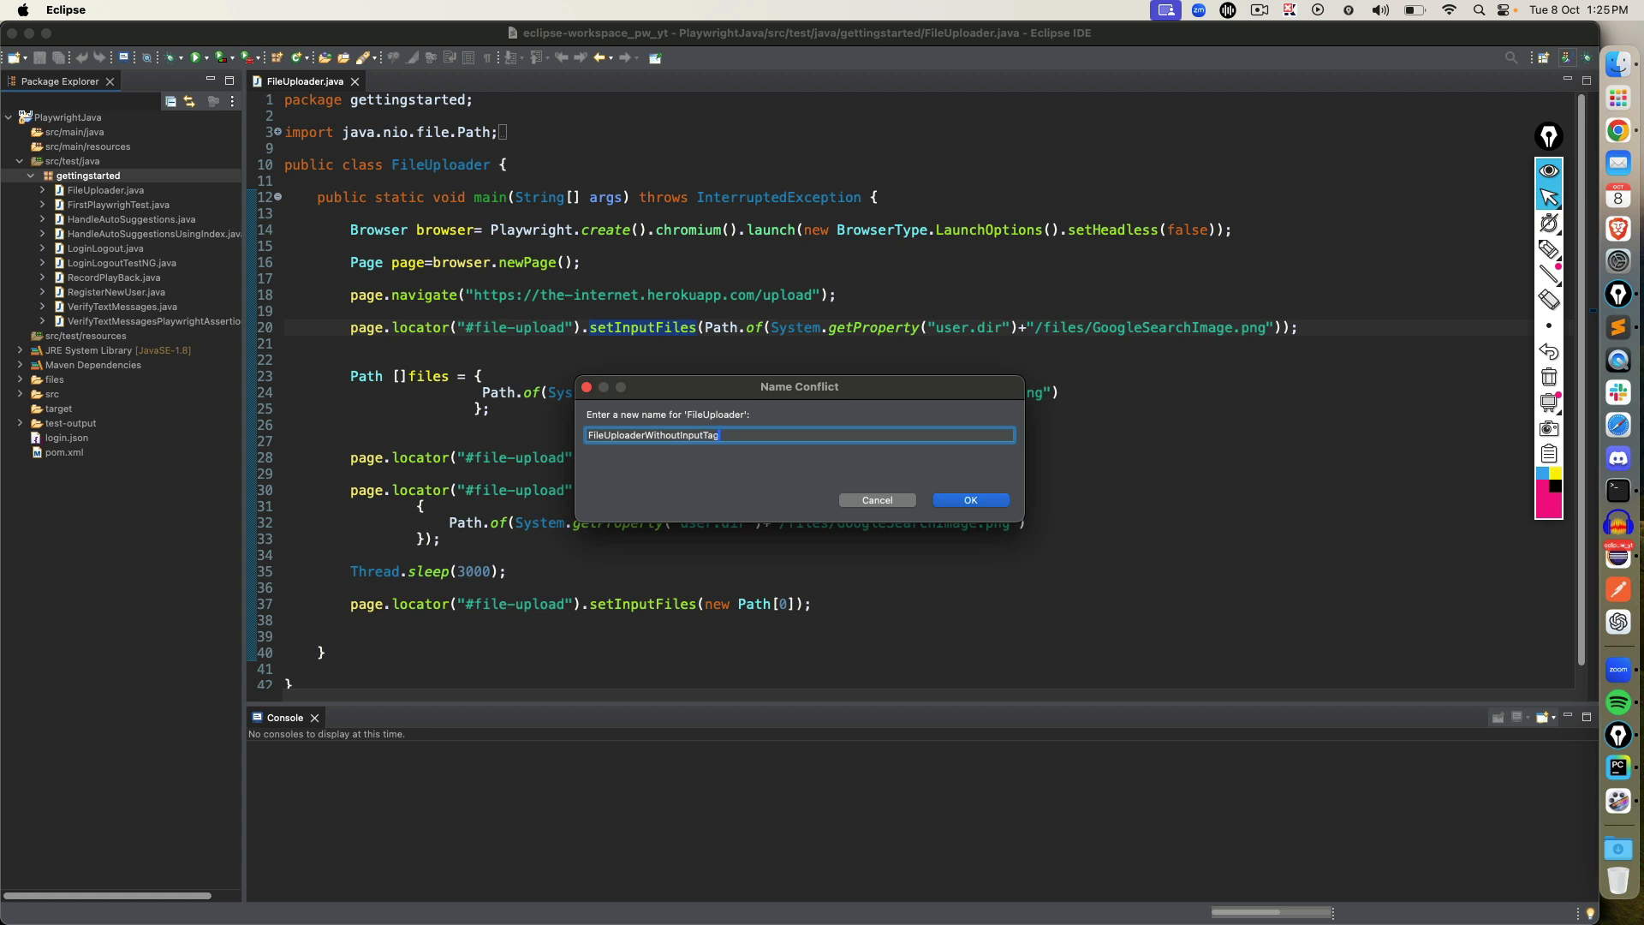
pyautogui.click(966, 499)
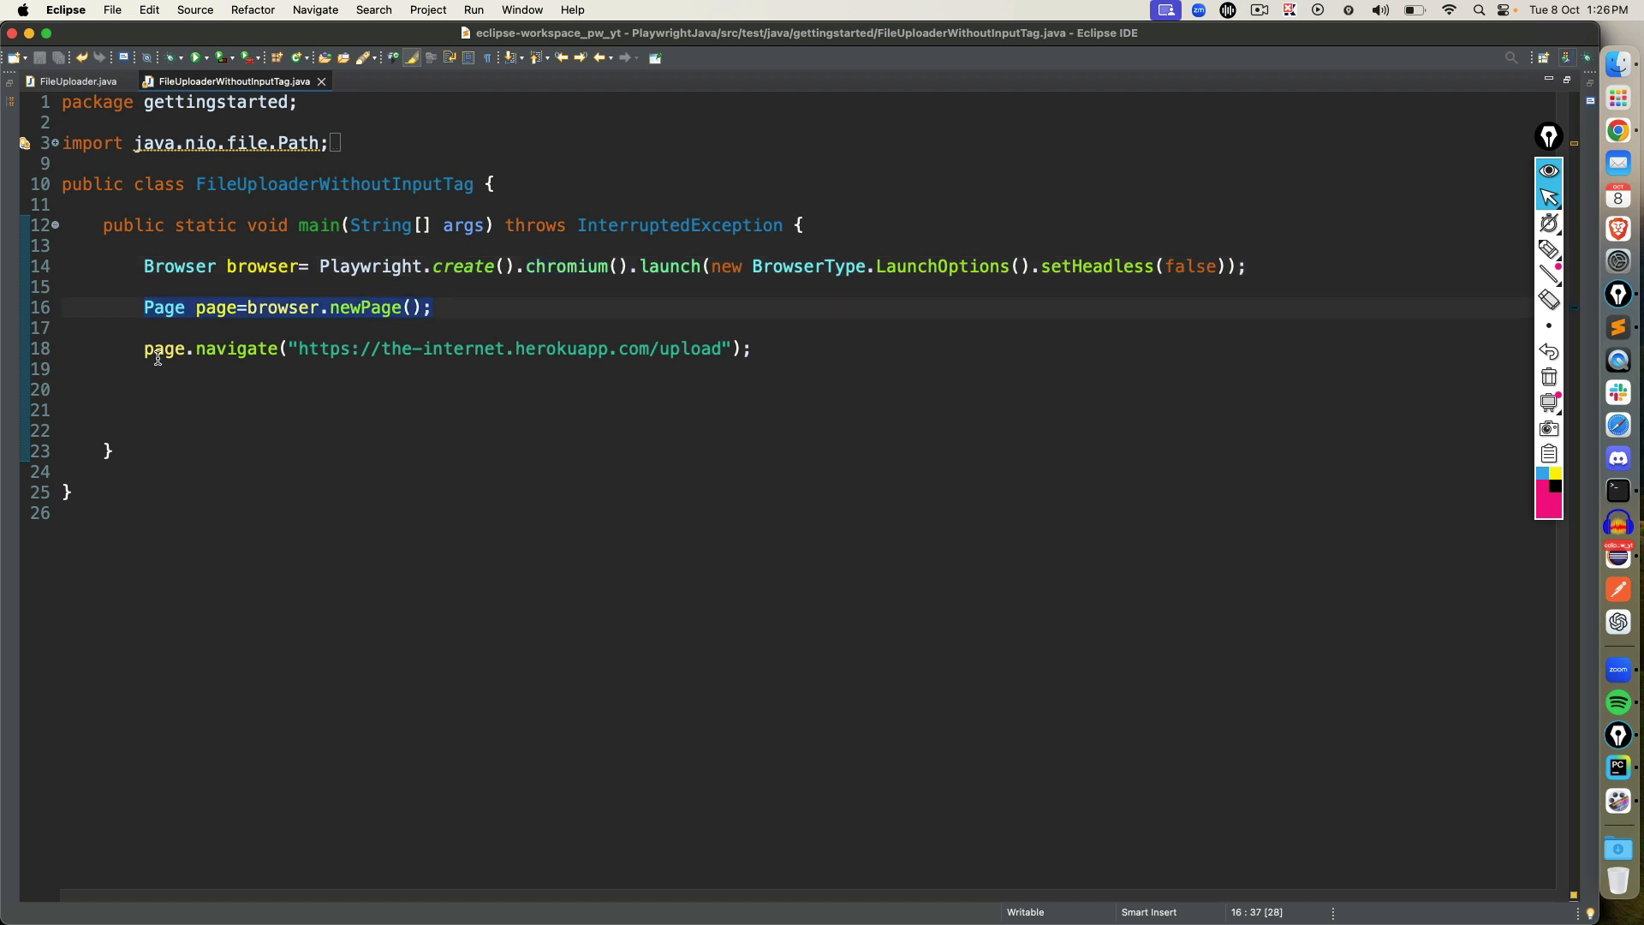
# Insert page.waitForFileChooser with the Runnable callback proposal after the navigation line.
pyautogui.click(751, 349)
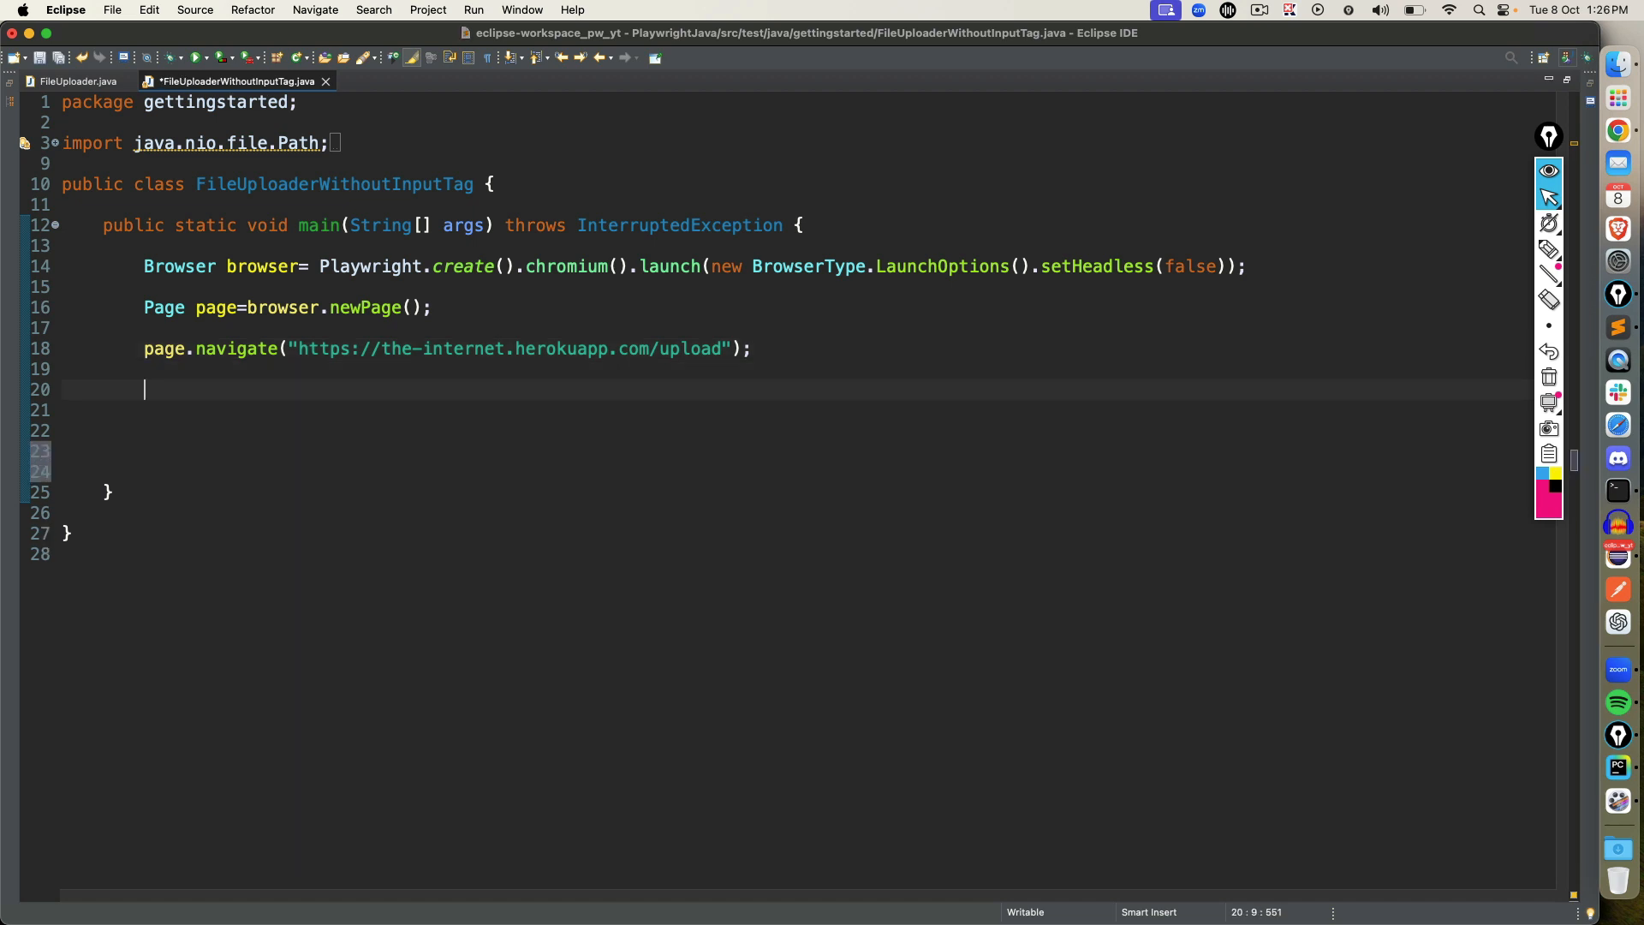
pyautogui.write('pag')
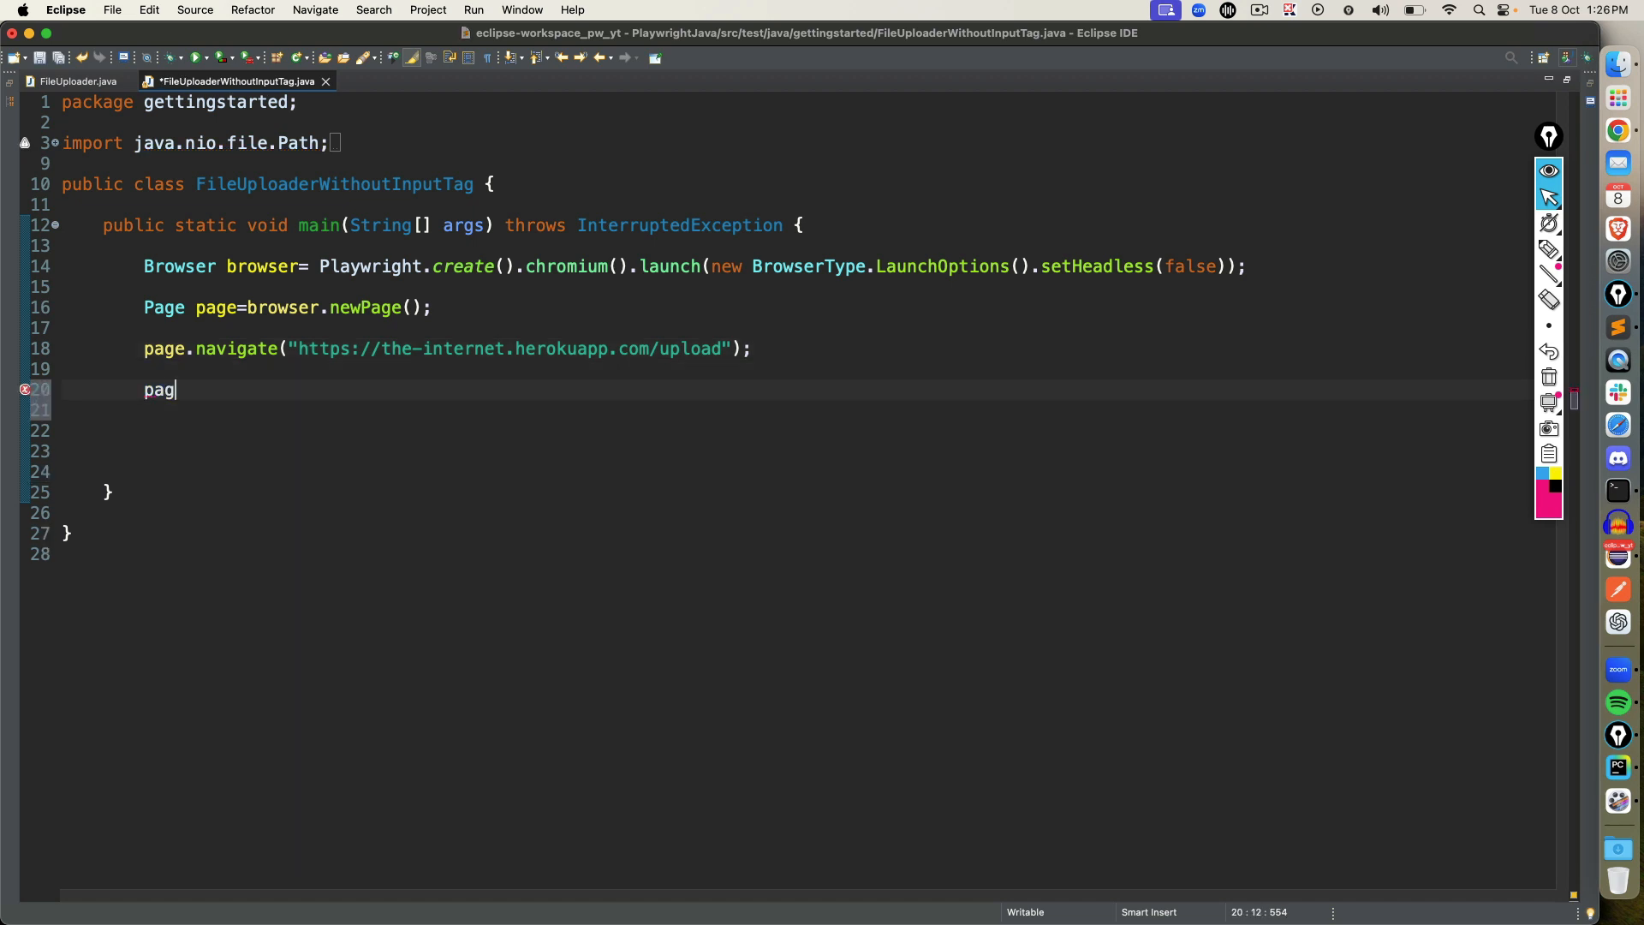
pyautogui.write('e.w')
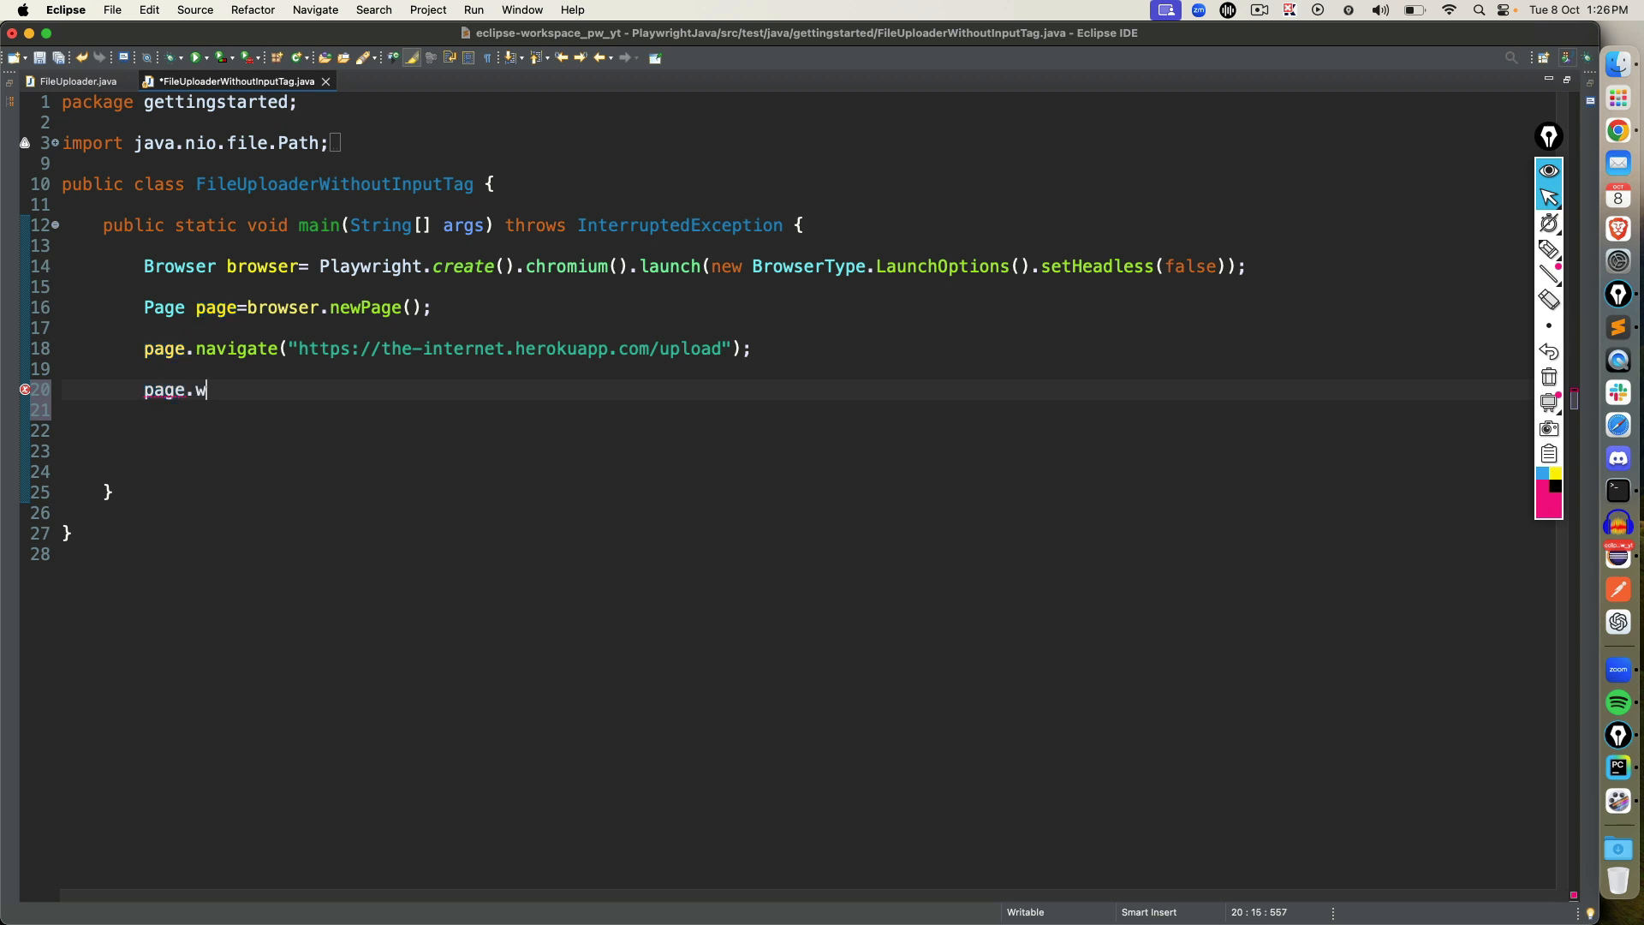
pyautogui.write('aitfor')
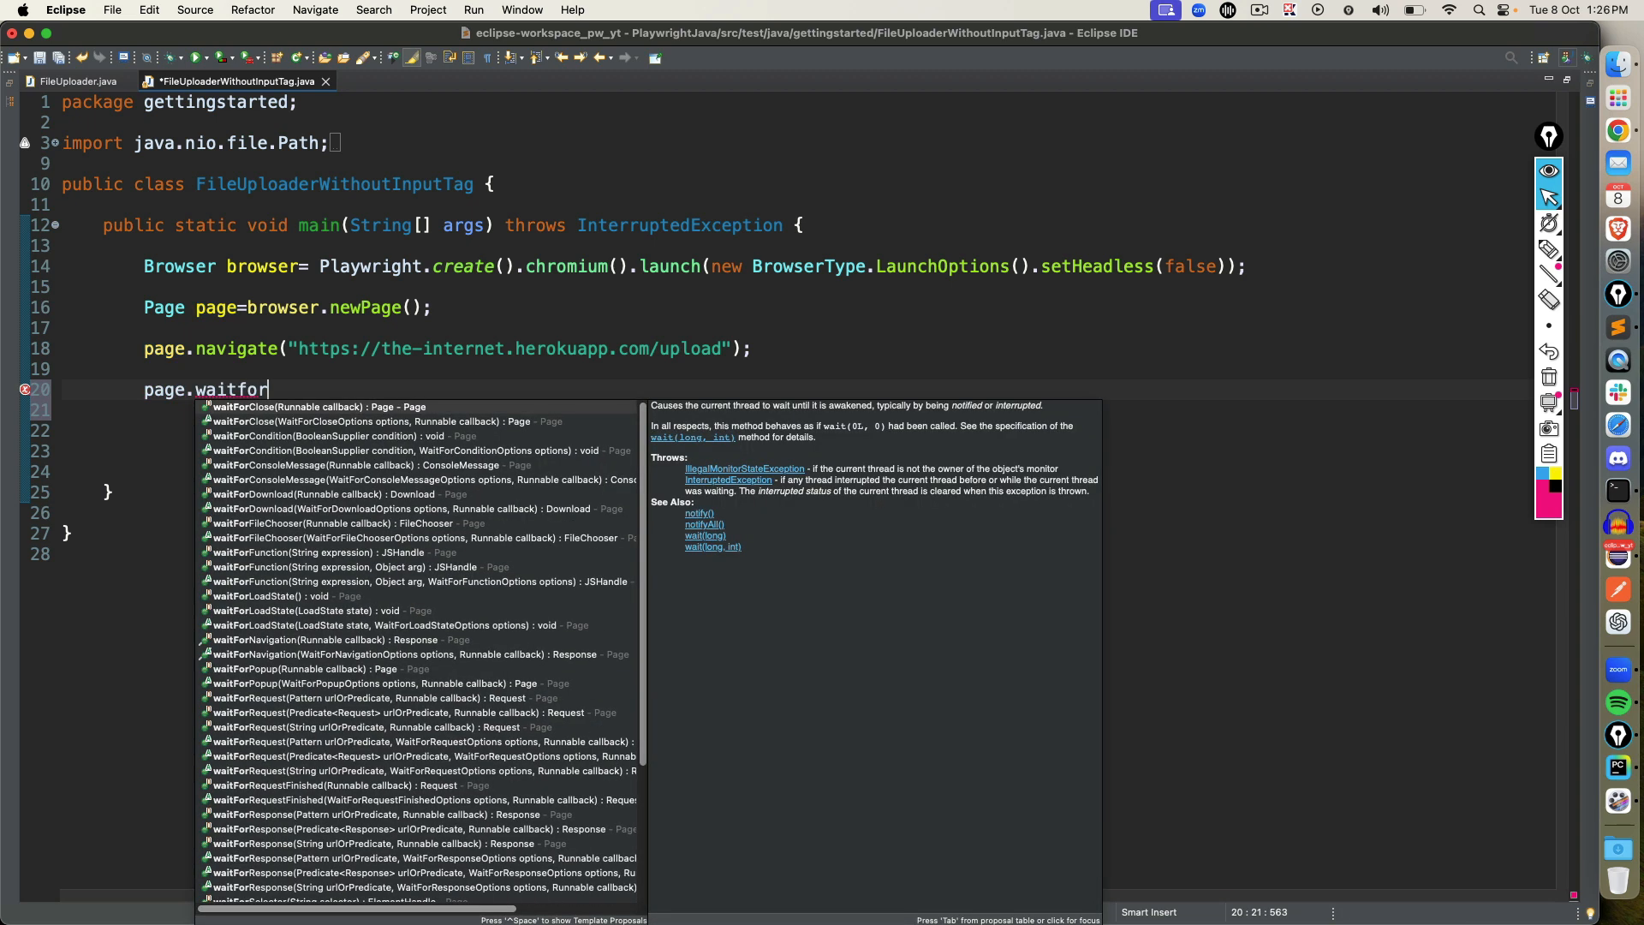
pyautogui.write('fi')
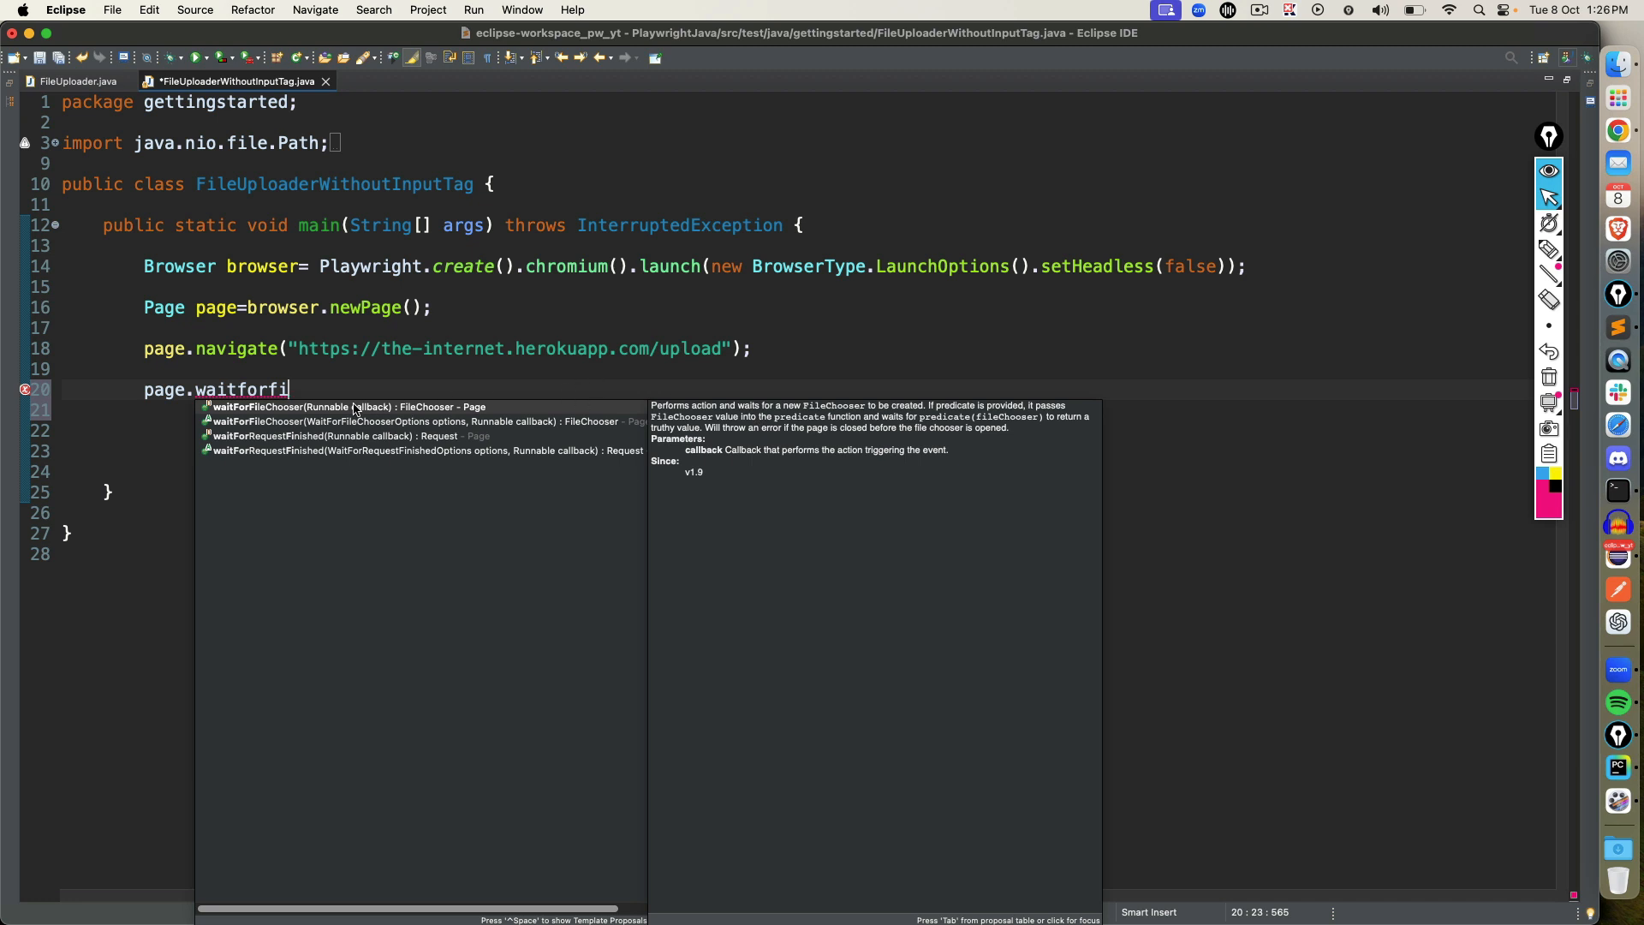
pyautogui.click(344, 407)
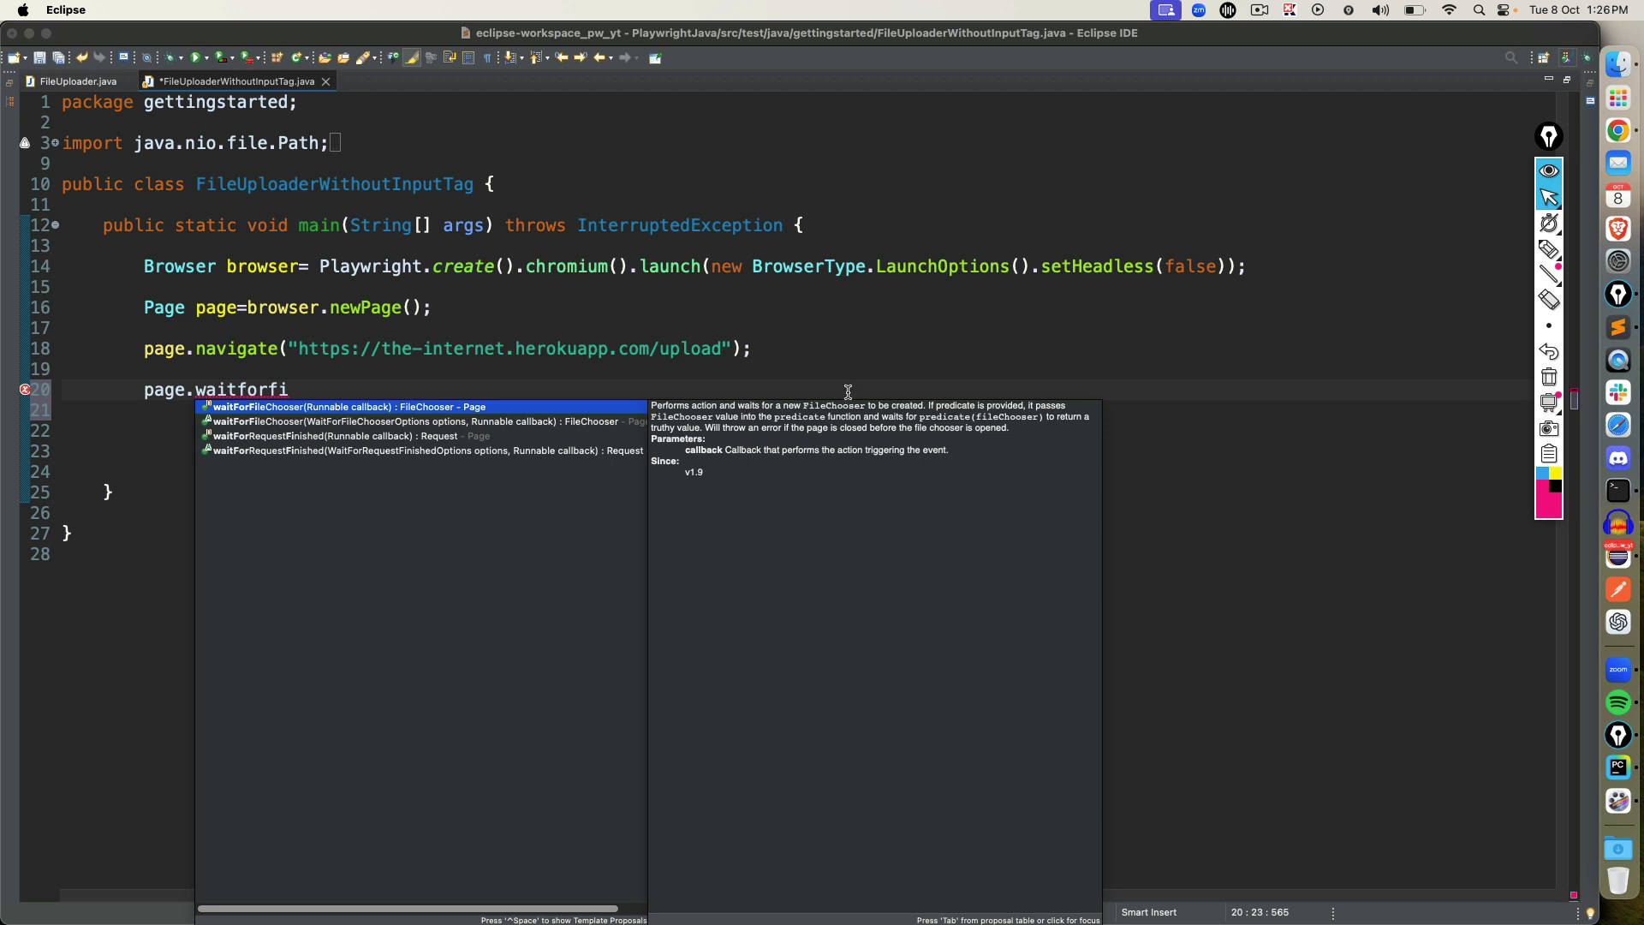
pyautogui.moveTo(758, 412)
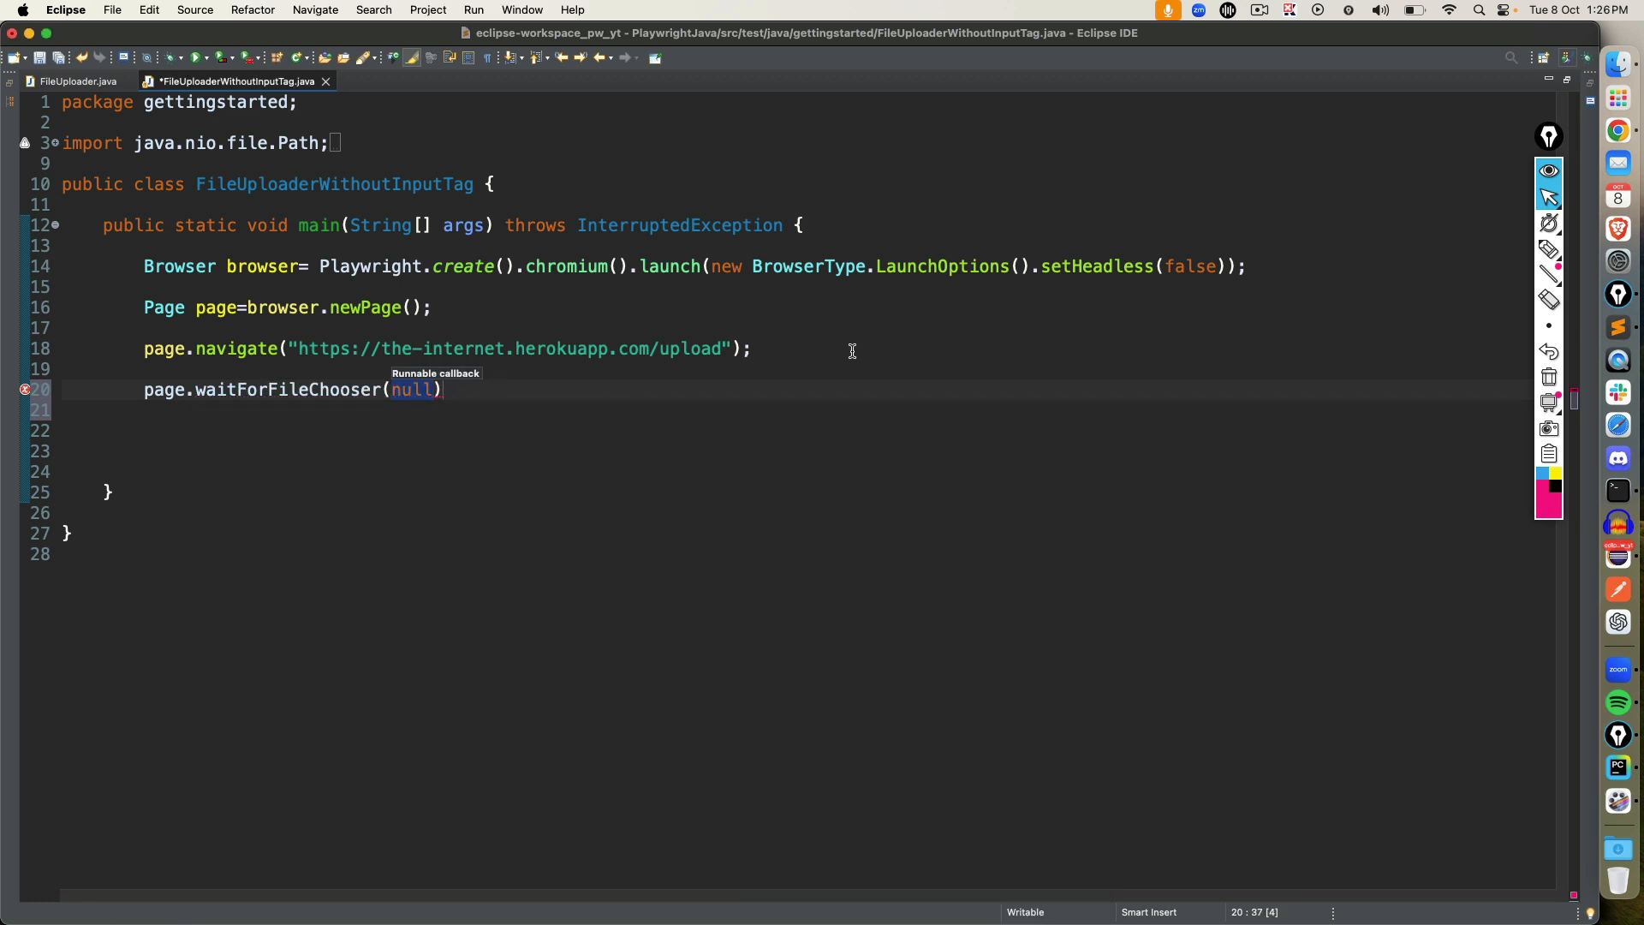
# Fill the callback with page.locator("#drag-drop-upload").click().
pyautogui.write('(')
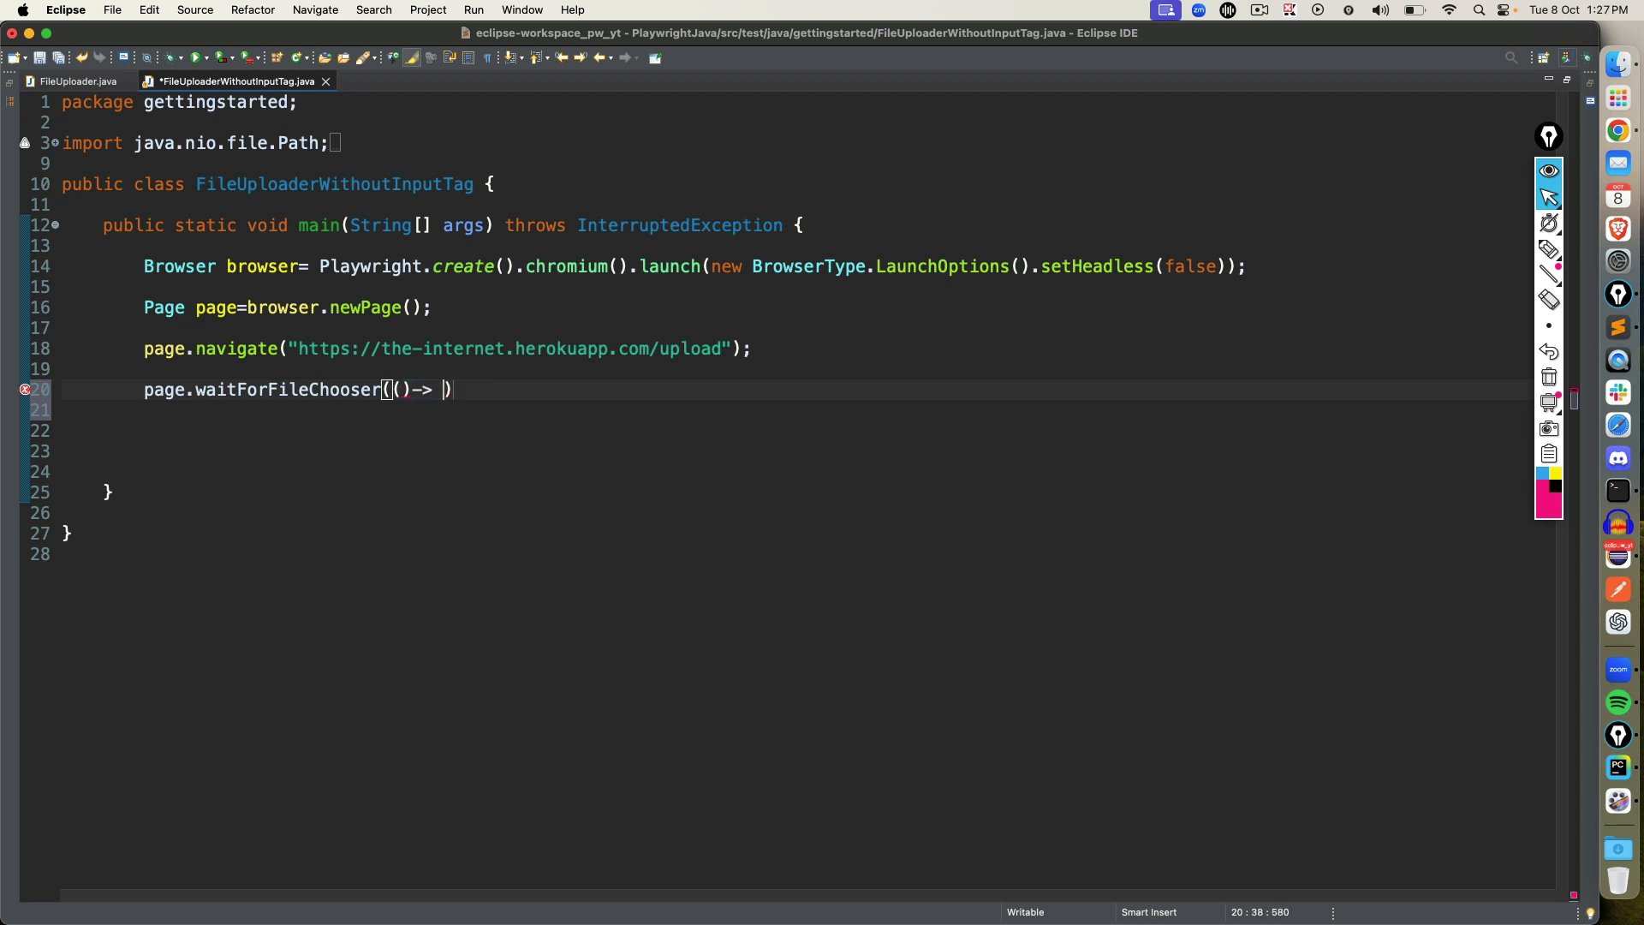
pyautogui.write('page.locator(null')
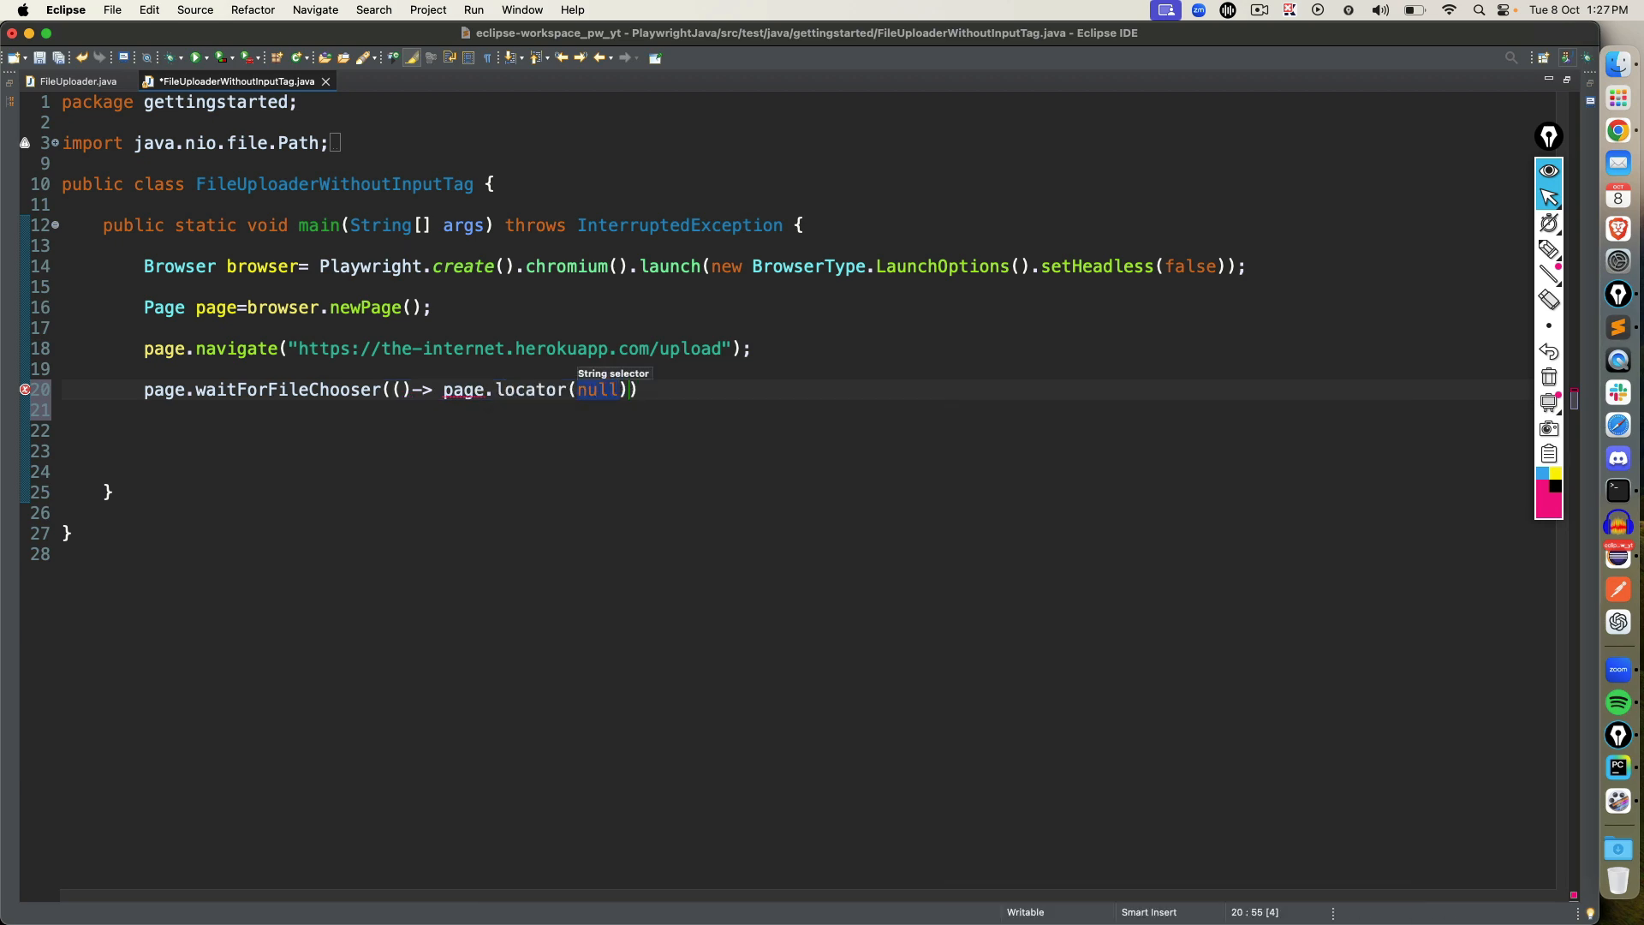
pyautogui.write('""')
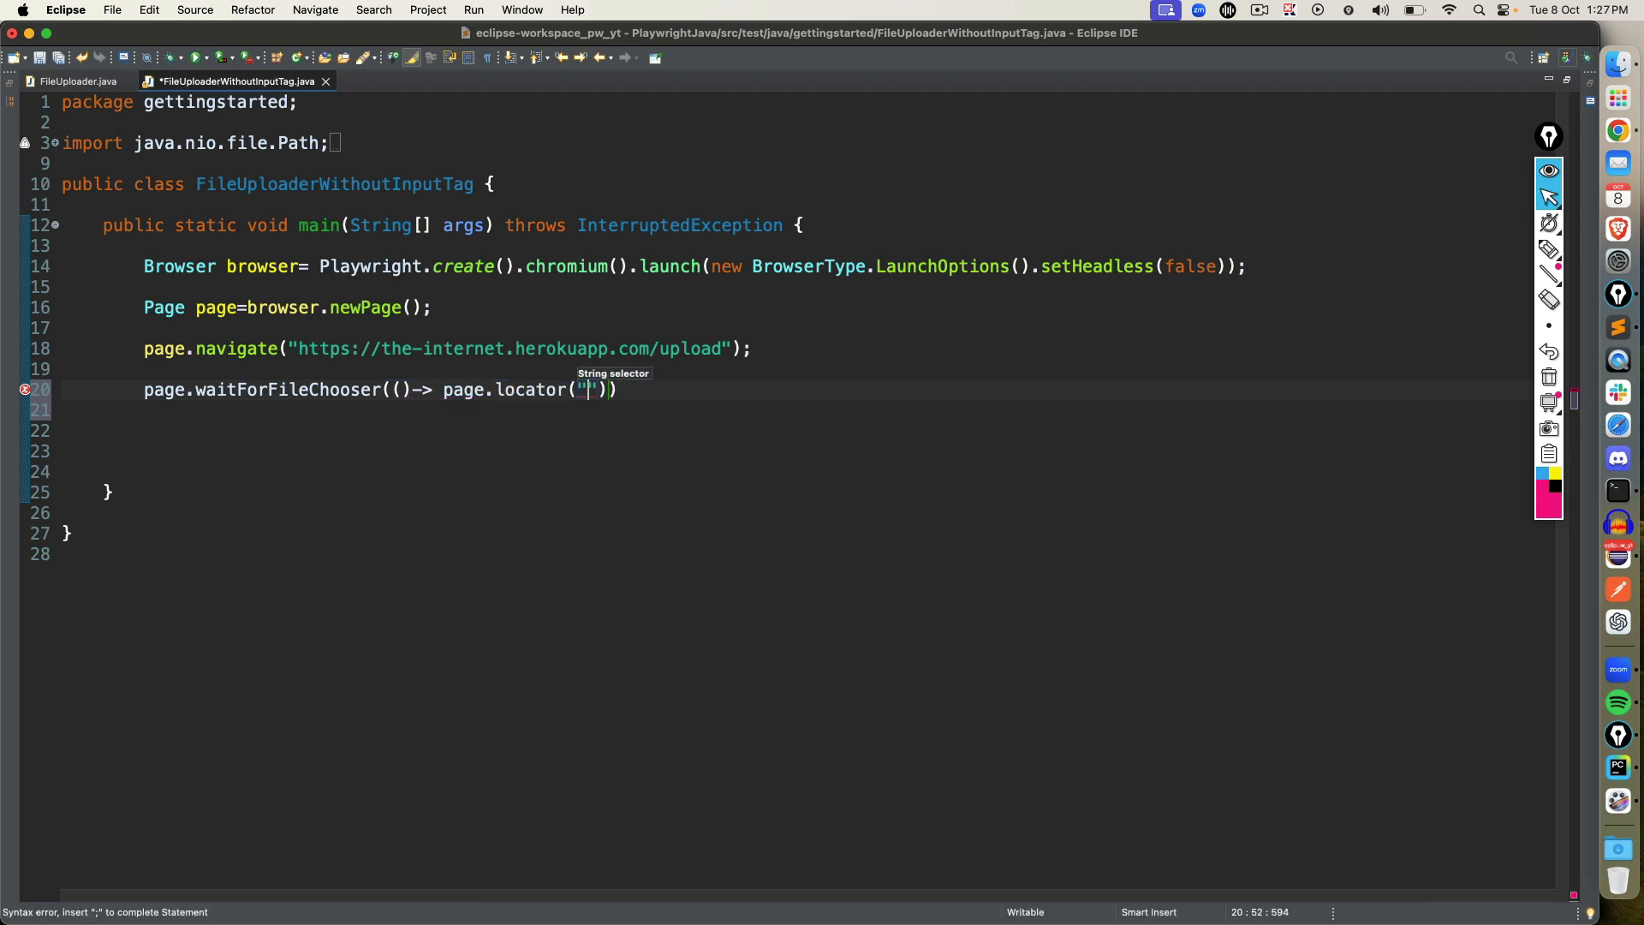
pyautogui.write('#drag-drop-upload')
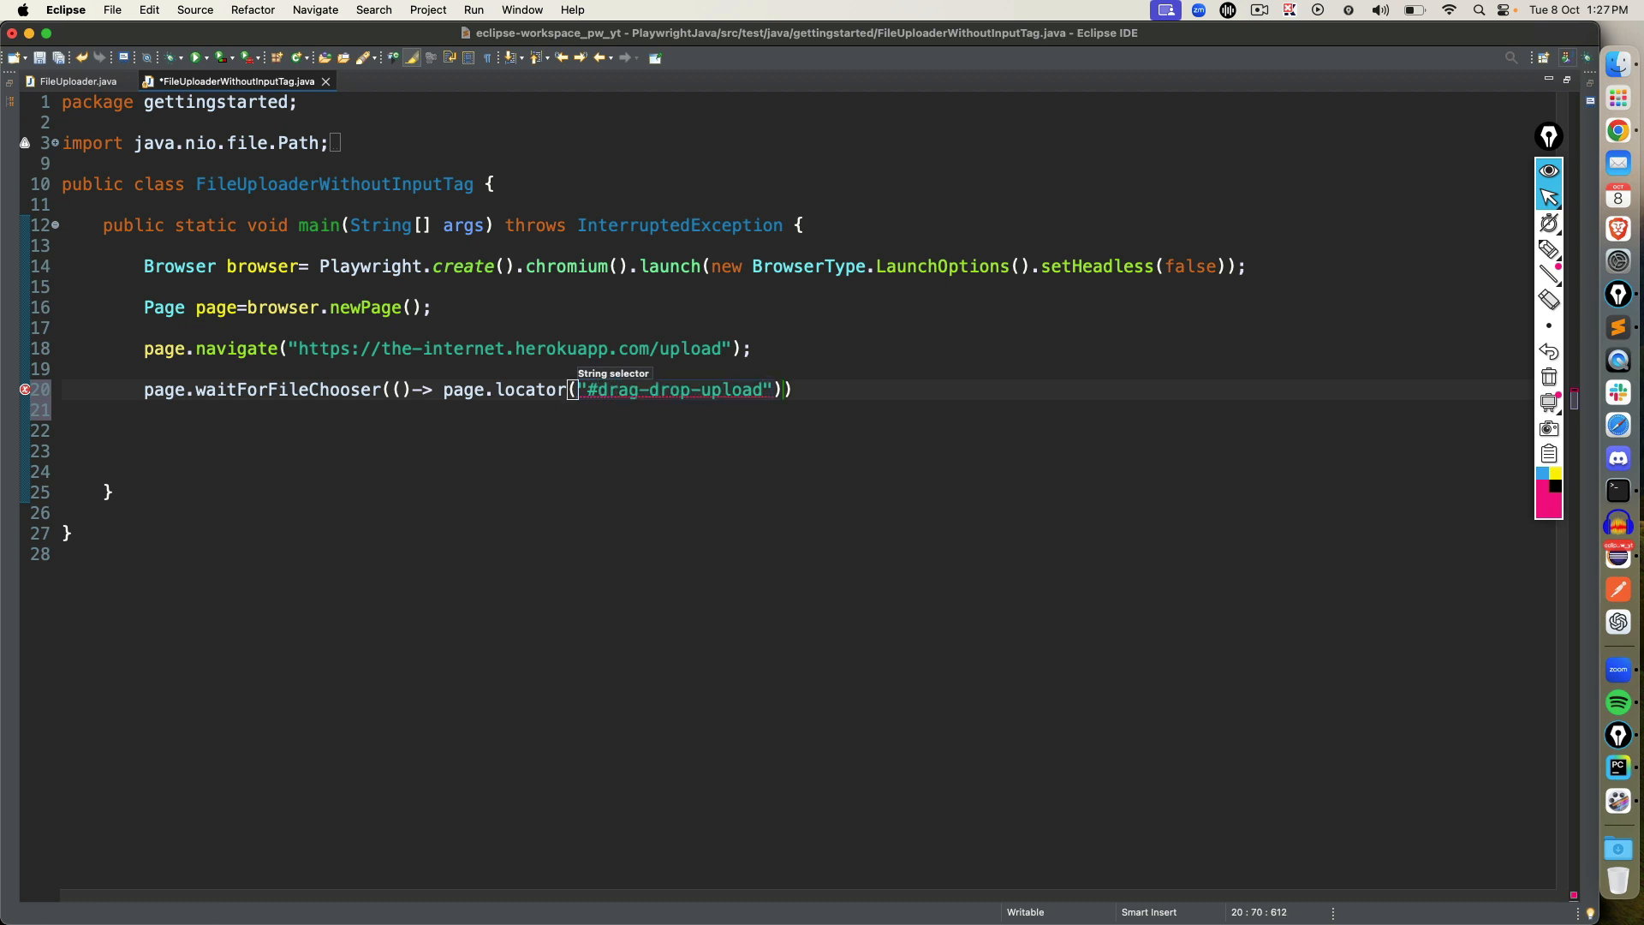
pyautogui.write('.click(')
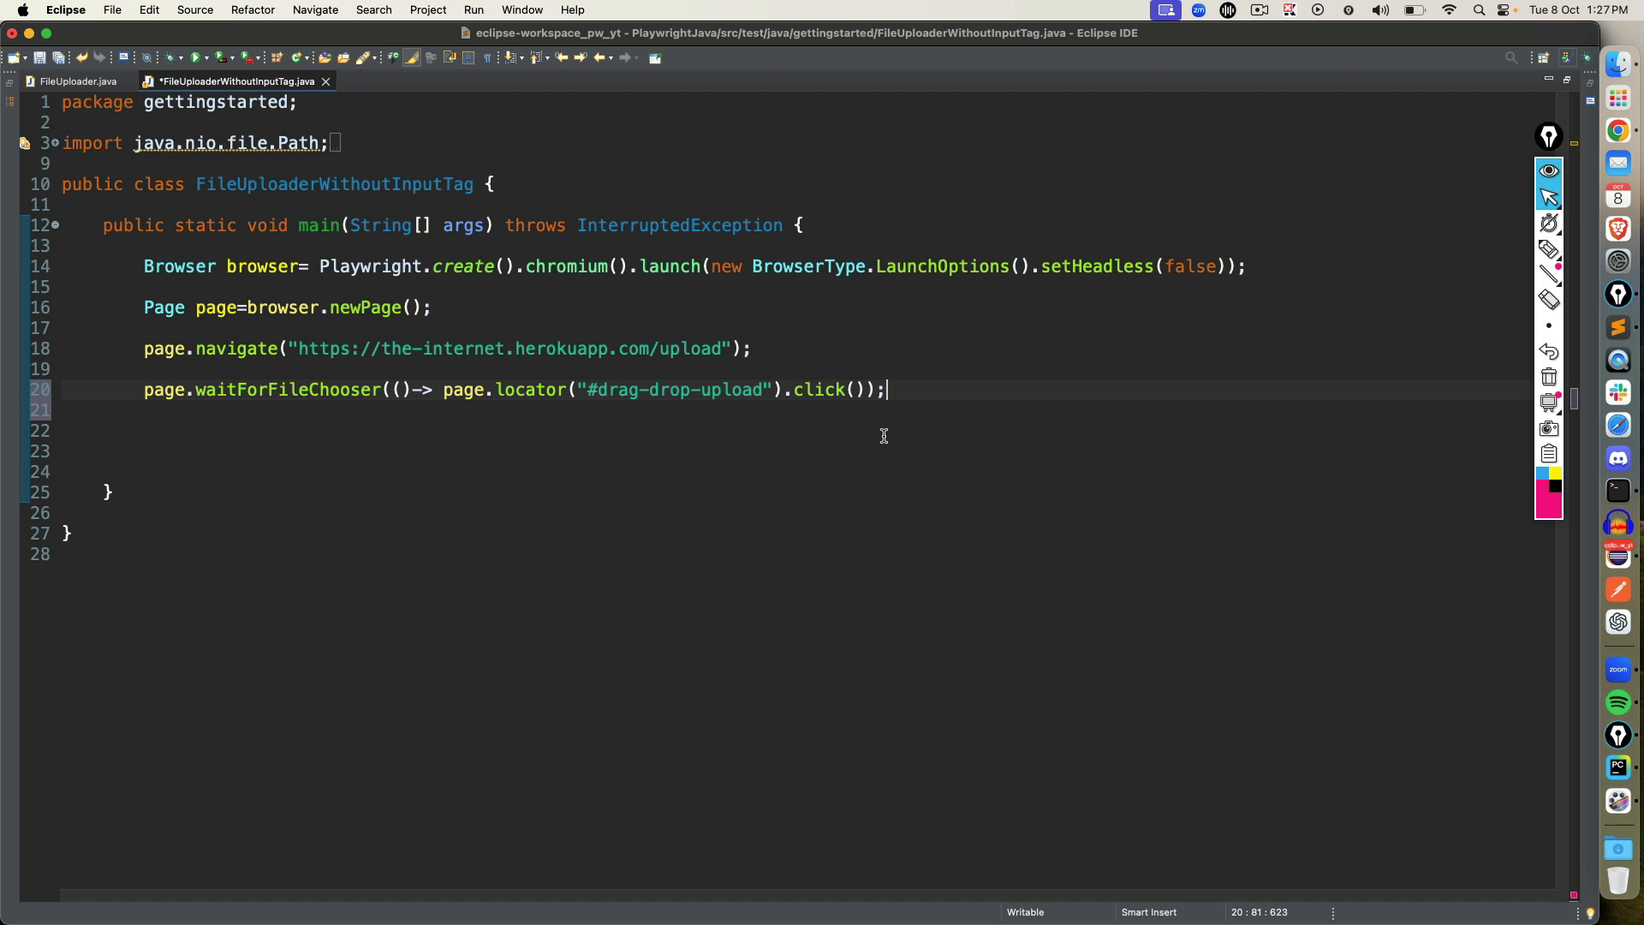
# Save, then assign the file chooser to a FileChooser variable named filechooser.
pyautogui.press('cmd+s')
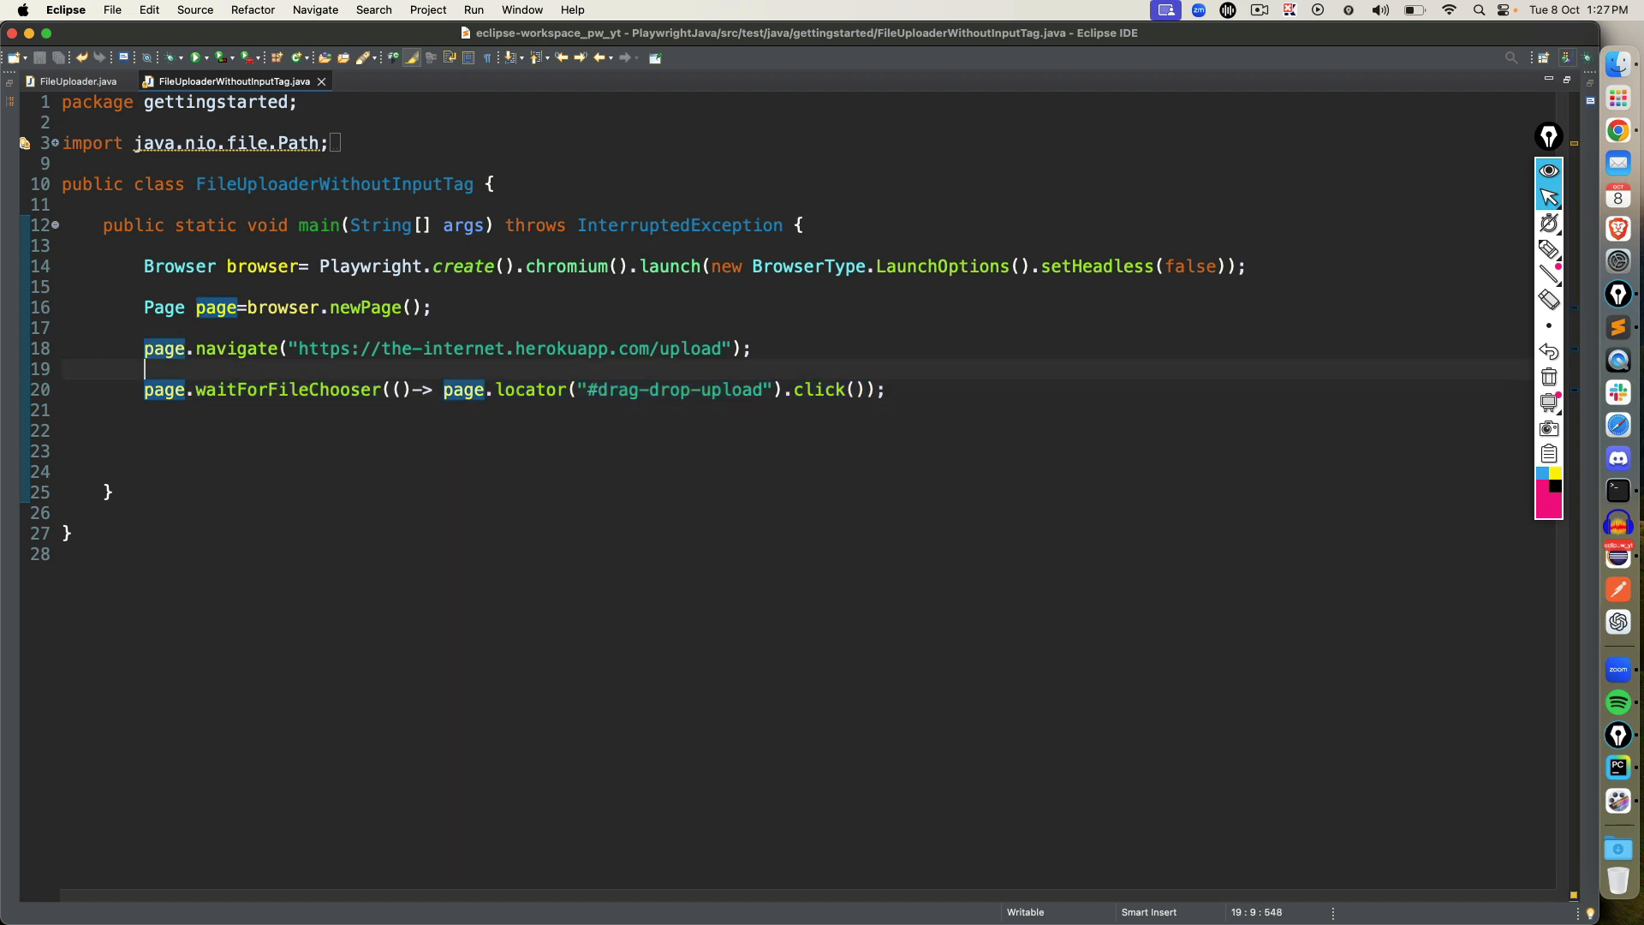
pyautogui.write('File')
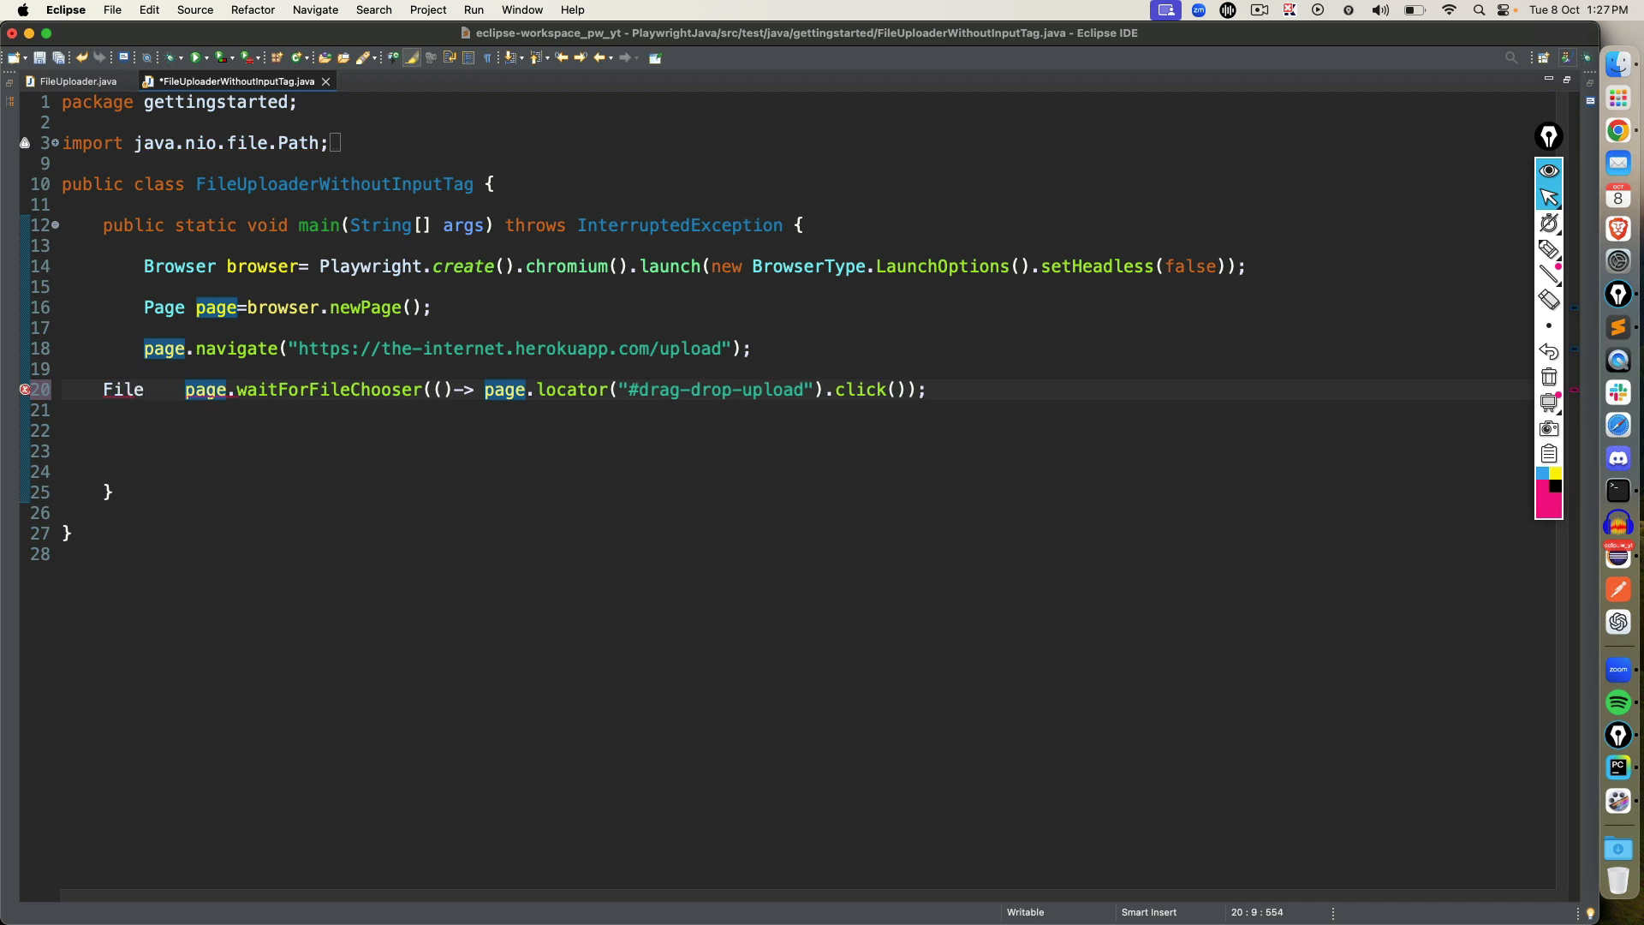
pyautogui.write('cho')
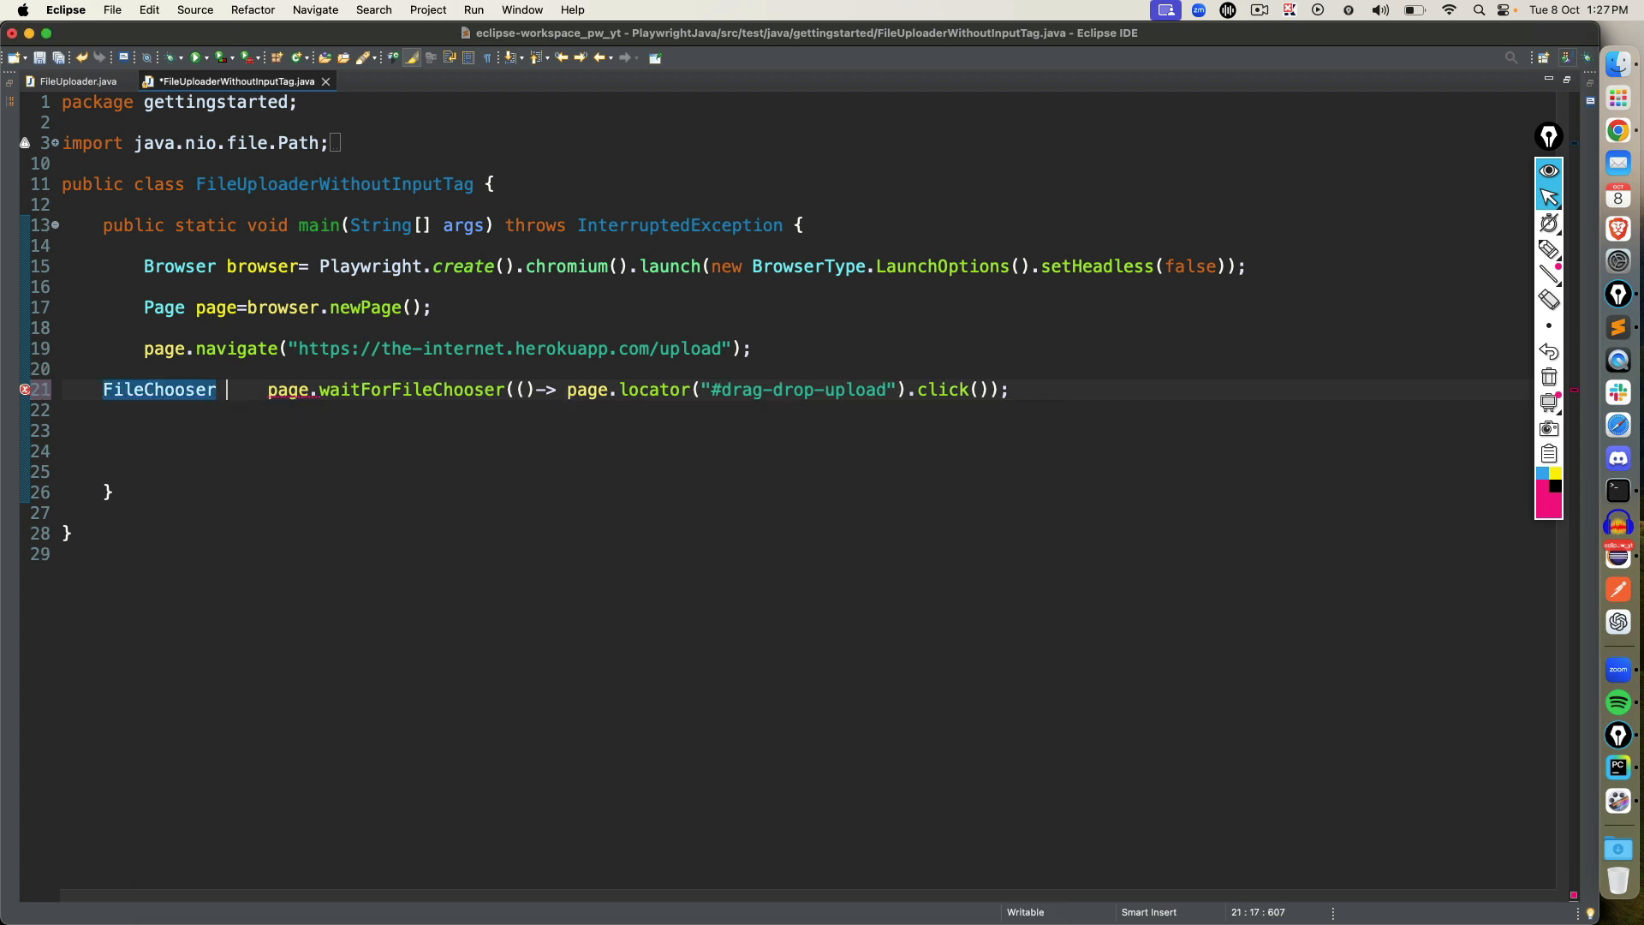
pyautogui.write('filechooser=')
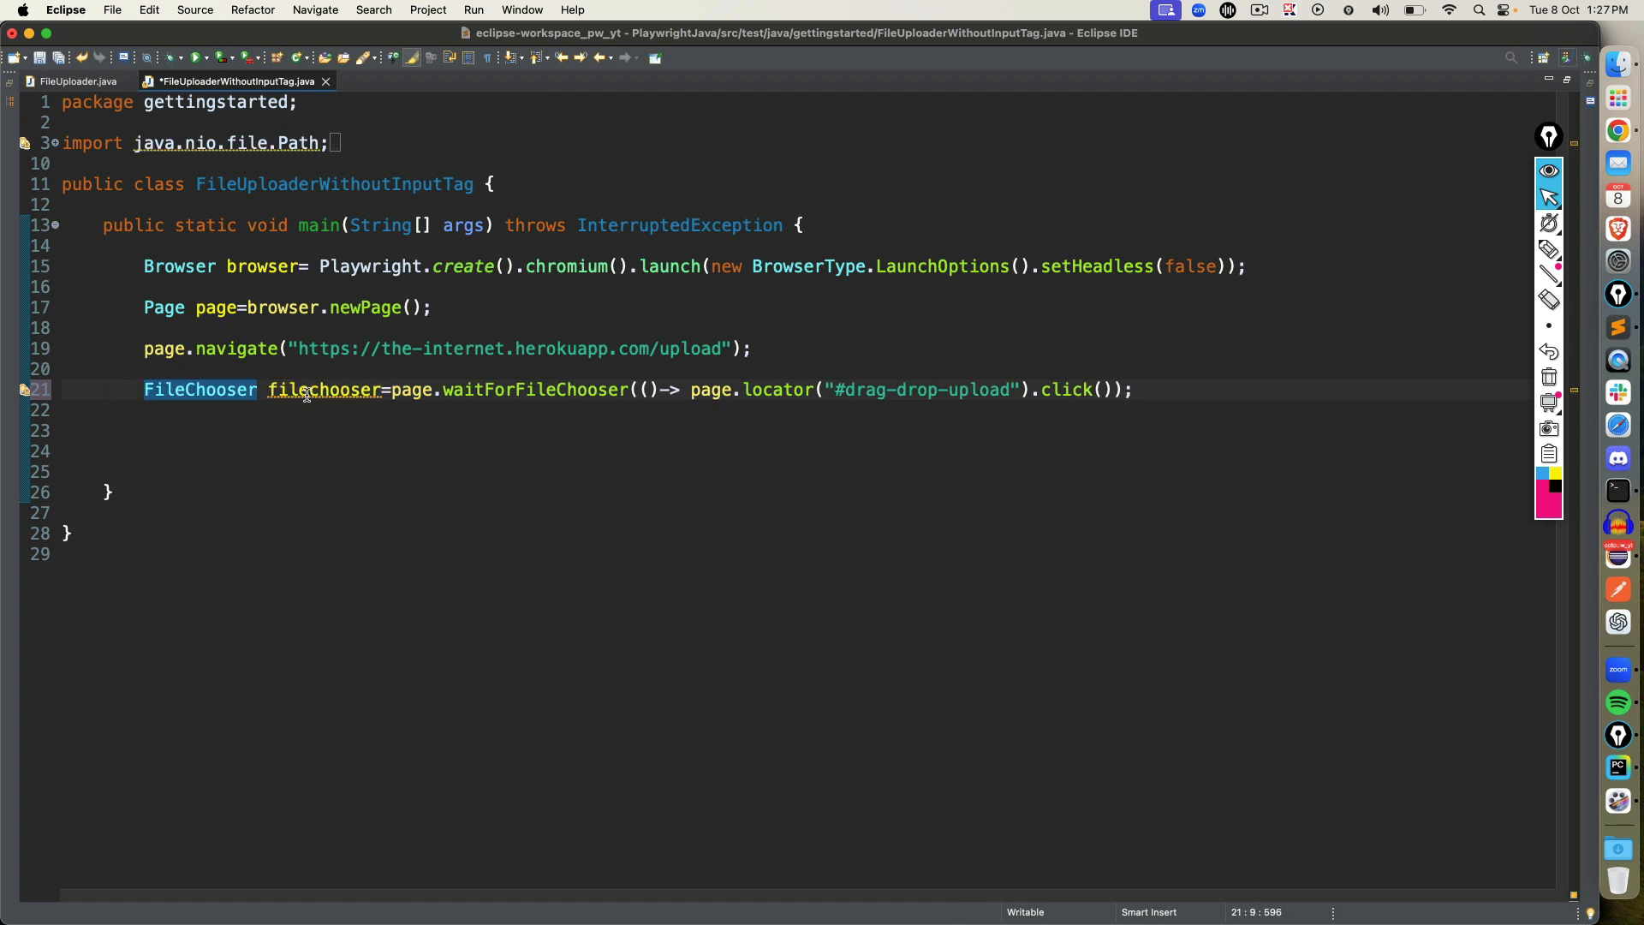
pyautogui.write('filechooser')
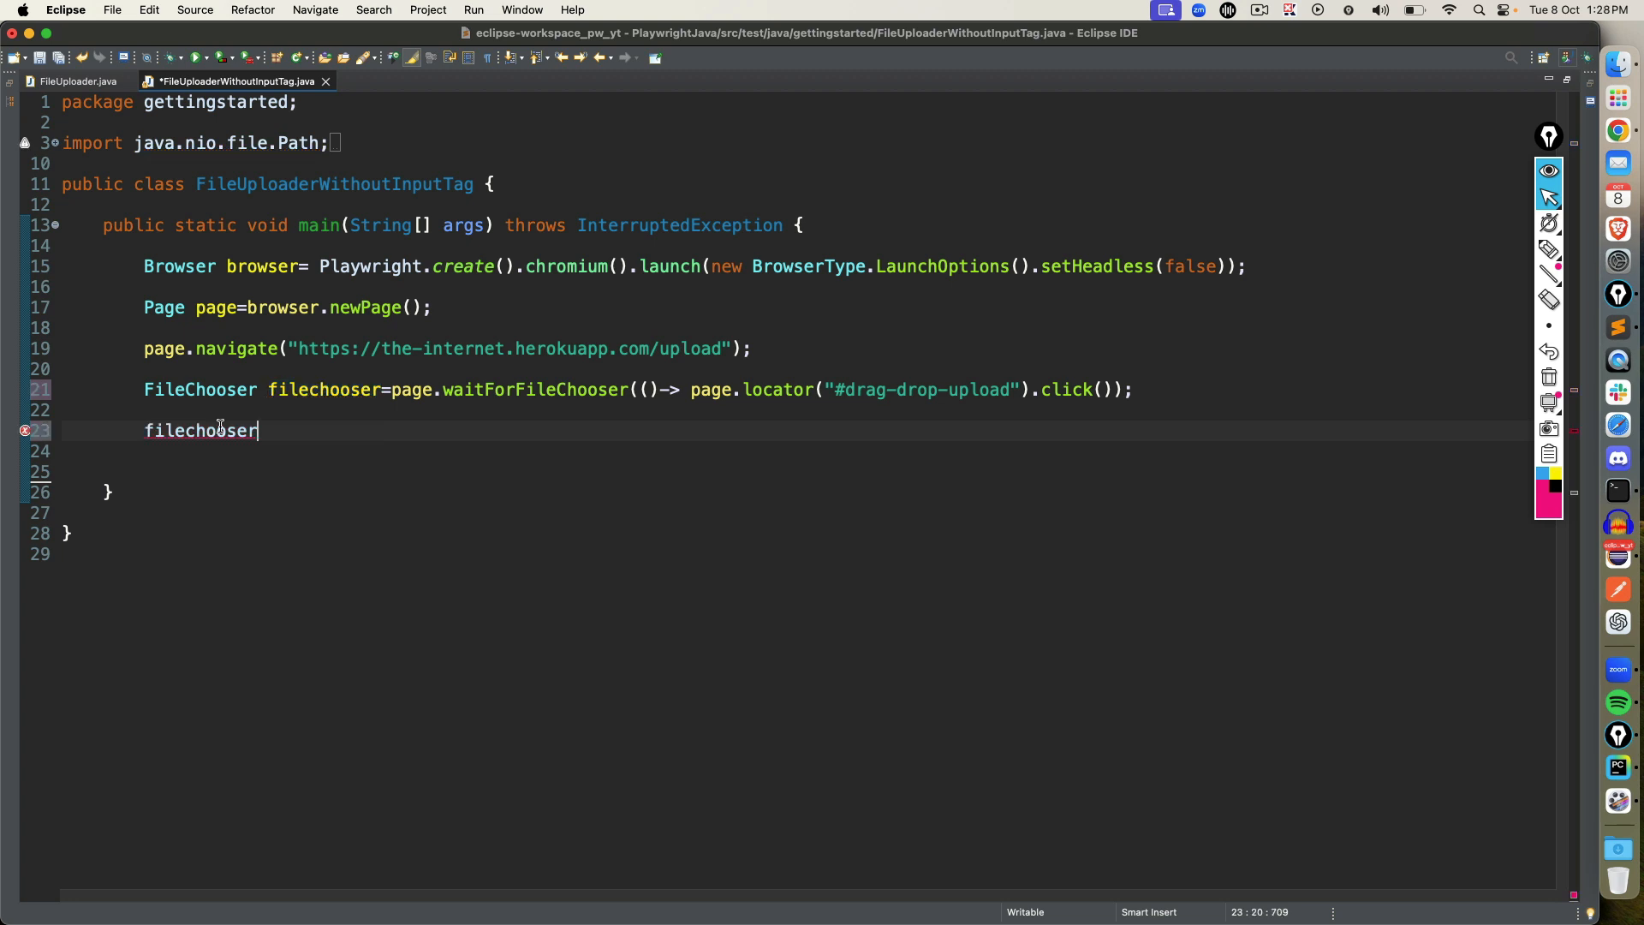
# Start a filechooser.setFiles(Paths.get("")) call with an empty path.
pyautogui.write('.se')
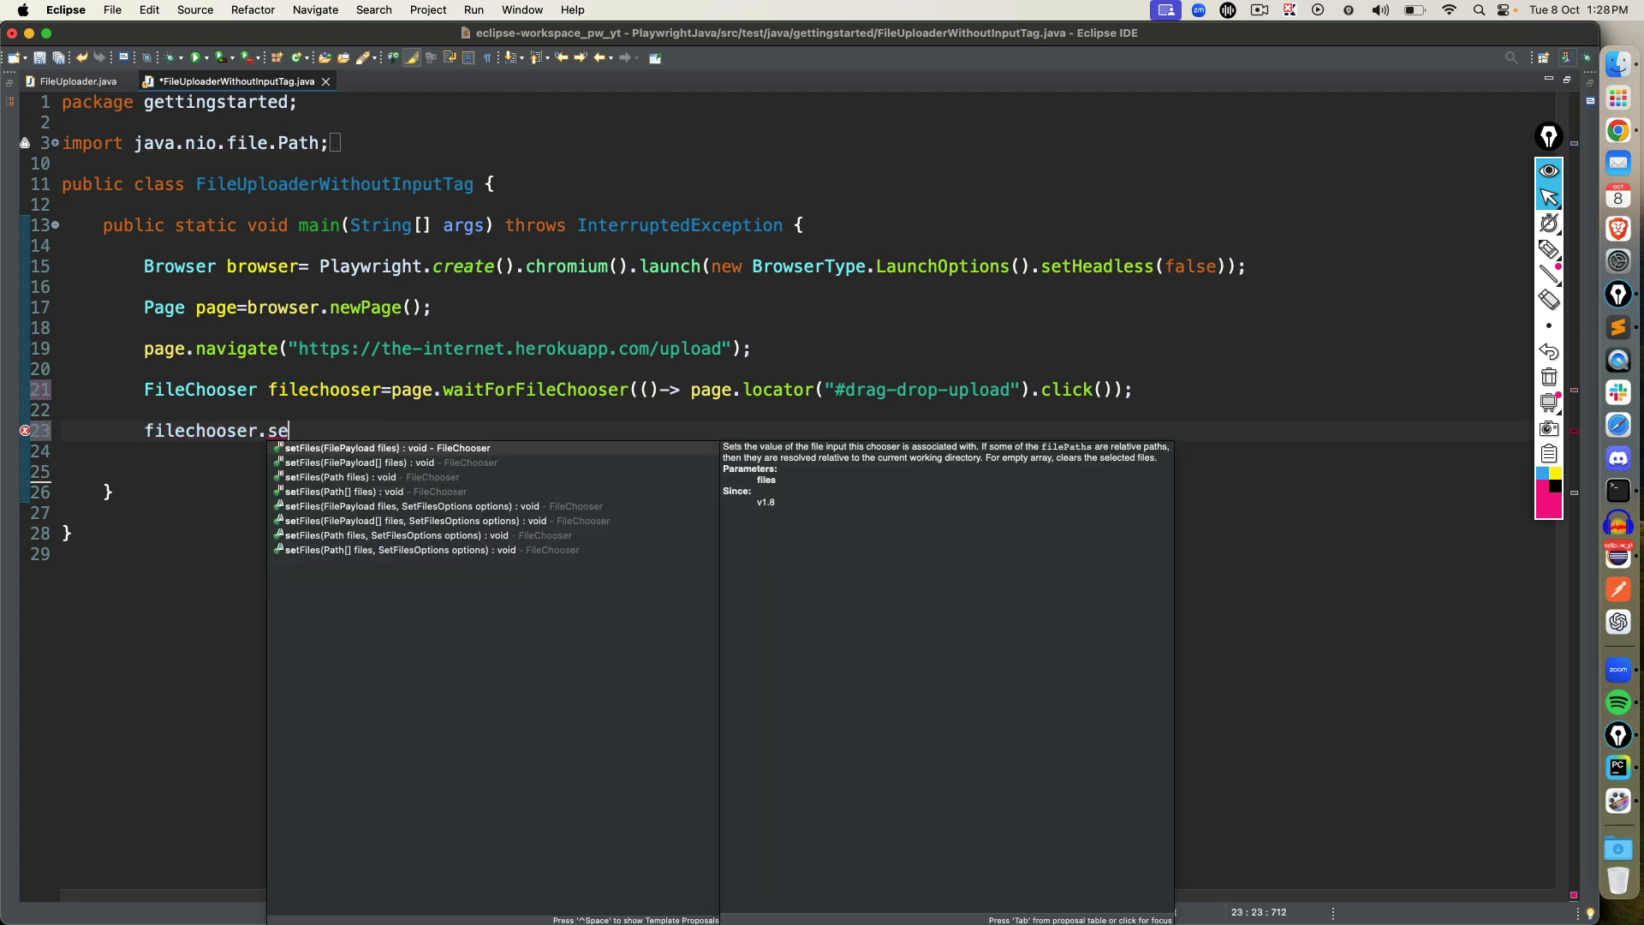
pyautogui.write('tFiles(null')
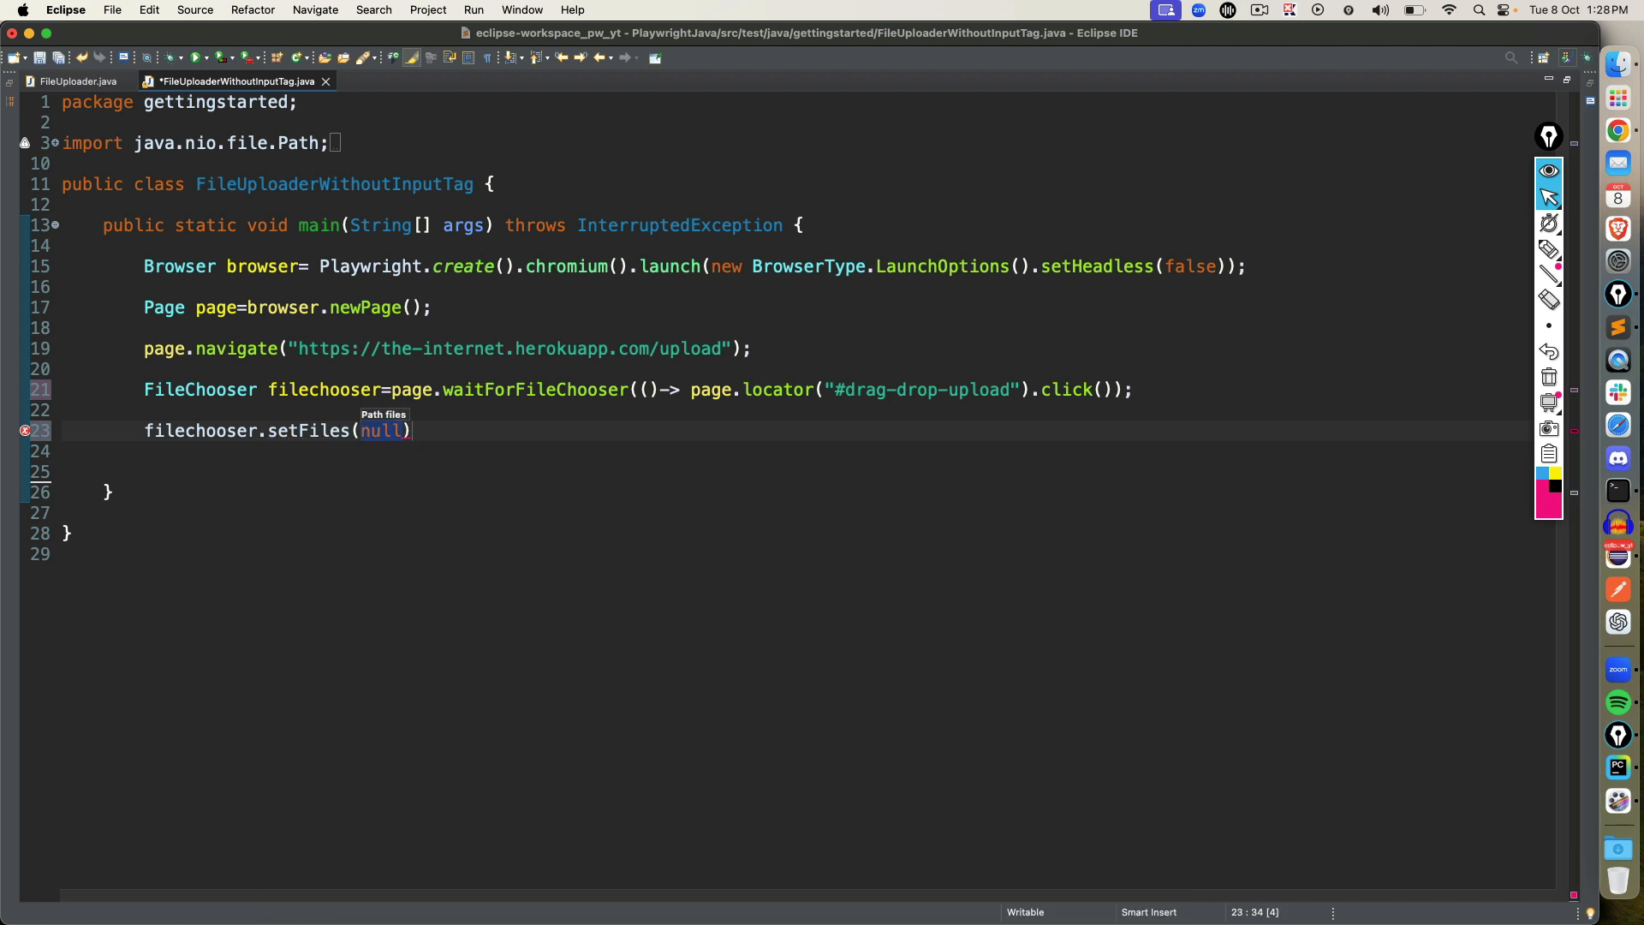
pyautogui.write('Path.')
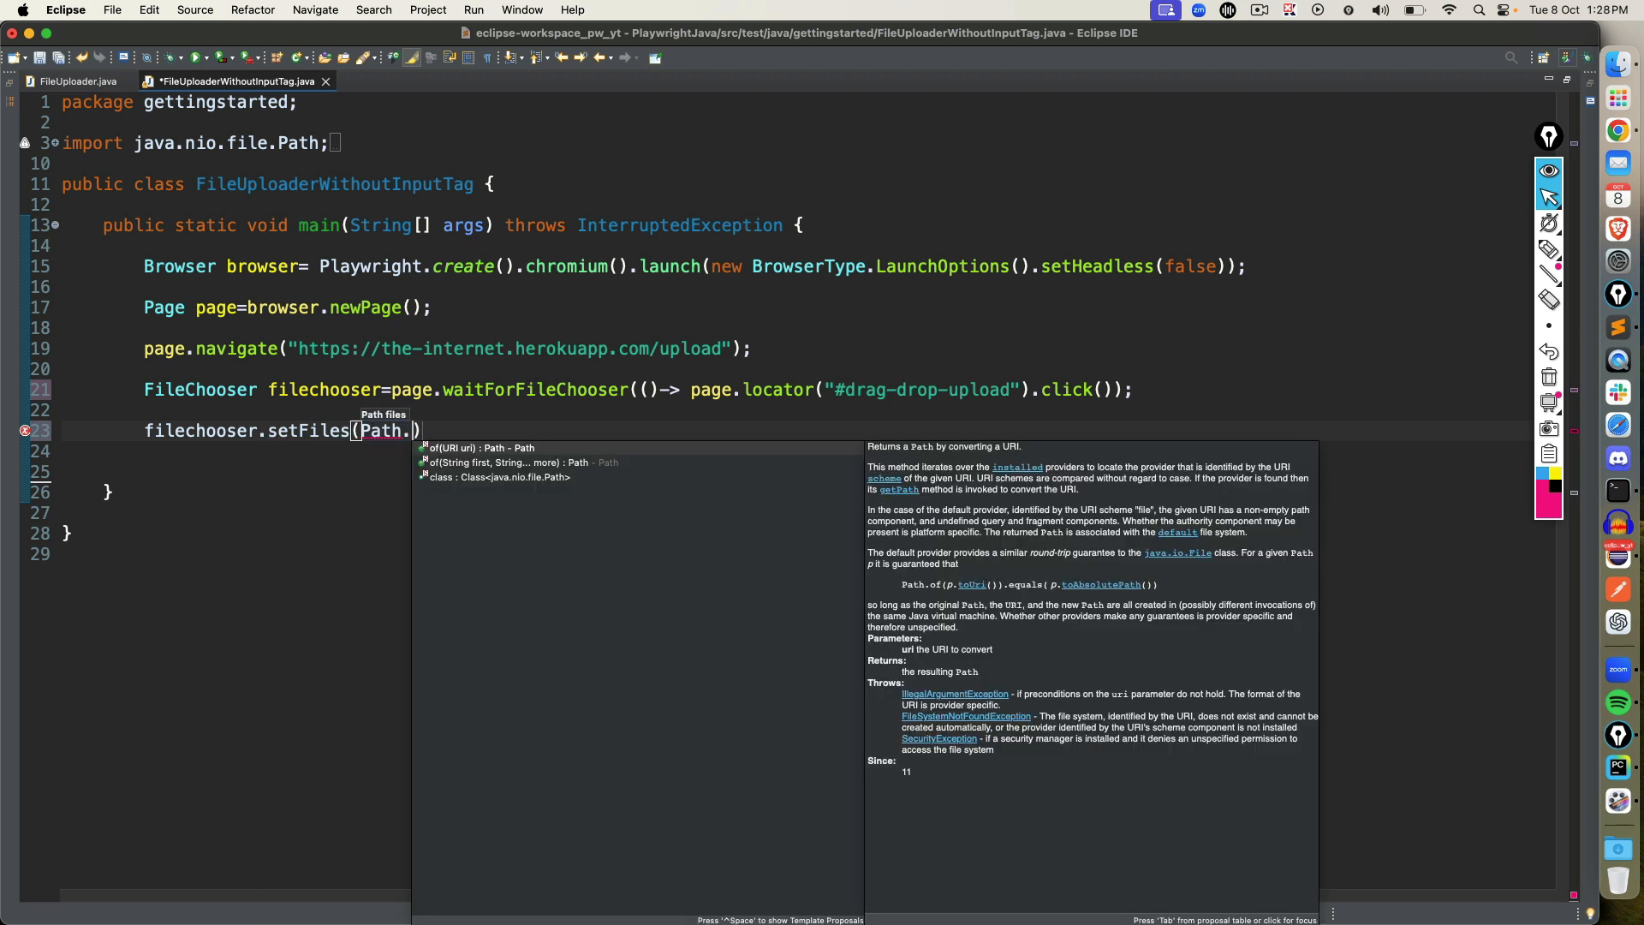
pyautogui.write('s')
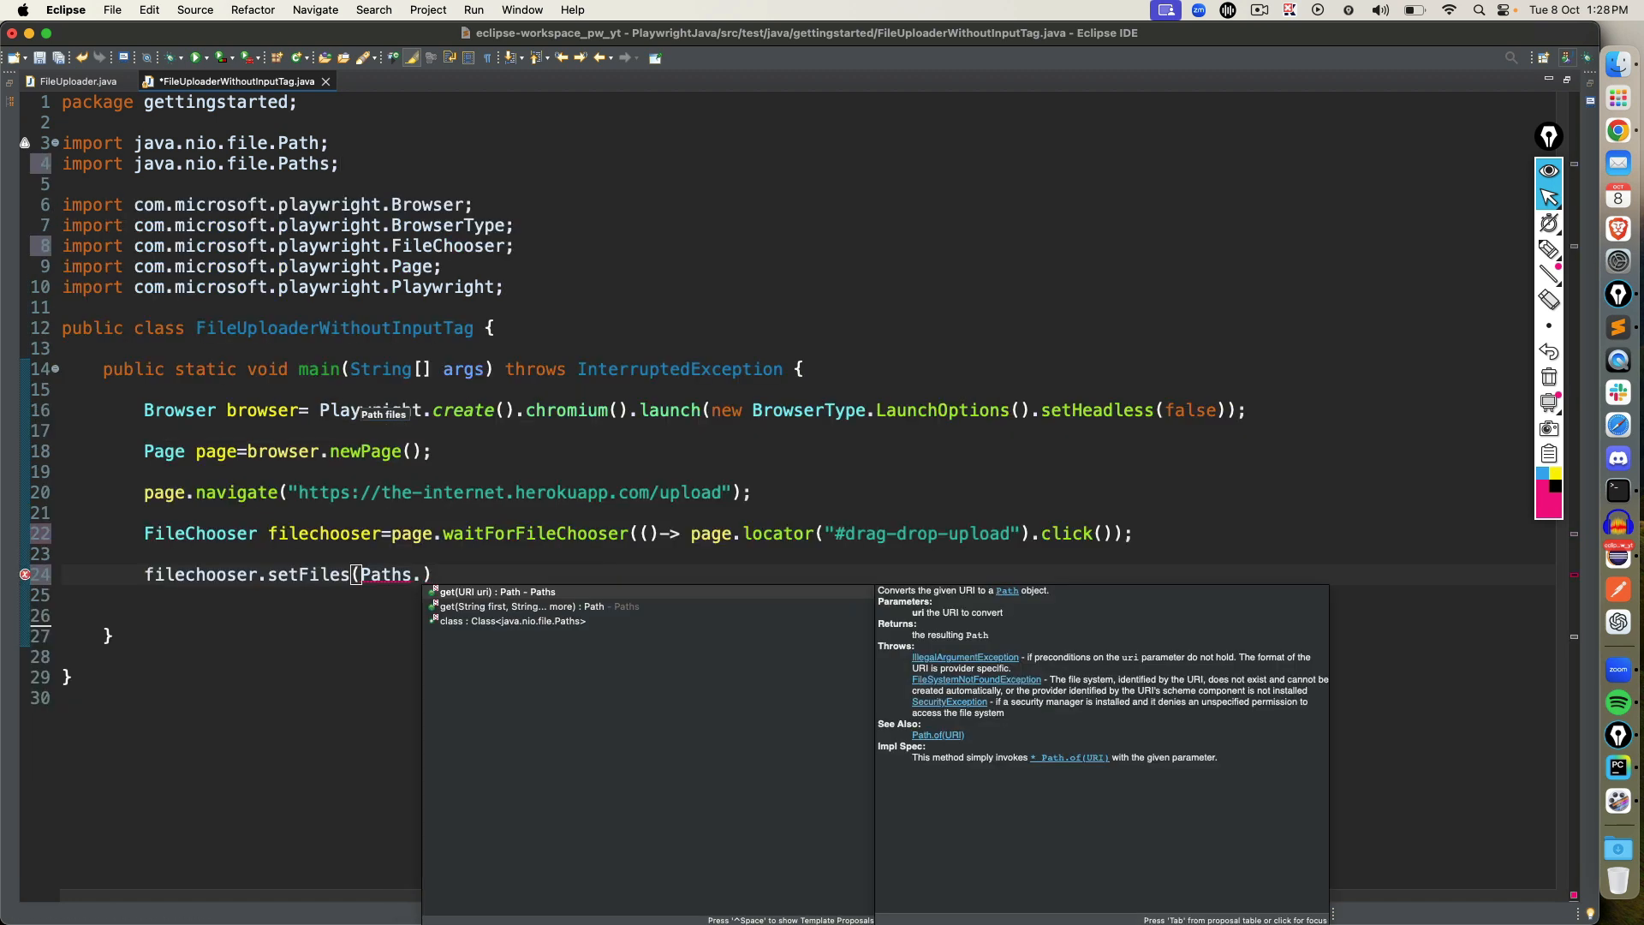
pyautogui.write('get("")')
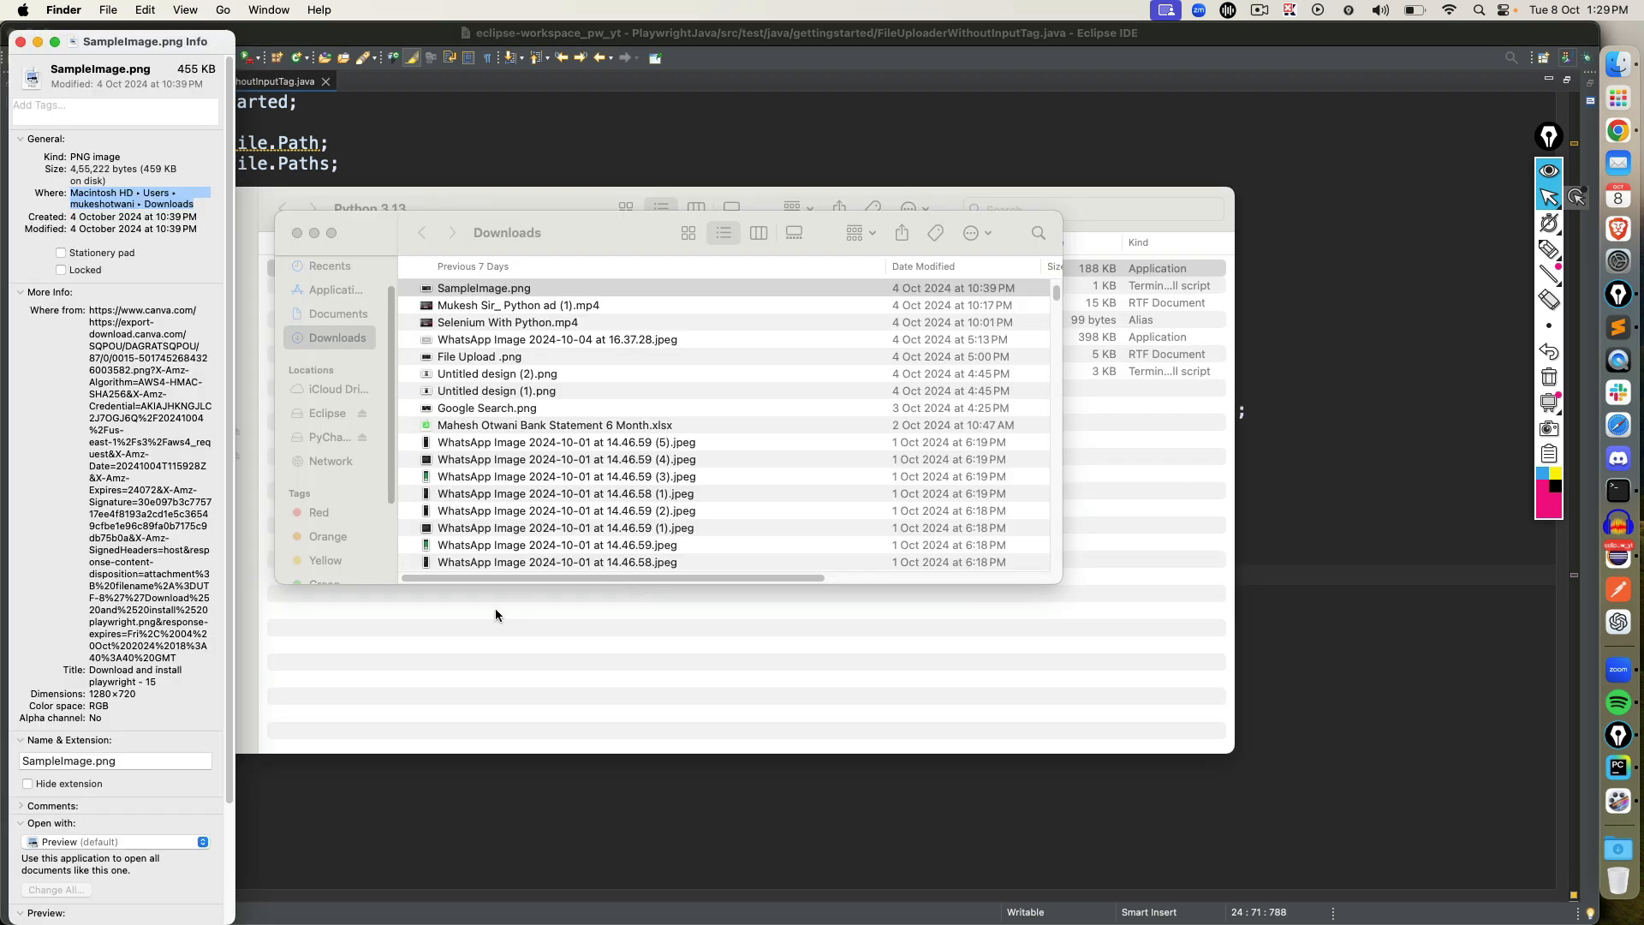
# Copy SampleImage.png's Downloads location from the Get Info window.
pyautogui.click(69, 760)
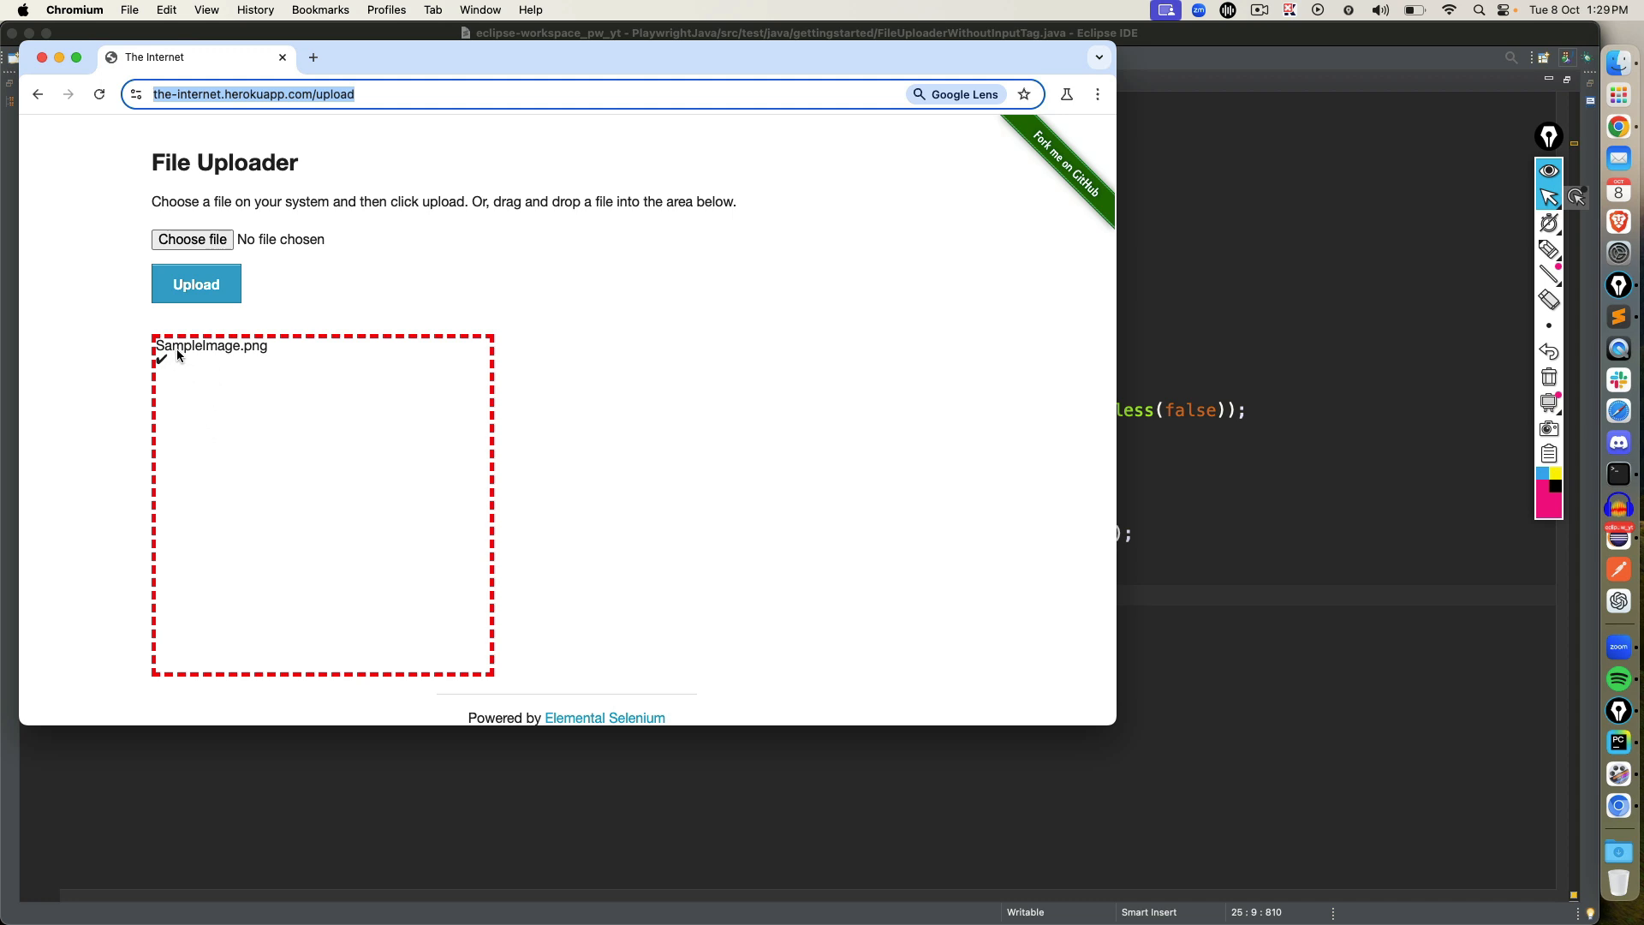
pyautogui.moveTo(235, 358)
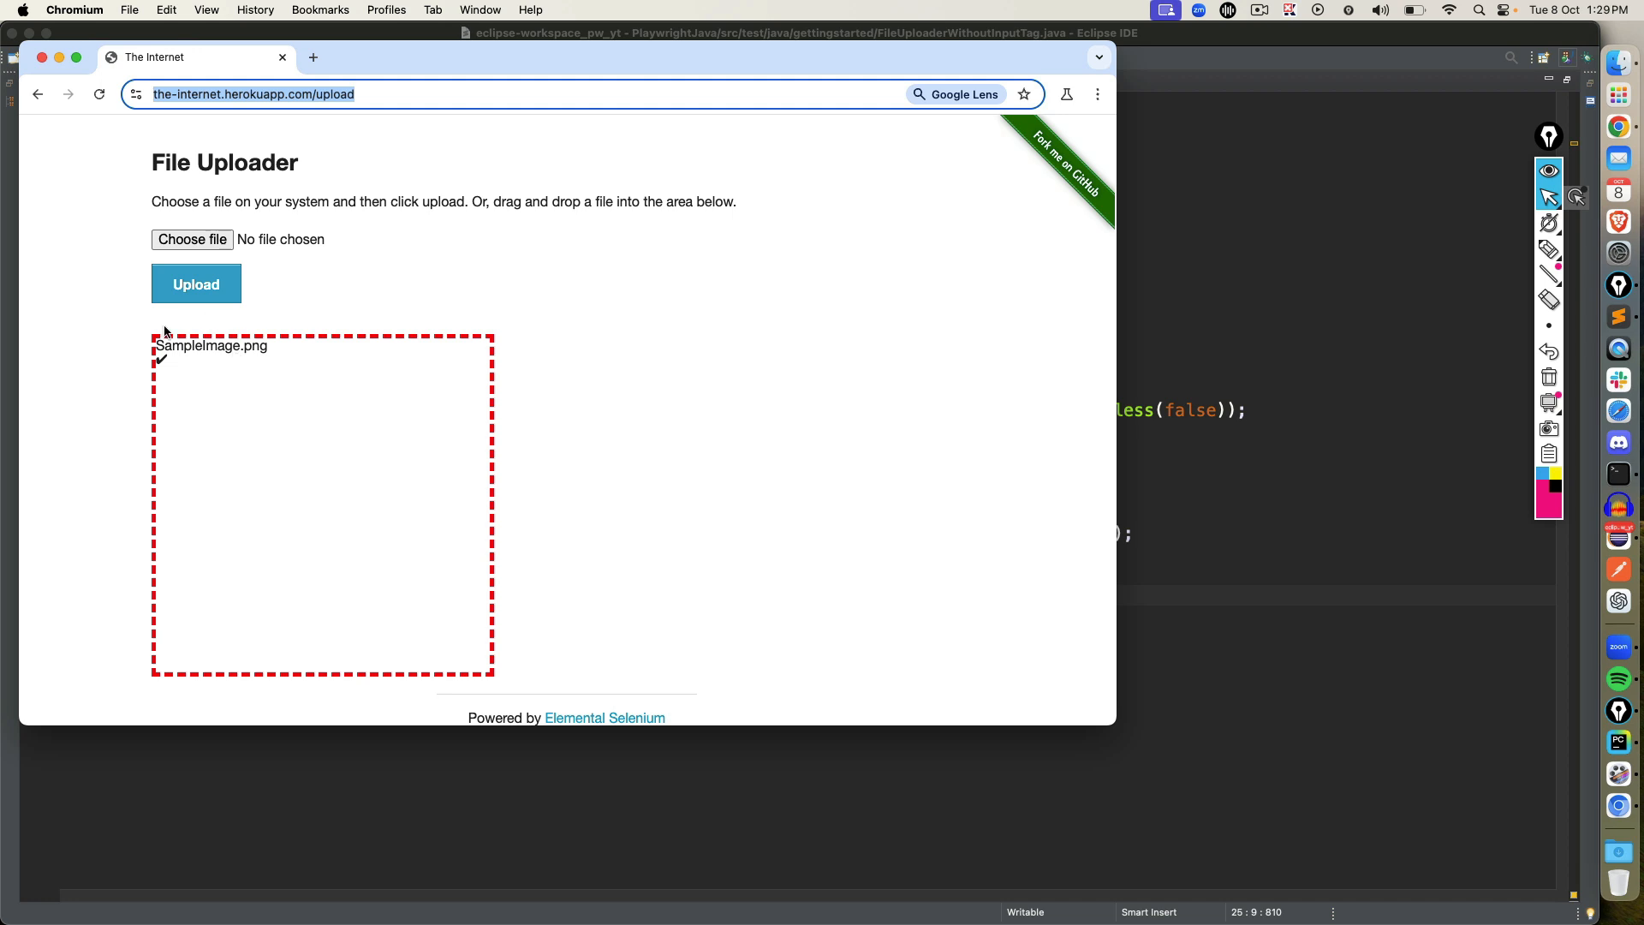
pyautogui.moveTo(42, 57)
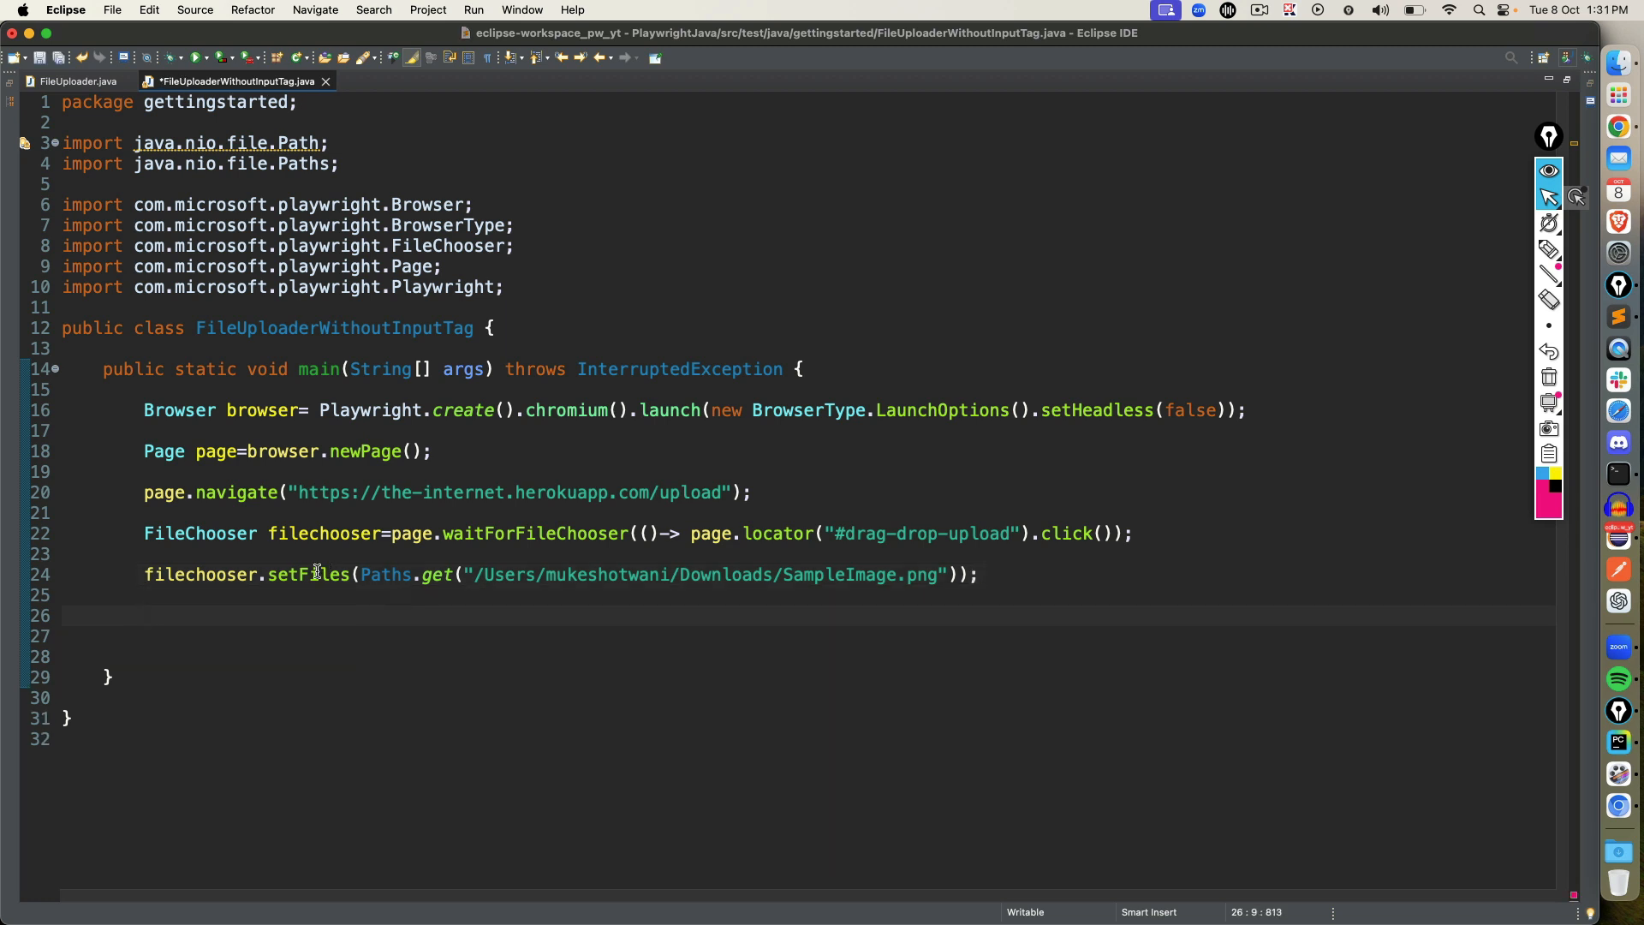
# Add a second filechooser.setFiles call and grab the Path[] files example from FileUploader.java.
pyautogui.write('filechooser')
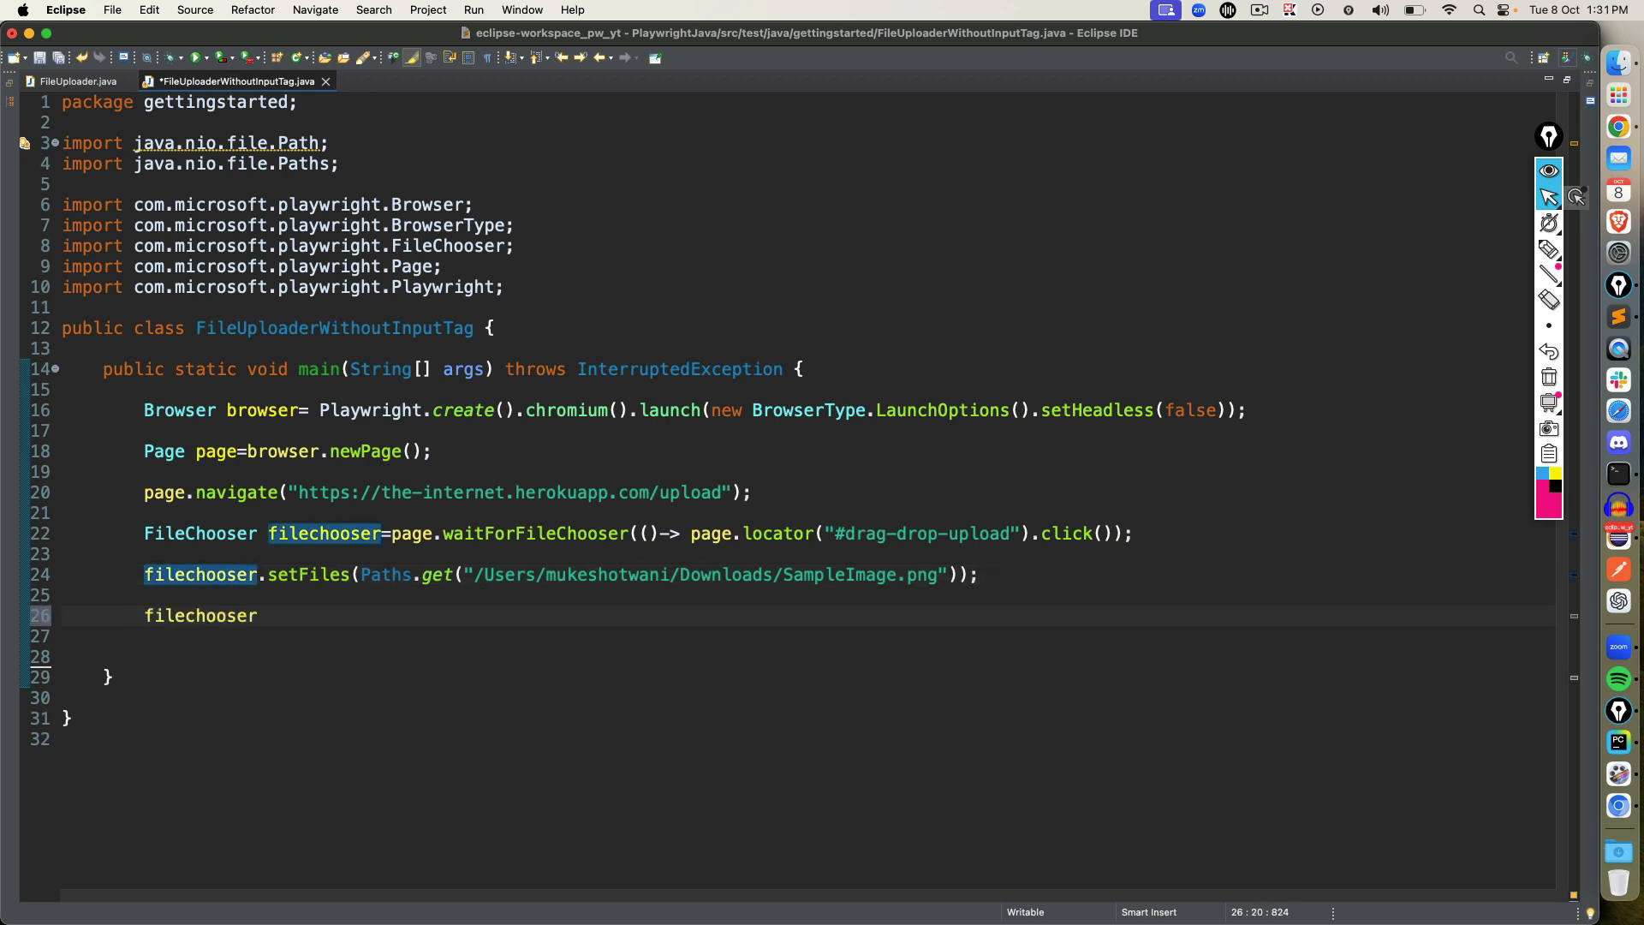
pyautogui.write('.setFiles(null);')
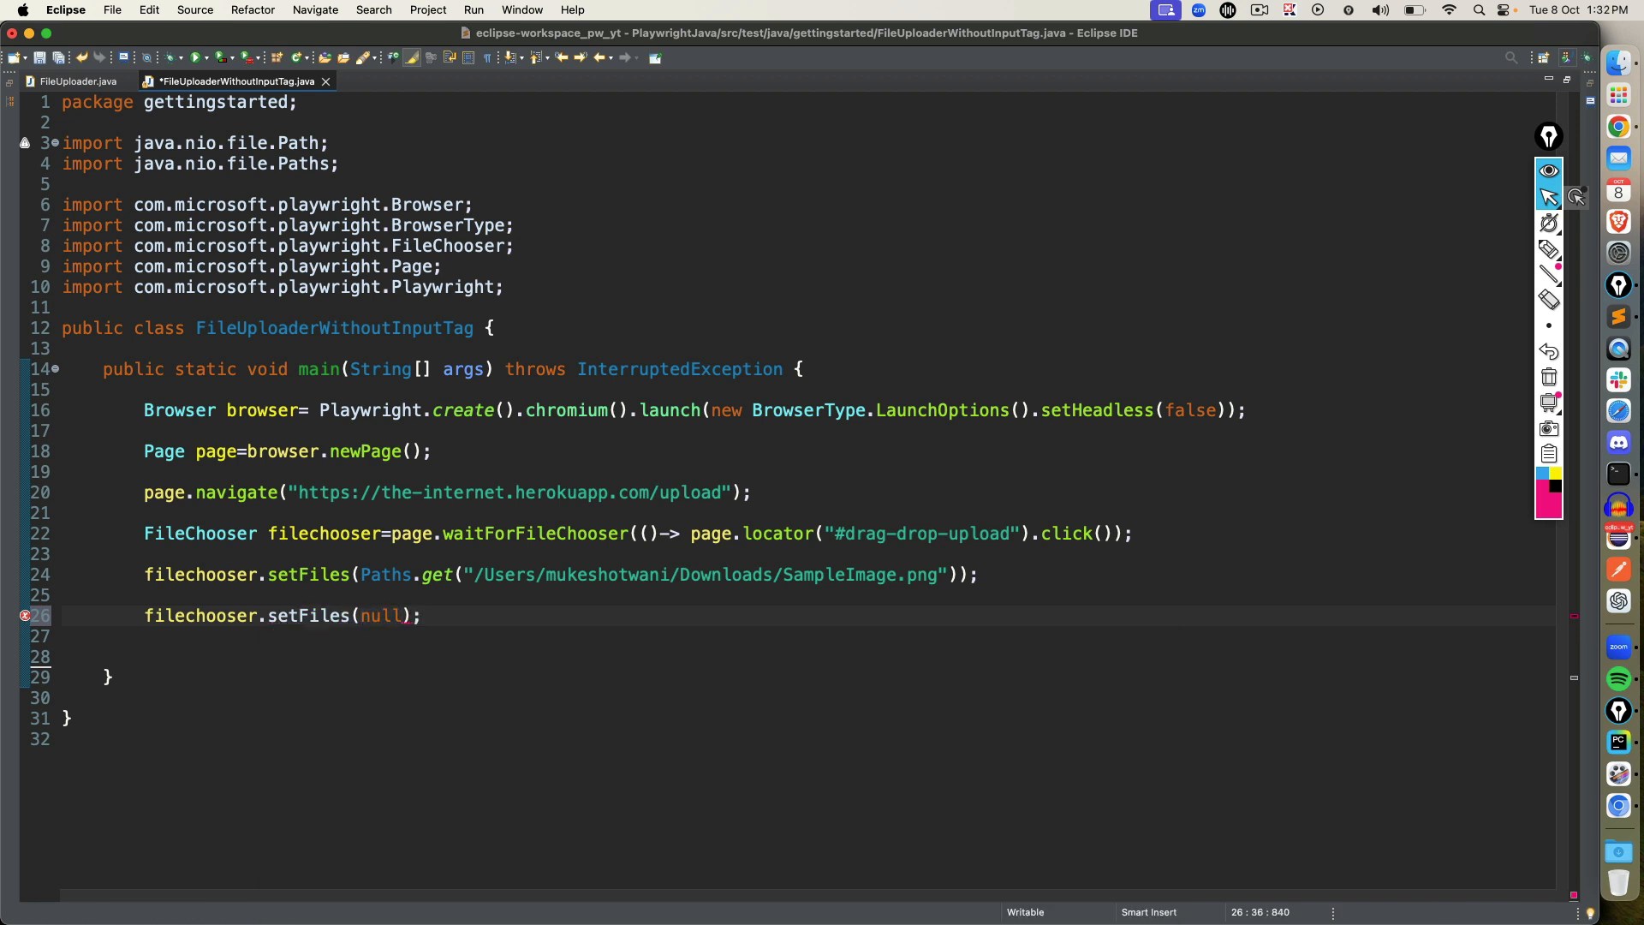
pyautogui.press('enter')
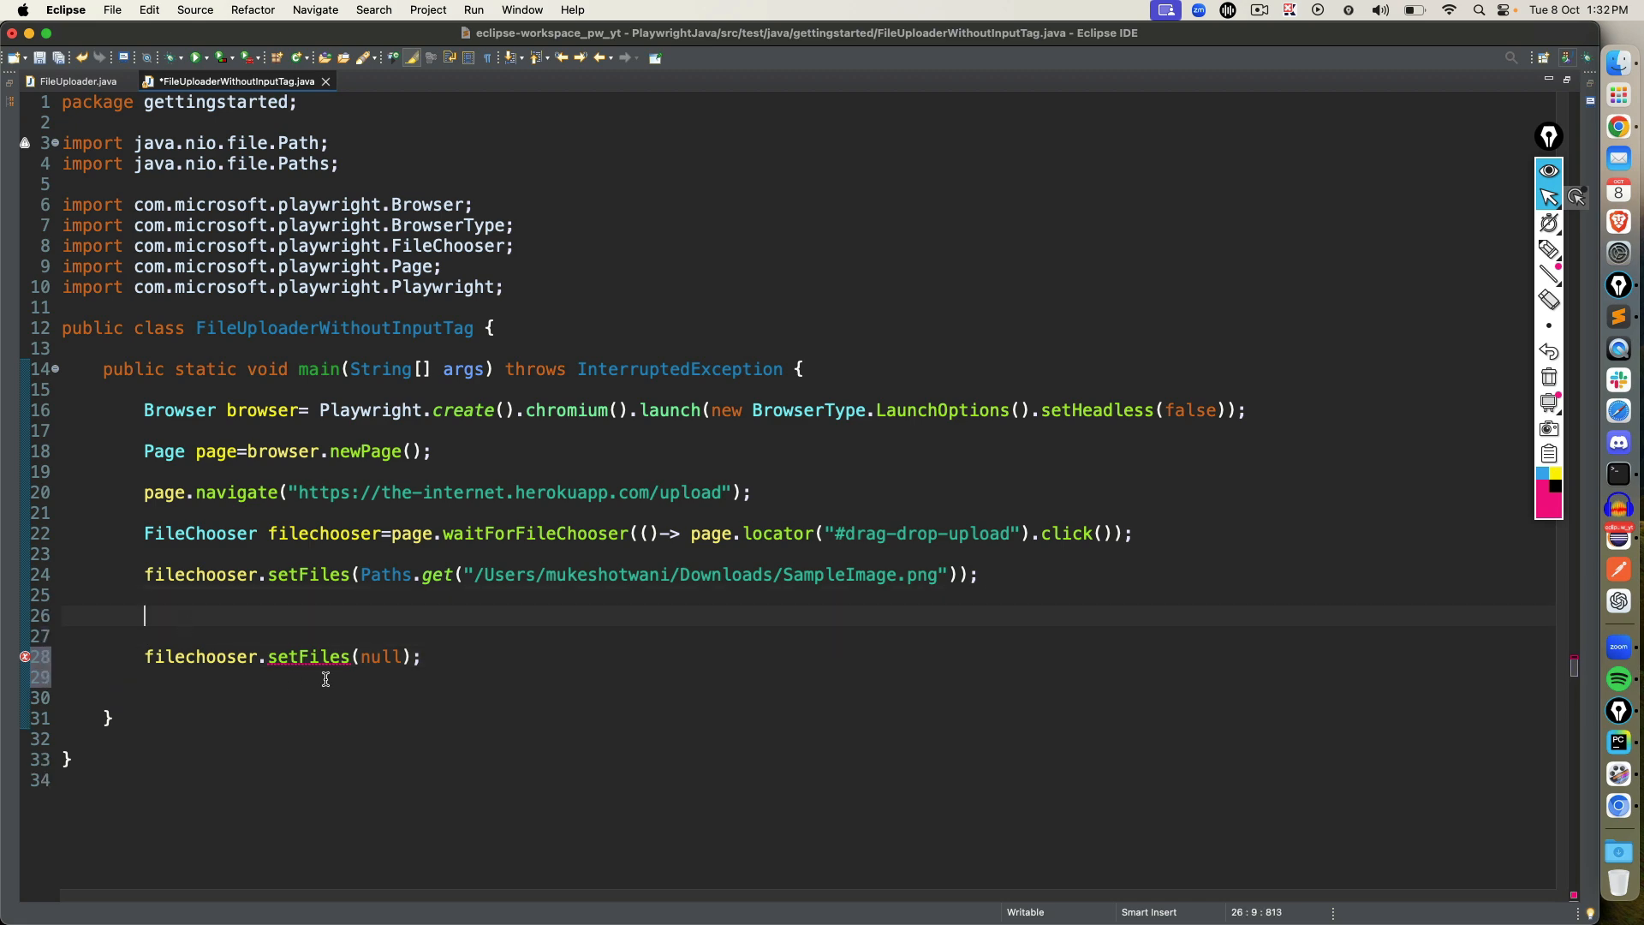
pyautogui.click(75, 81)
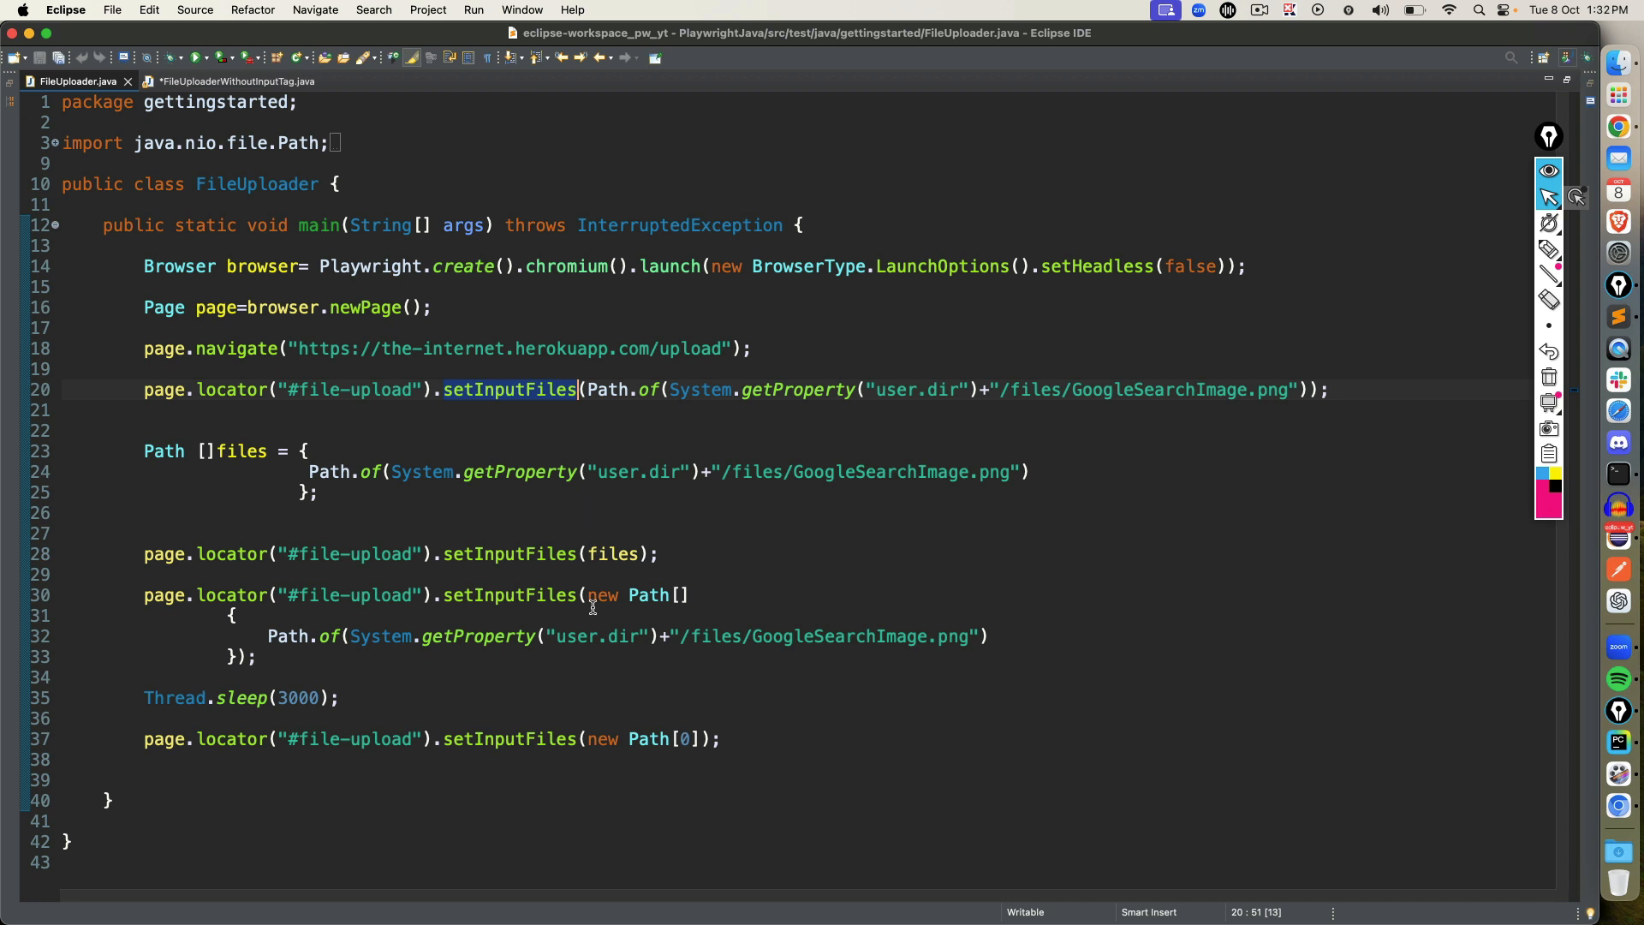
pyautogui.moveTo(136, 448)
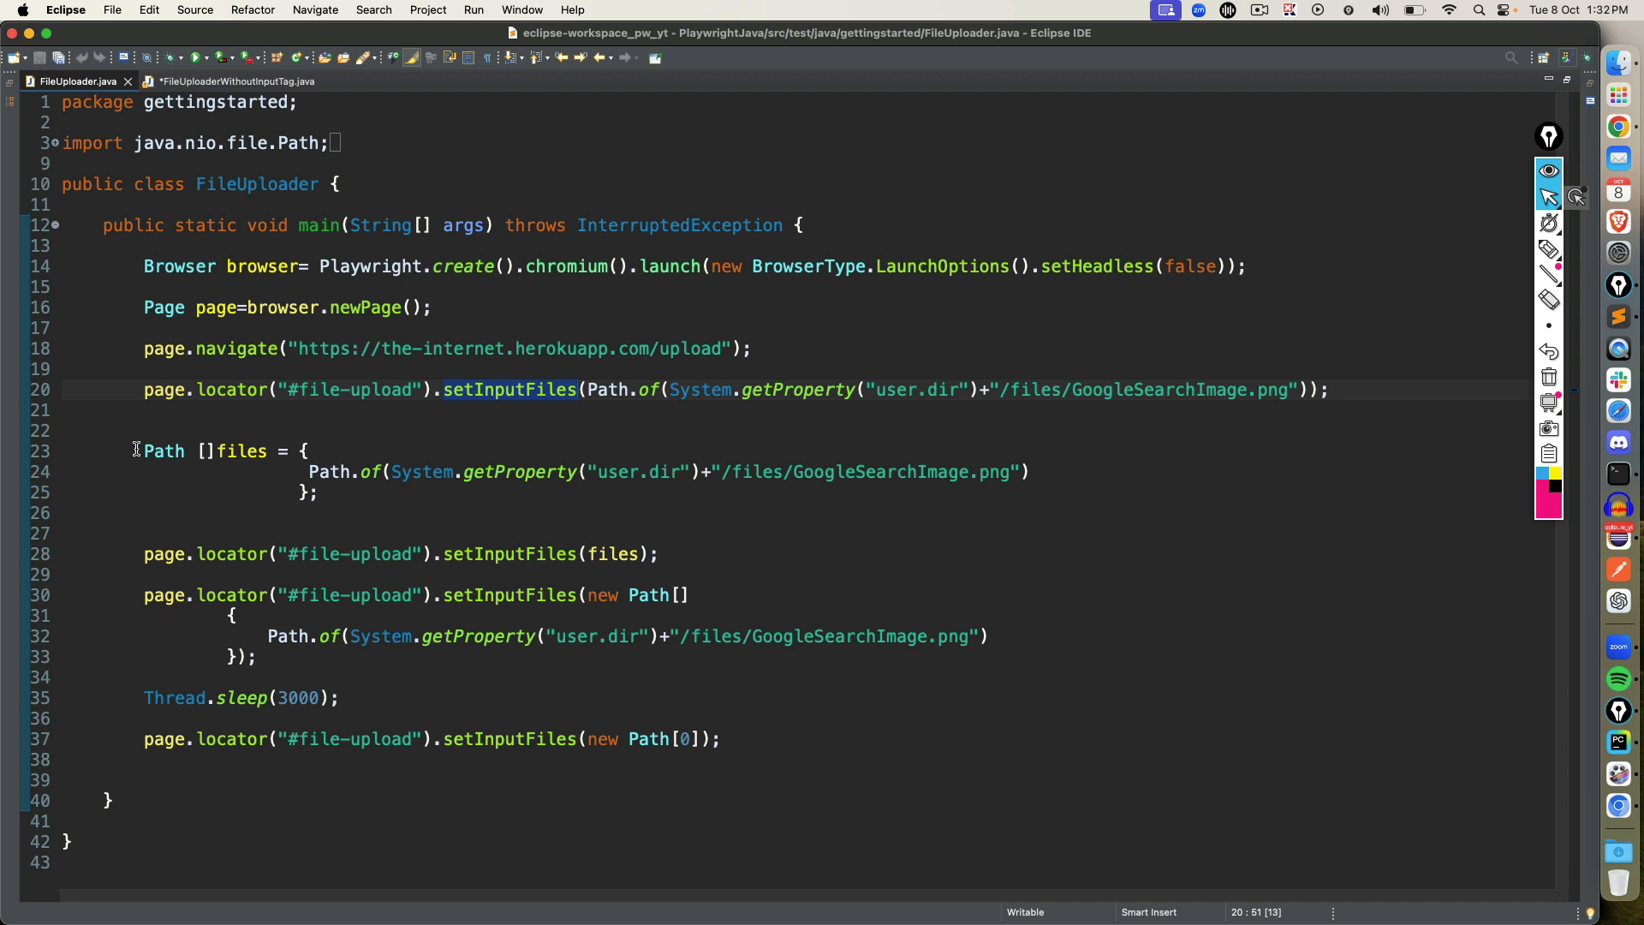
pyautogui.moveTo(144, 450); pyautogui.dragTo(318, 493)
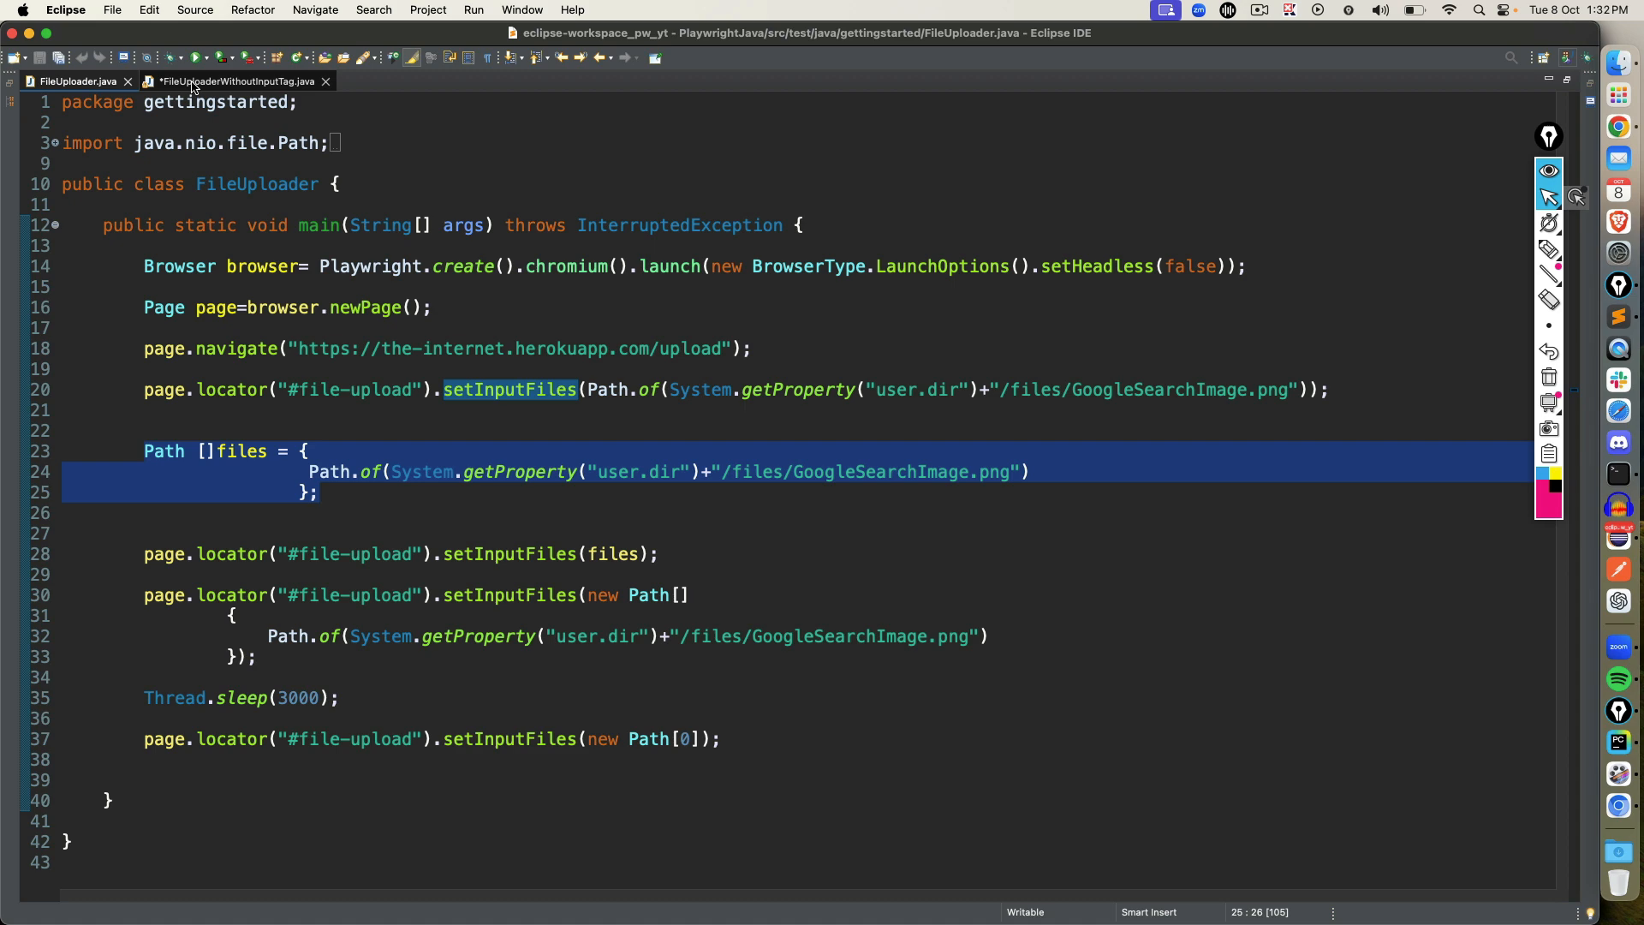
pyautogui.click(232, 81)
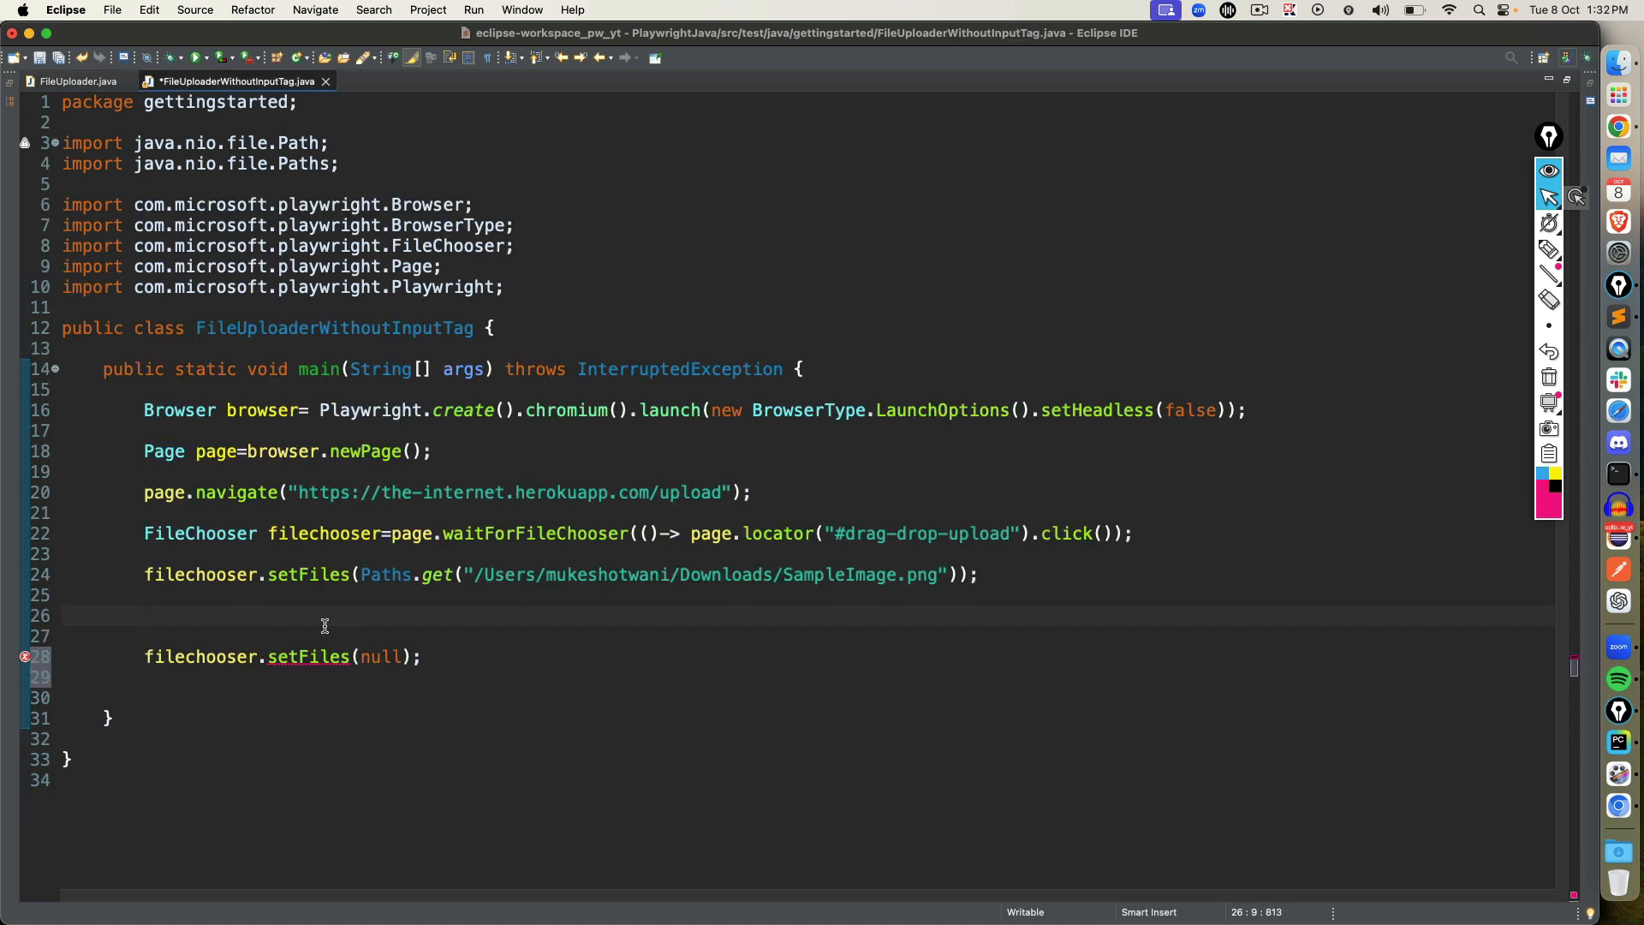
# Declare a Path[] filestoupload array starting with a Paths.get("") entry.
pyautogui.write('Path')
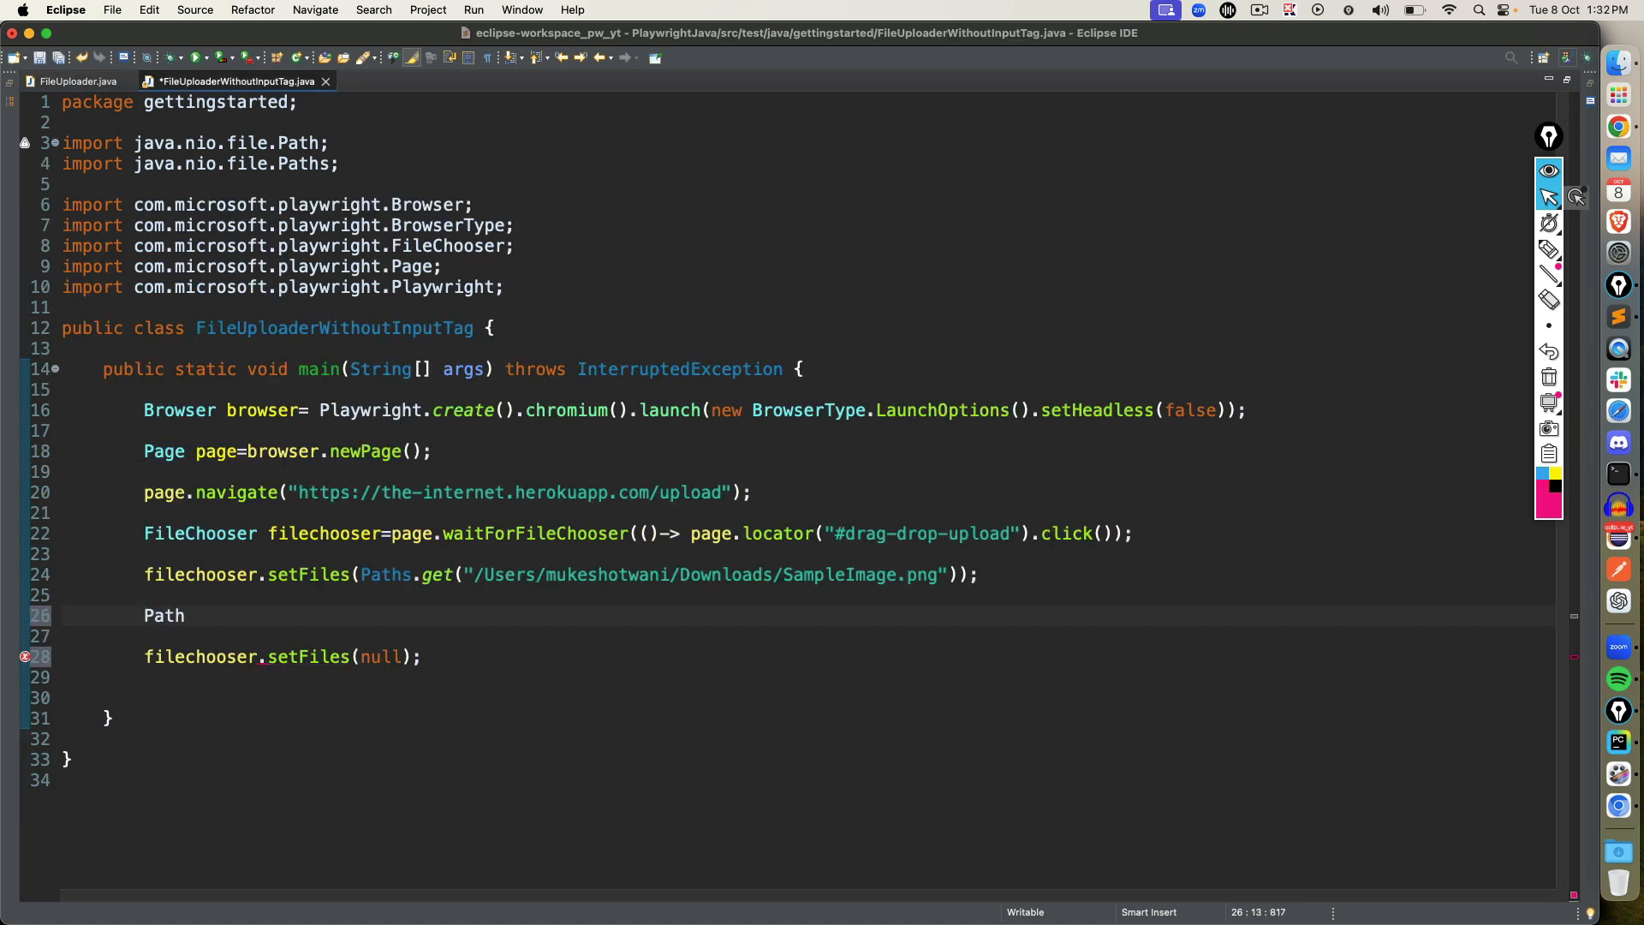
pyautogui.write('[]')
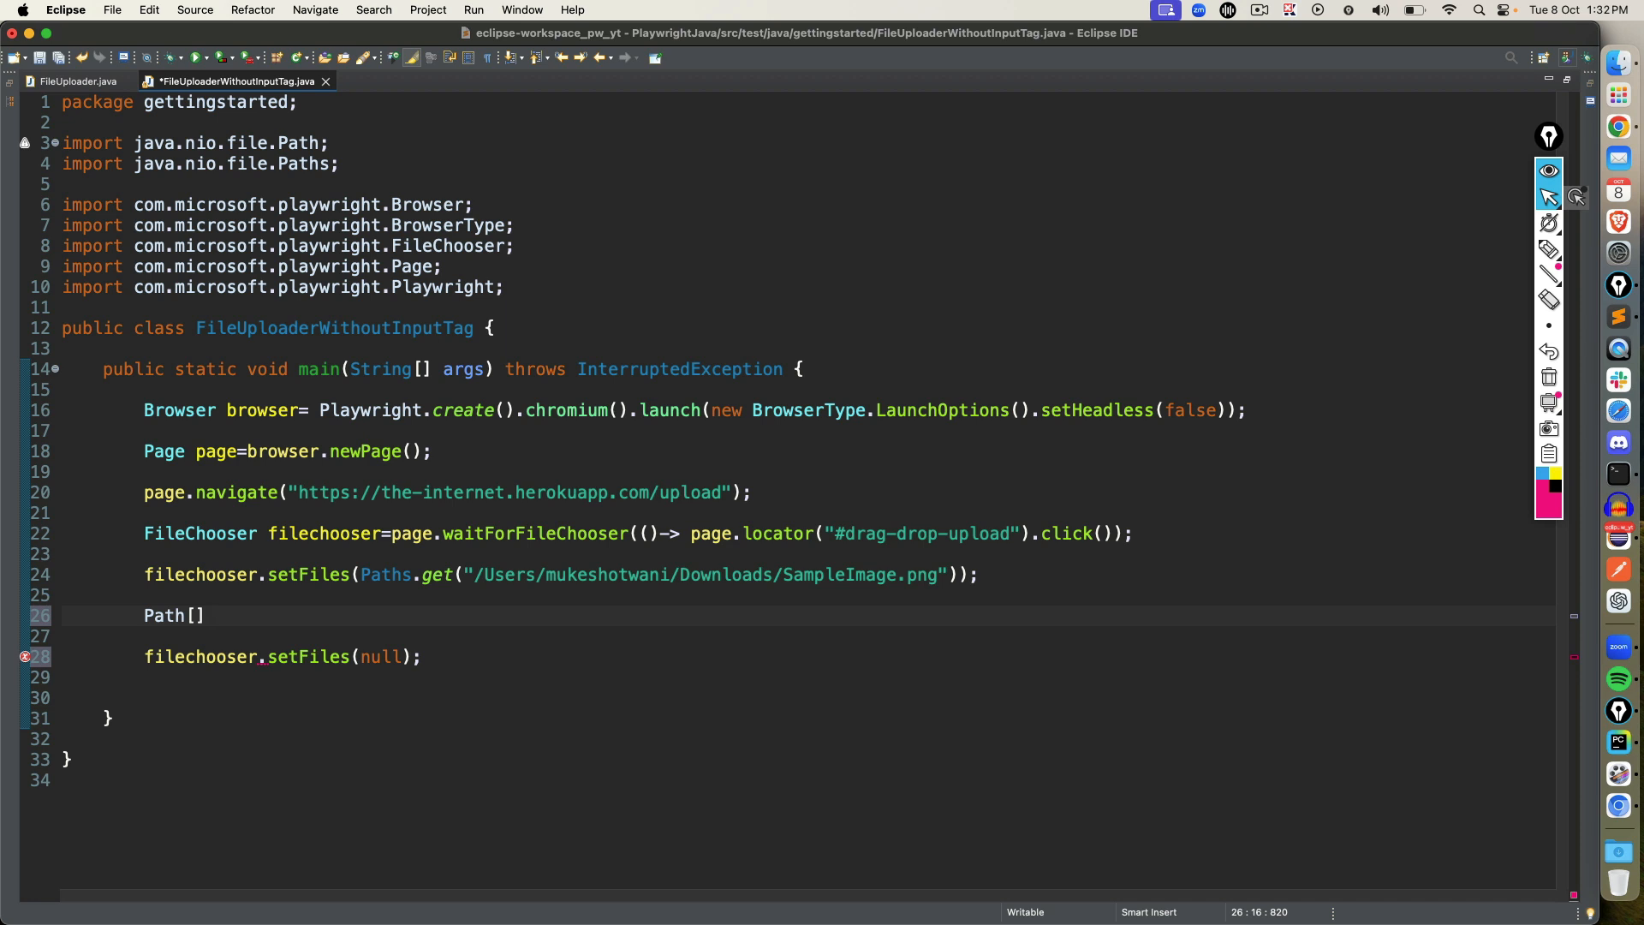
pyautogui.write('fi')
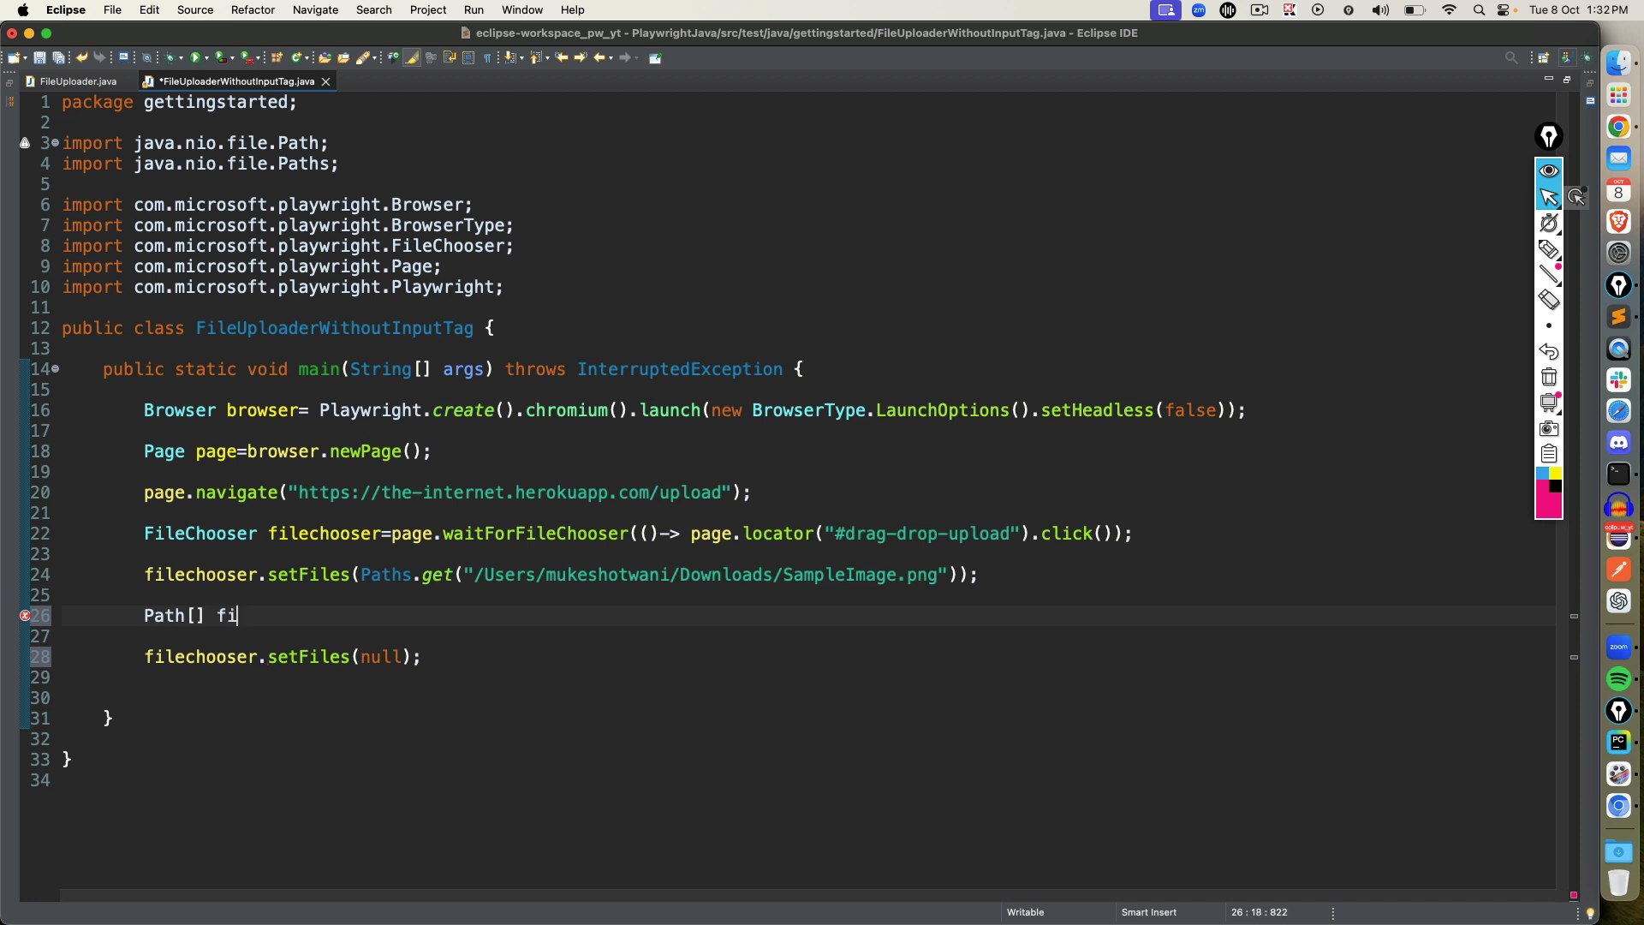
pyautogui.write('lesto')
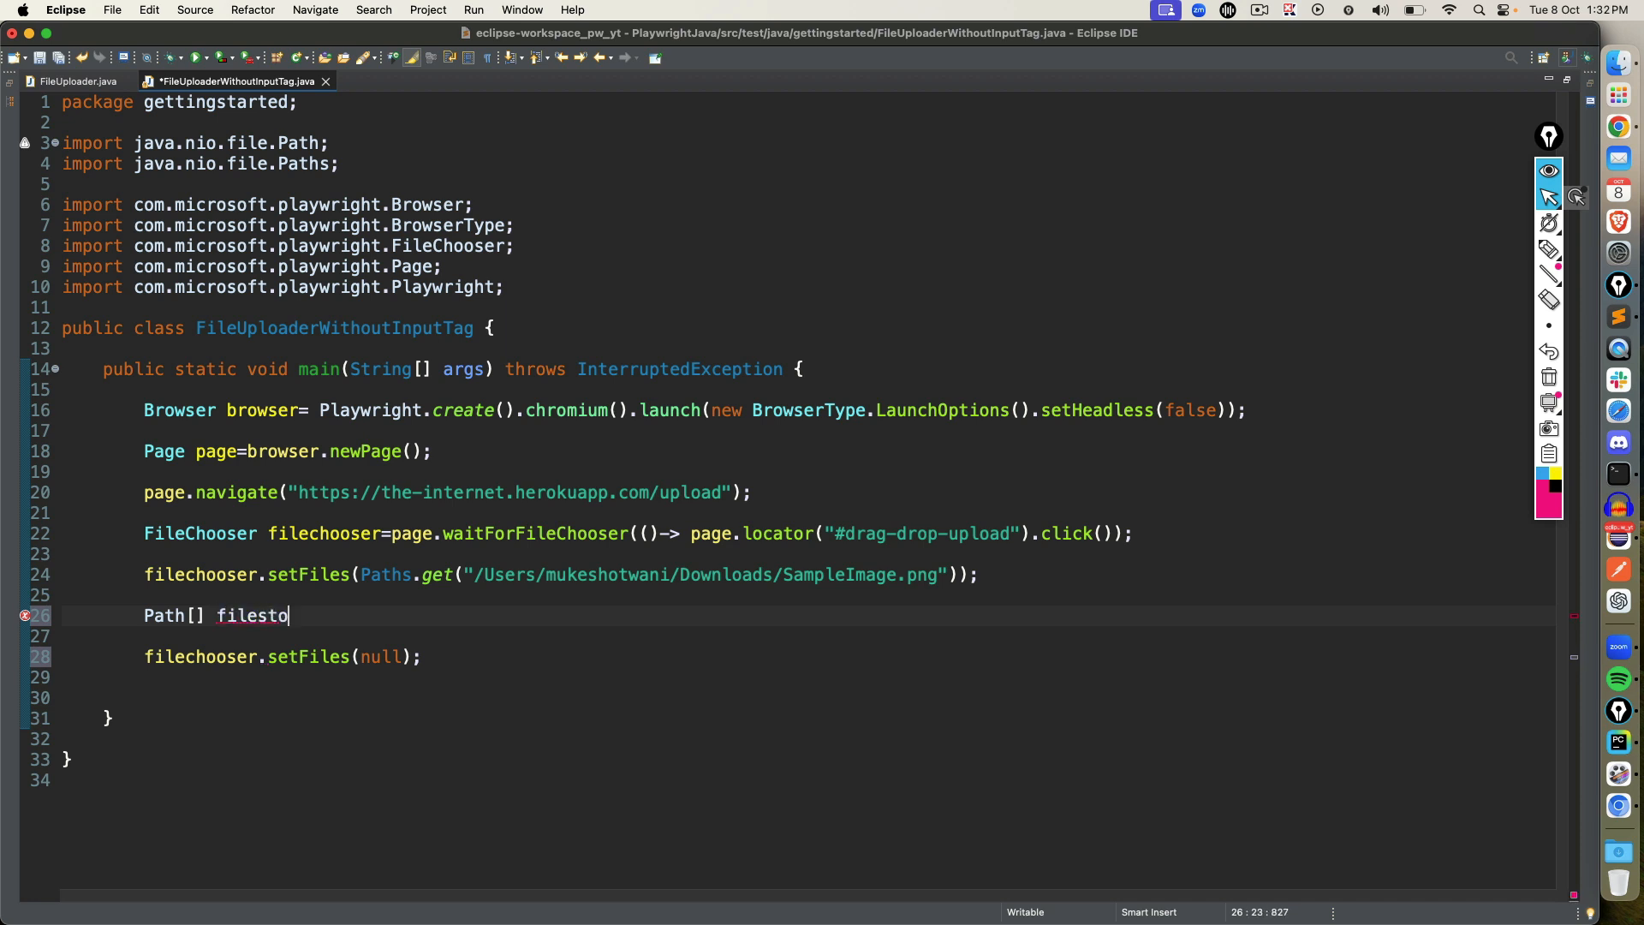
pyautogui.write('pl')
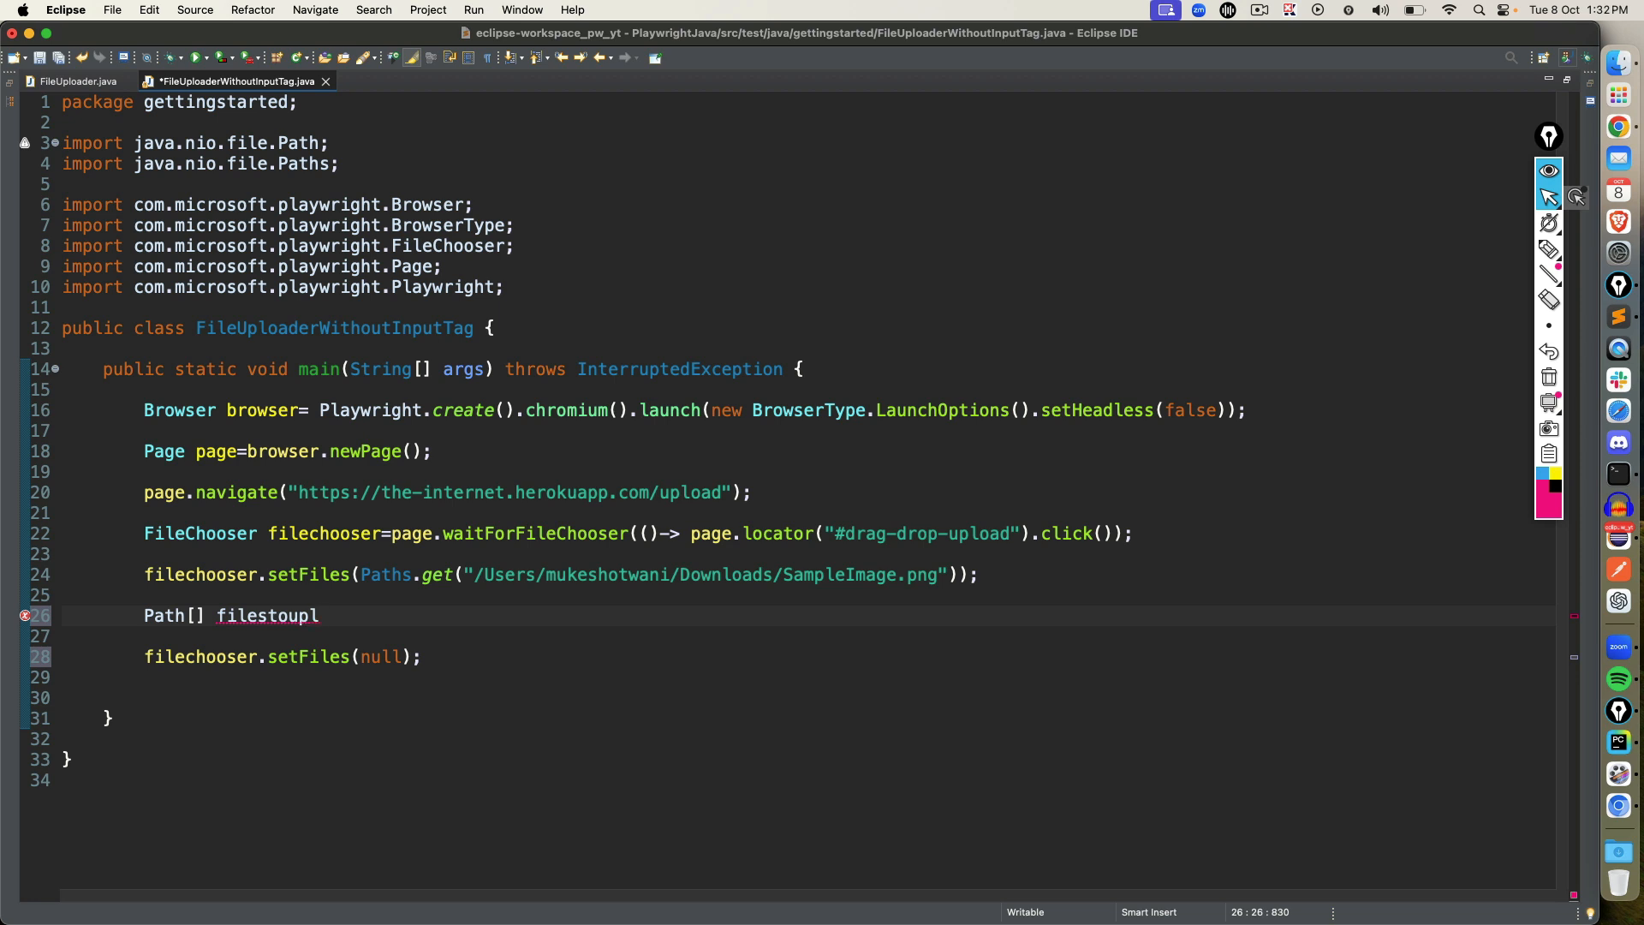
pyautogui.write('pad')
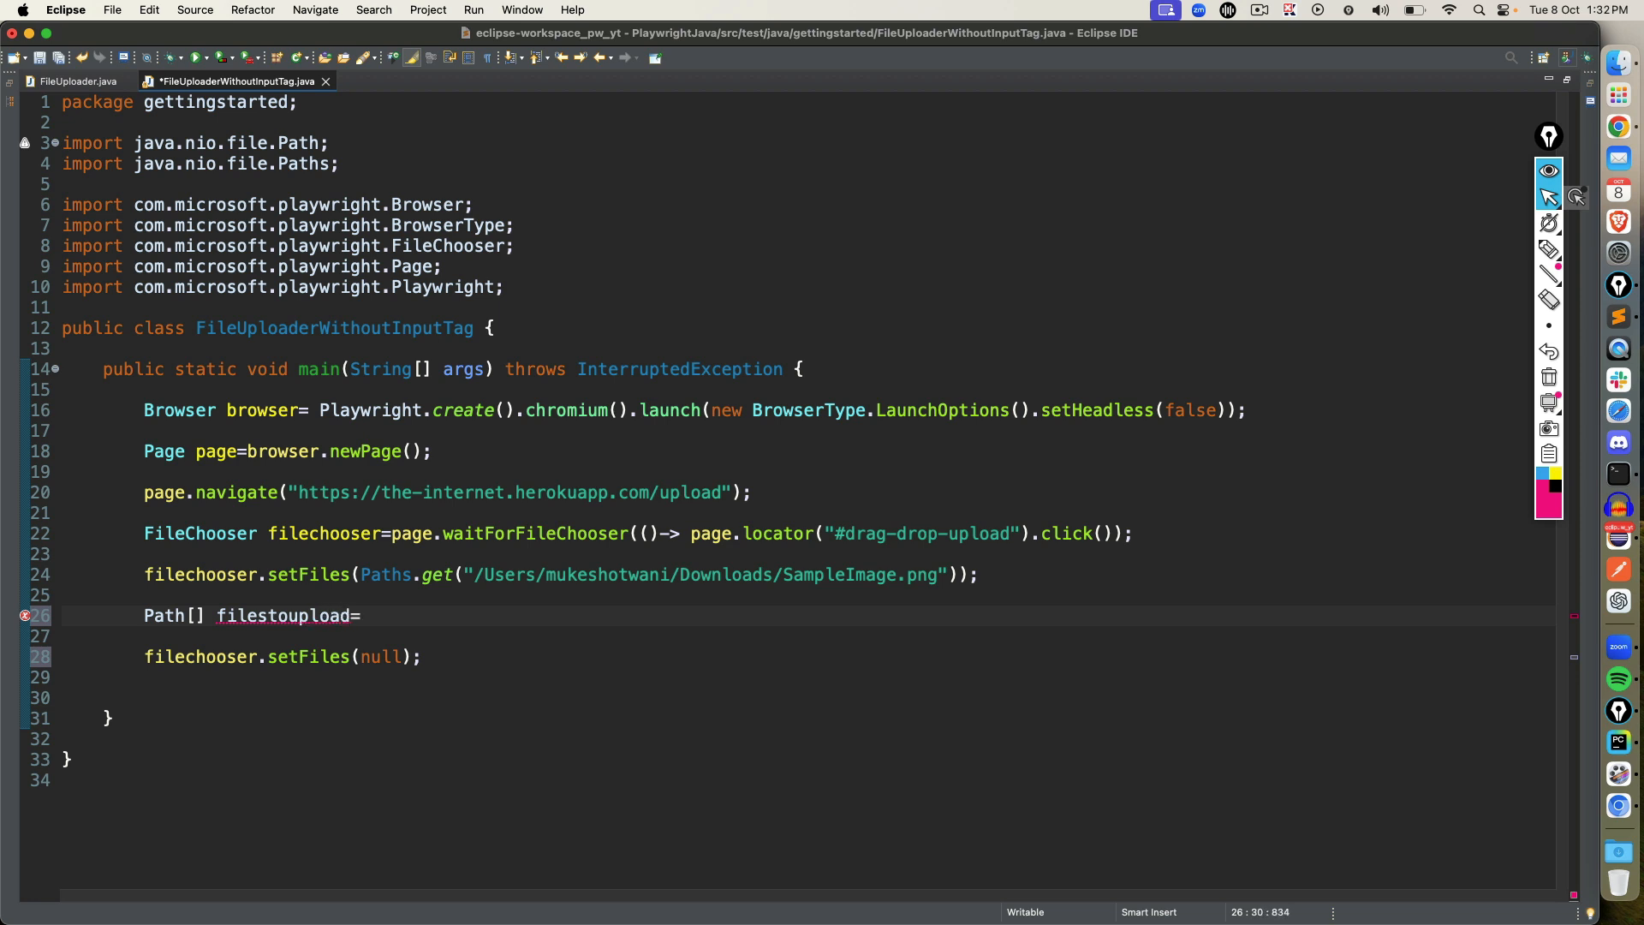
pyautogui.write('{')
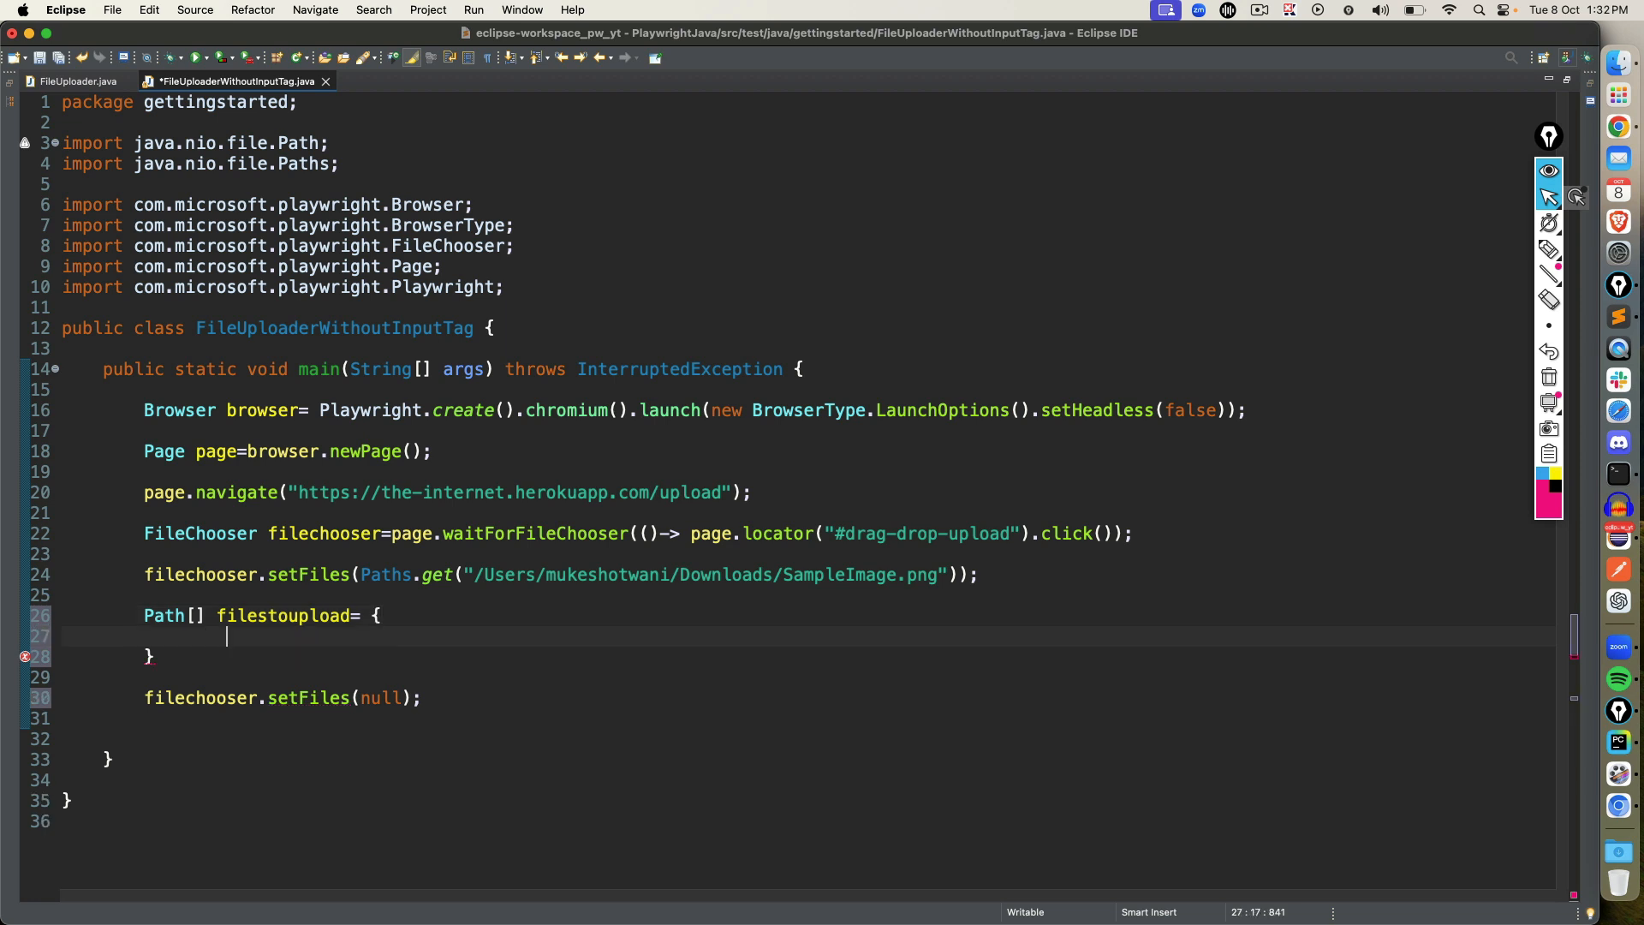
pyautogui.write(';')
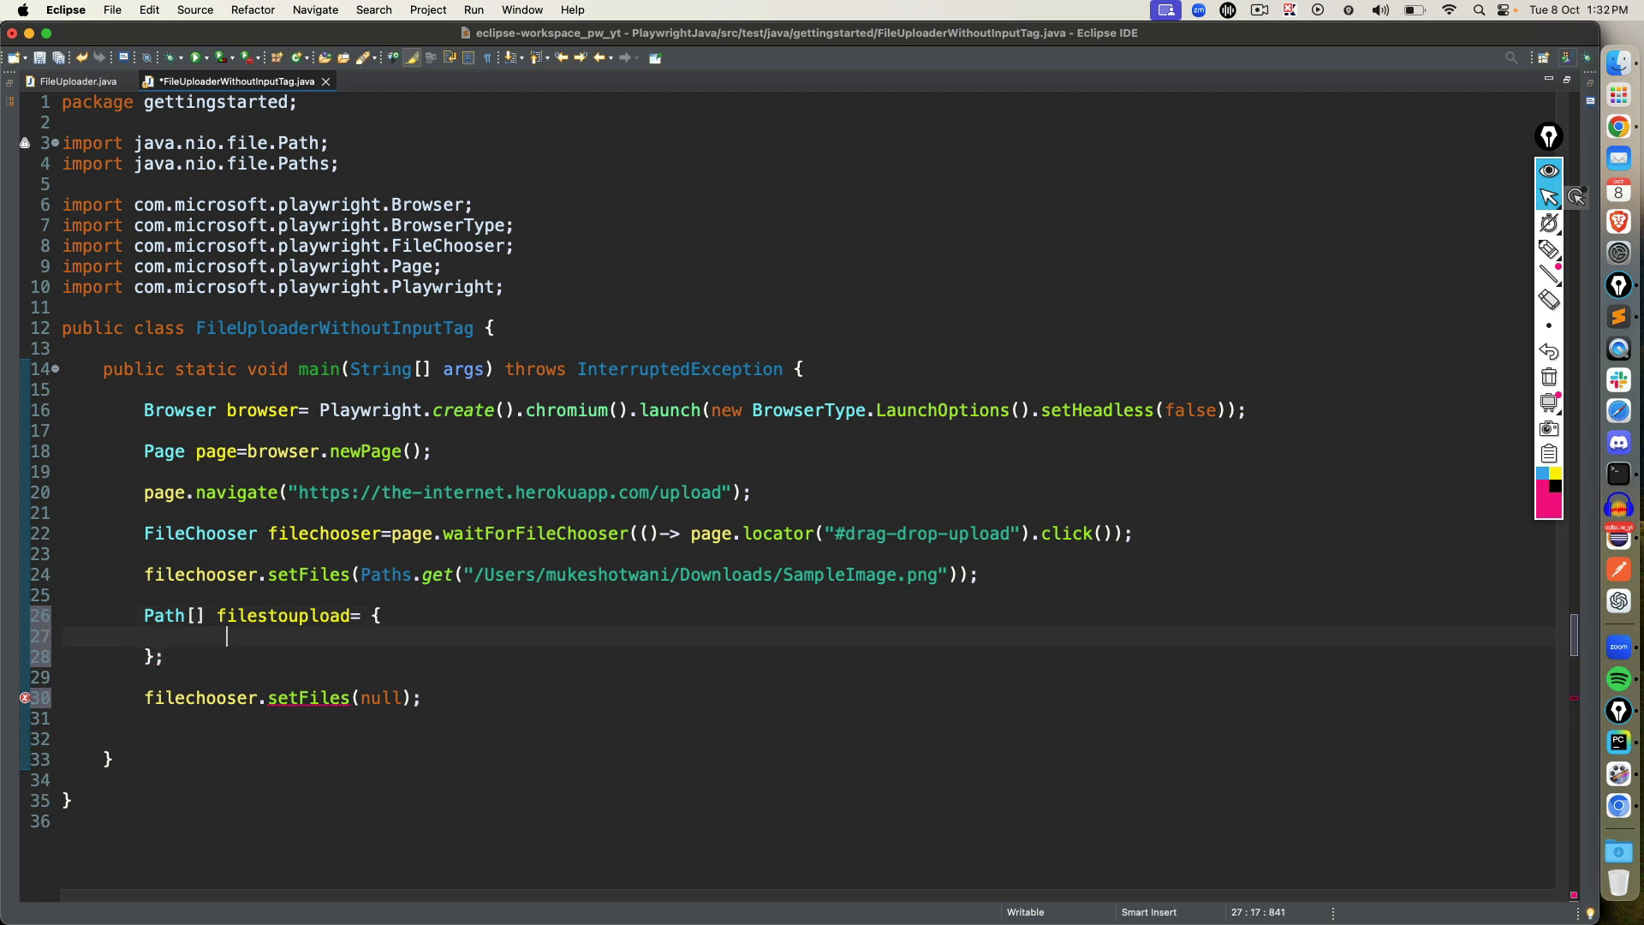
pyautogui.write('Pa')
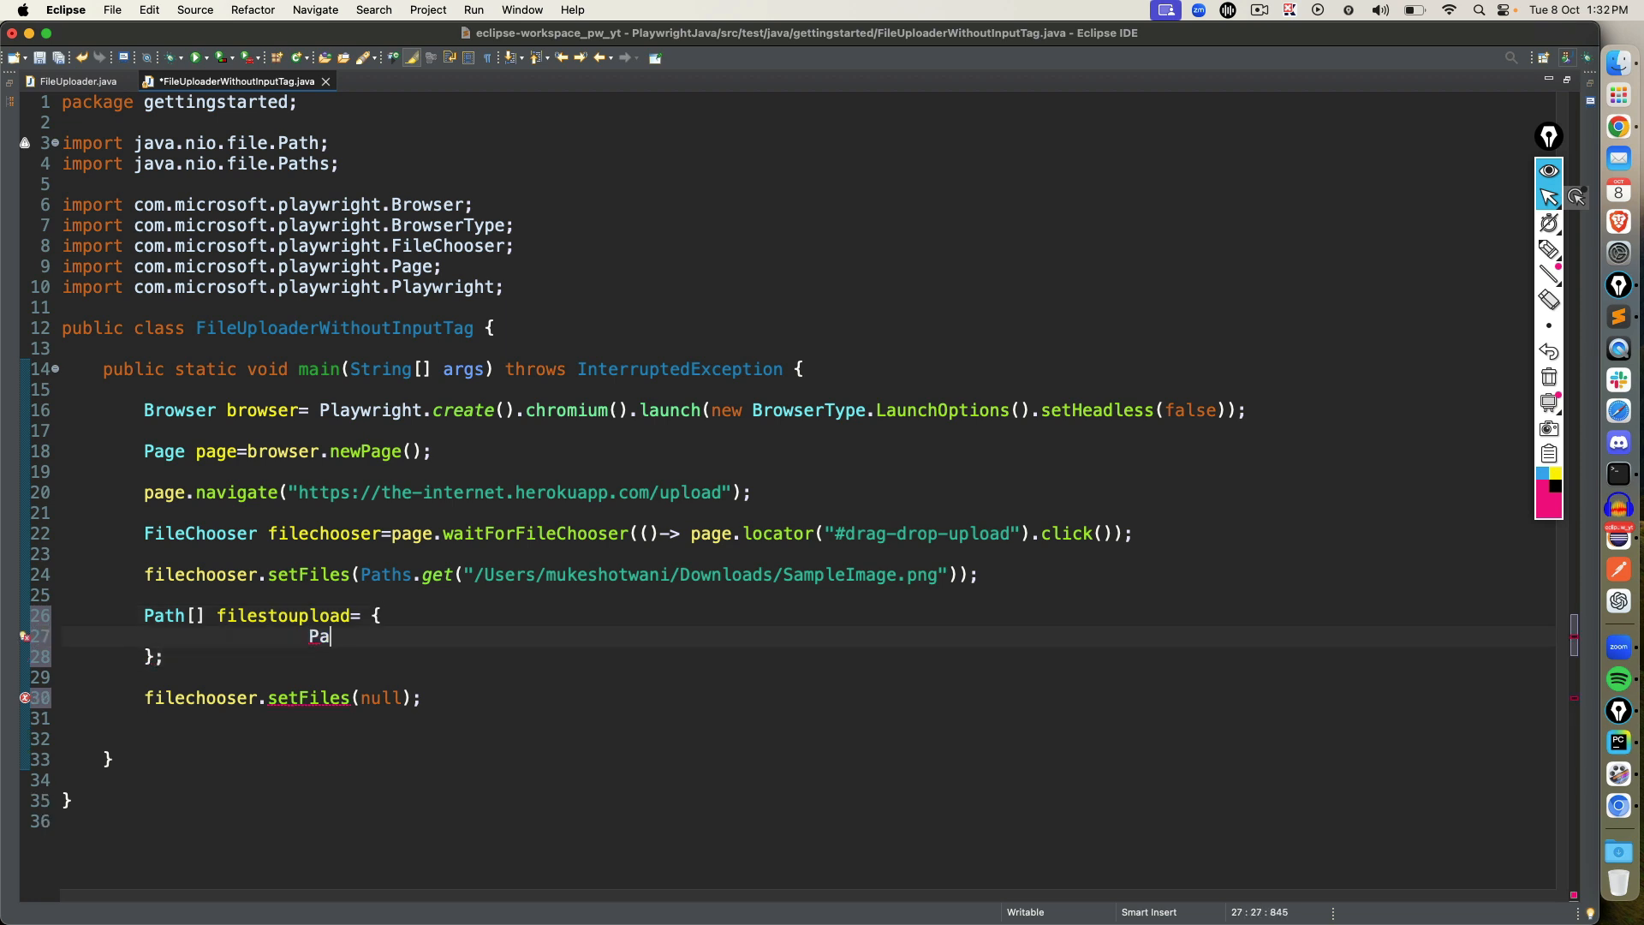
pyautogui.write('ths.get(null)')
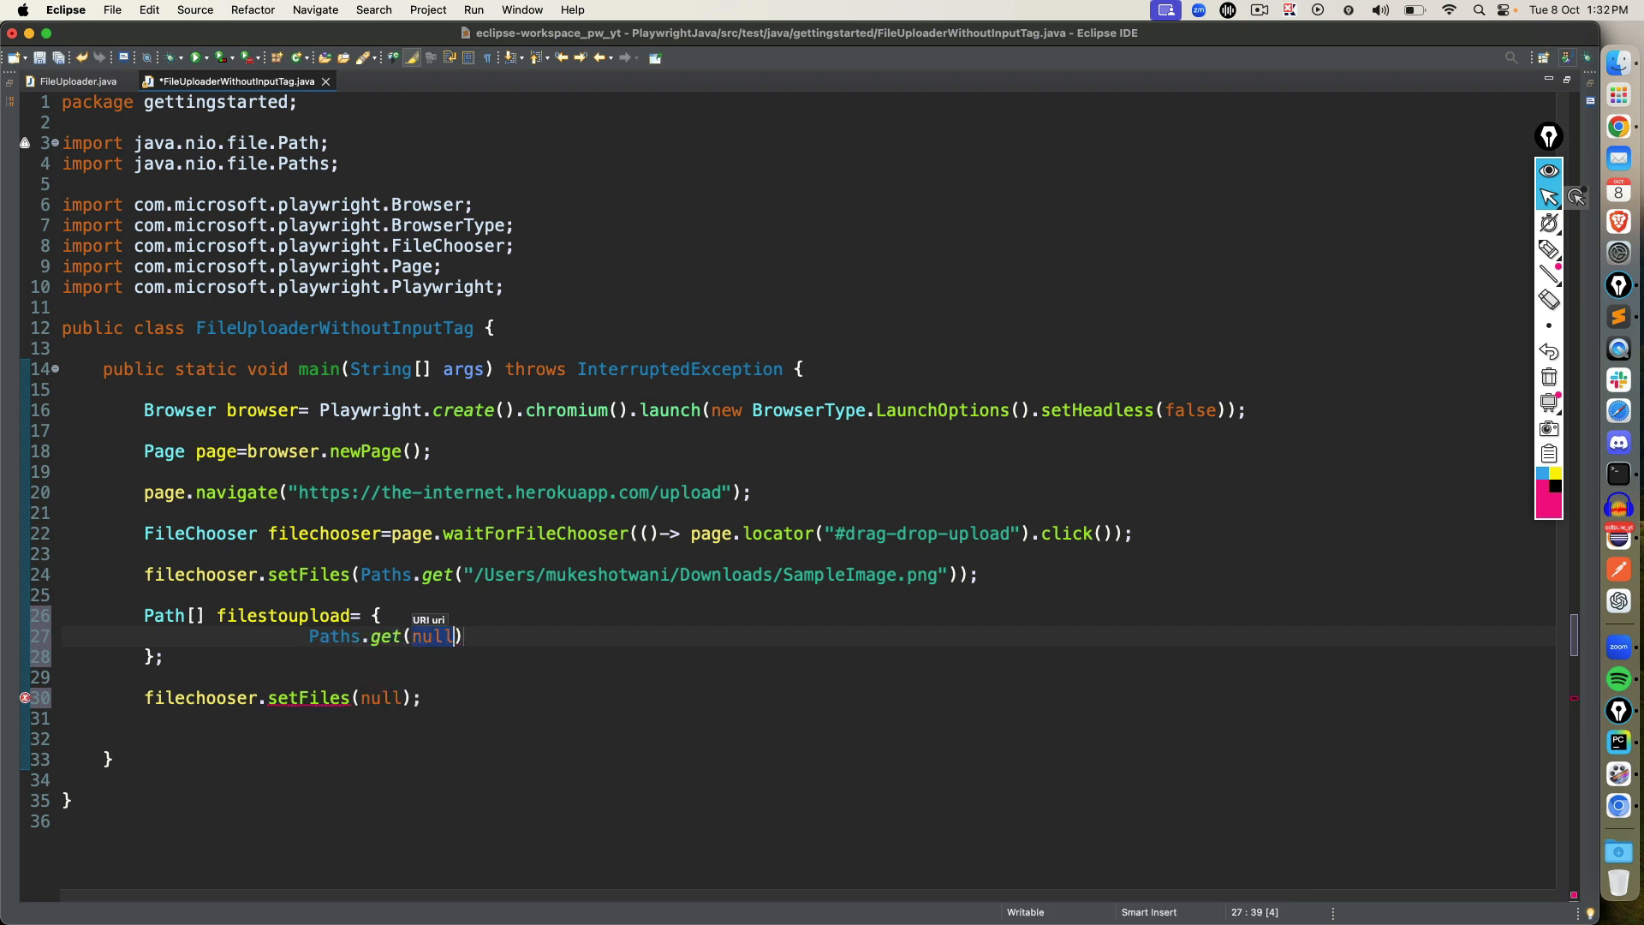
pyautogui.write('""')
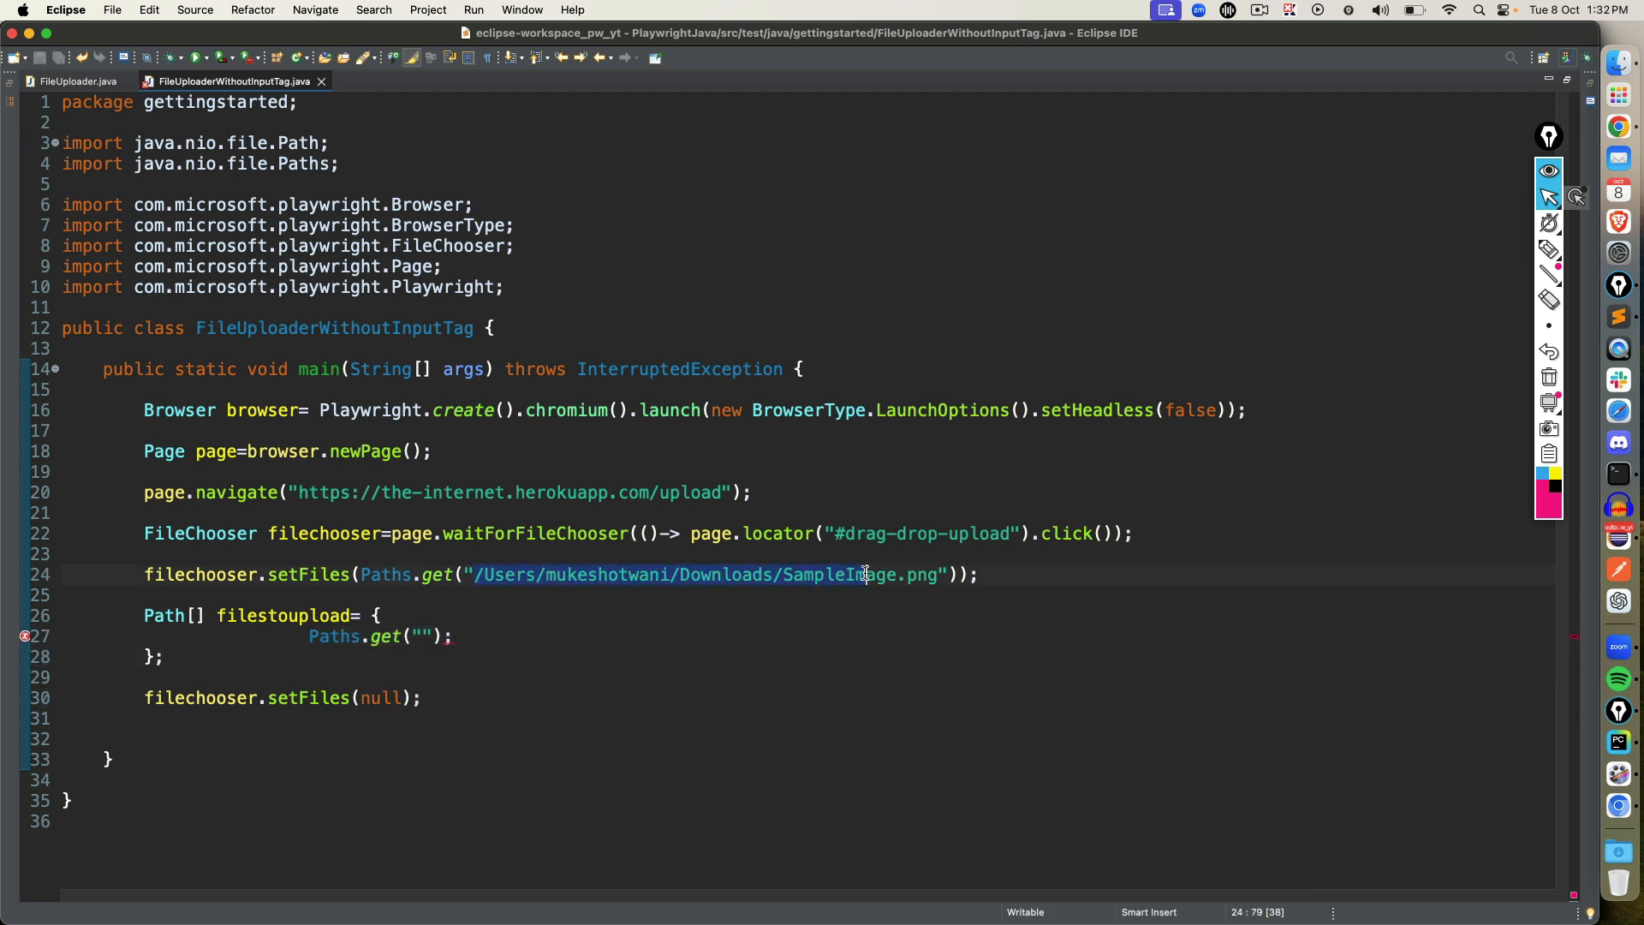
# Fill the array with the SampleImage.png Downloads paths and pass filestoupload to setFiles.
pyautogui.doubleClick(919, 574)
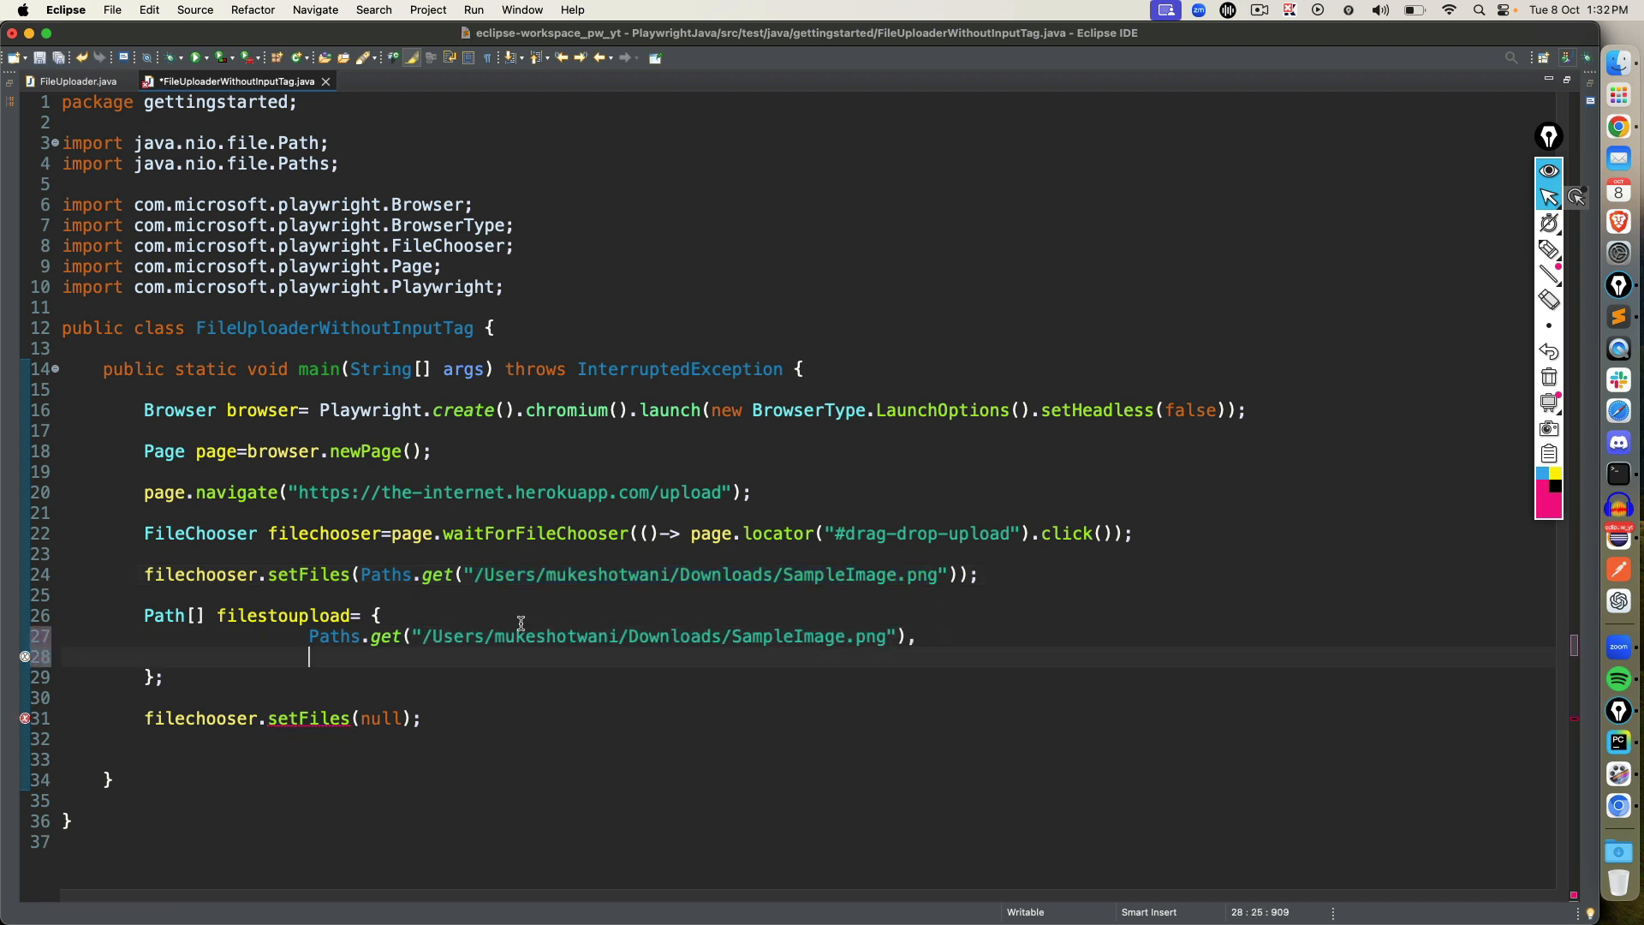
pyautogui.moveTo(309, 636); pyautogui.dragTo(898, 637)
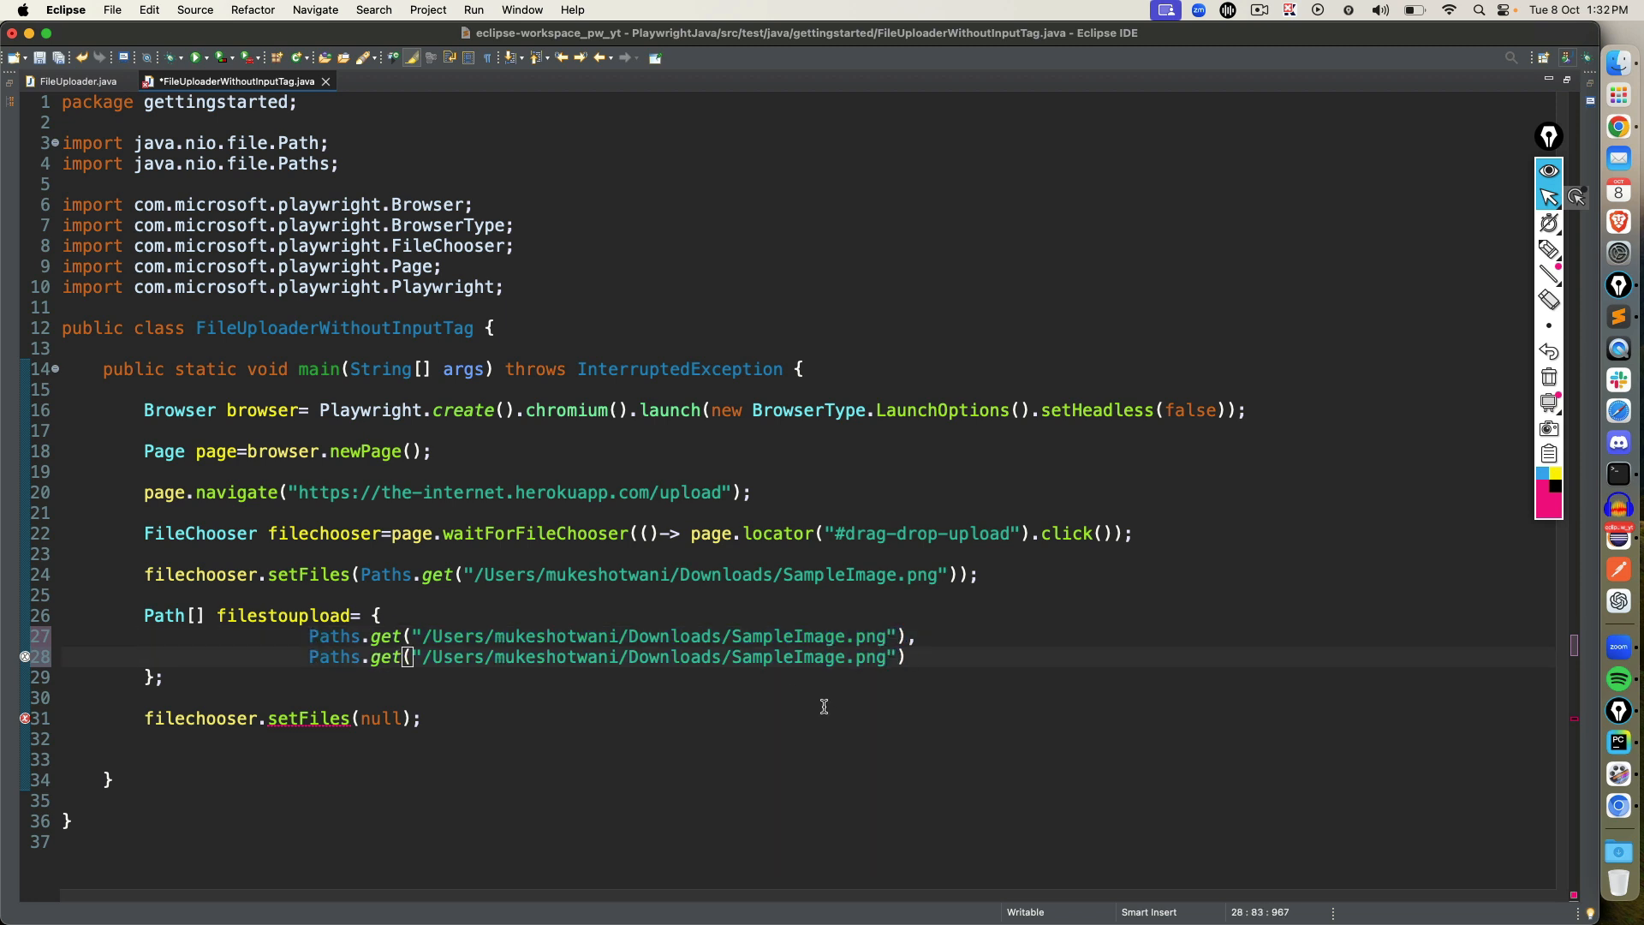
pyautogui.doubleClick(797, 658)
pyautogui.write(',')
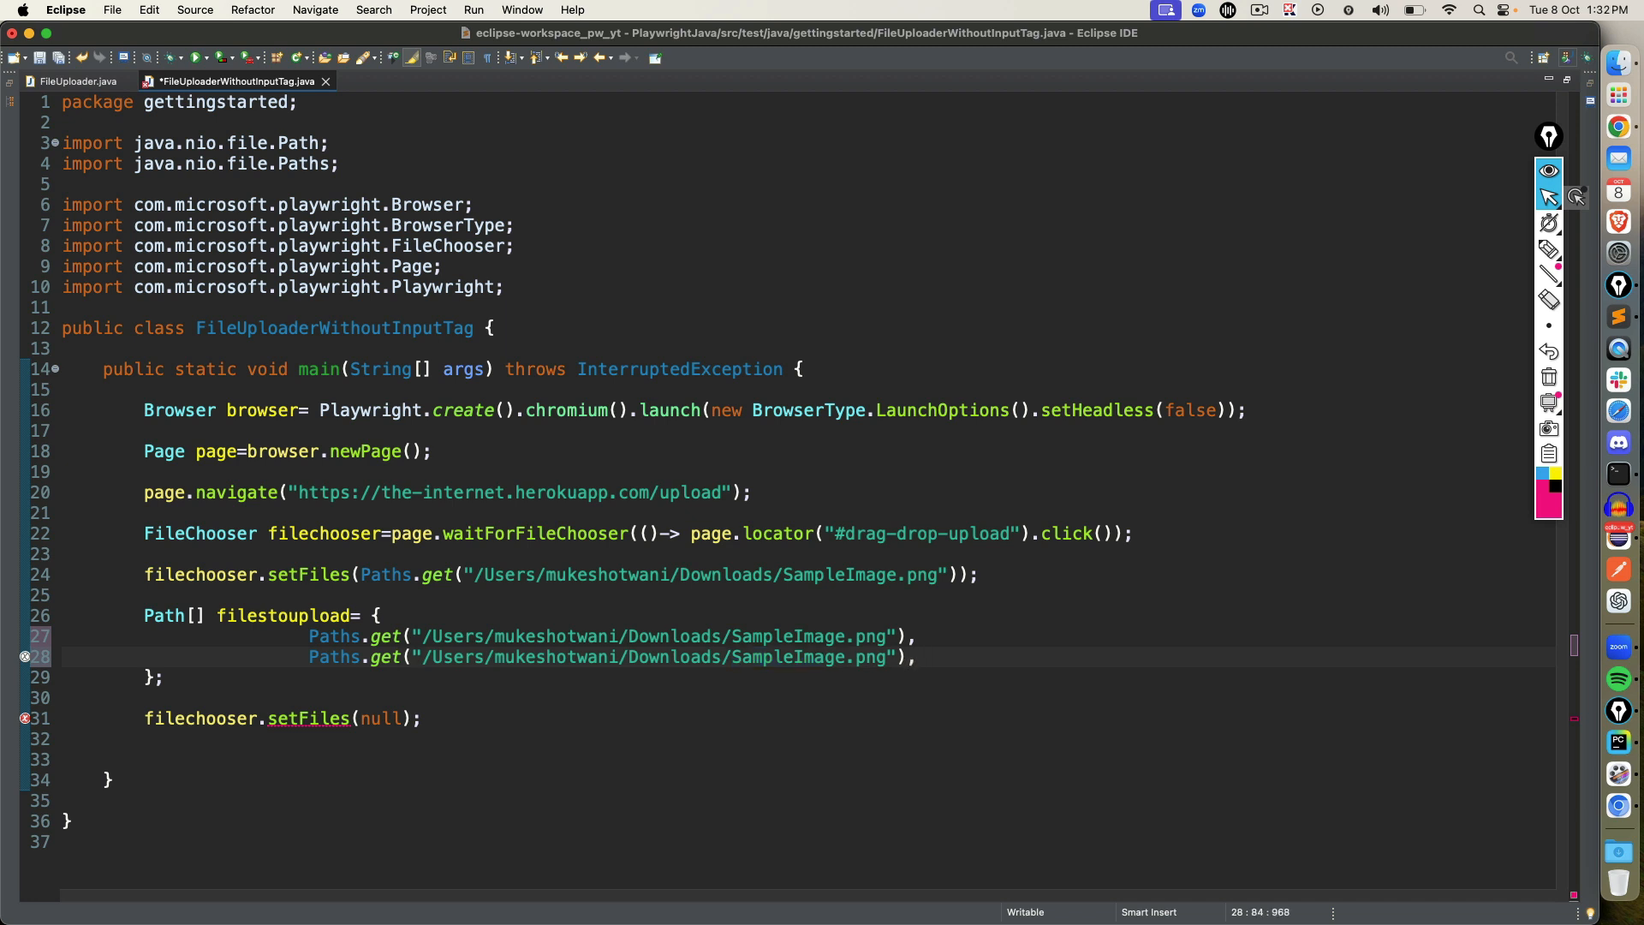
pyautogui.write('Paths.get("/Users/mukeshotwani/Downloads/SampleImage.png")')
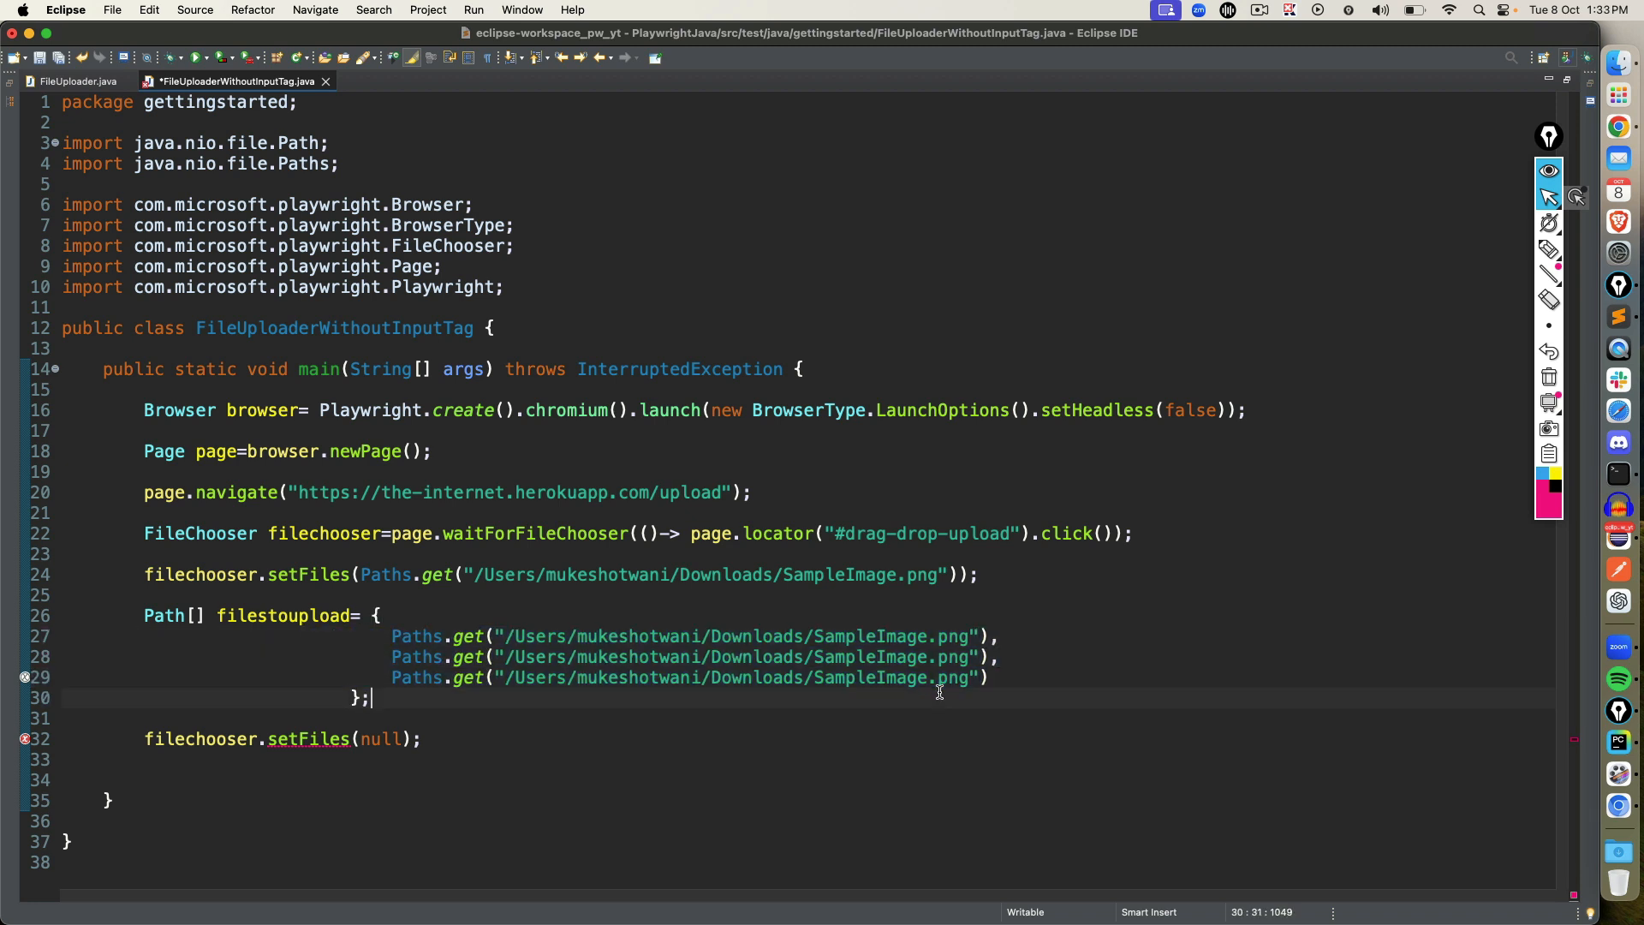
pyautogui.doubleClick(866, 658)
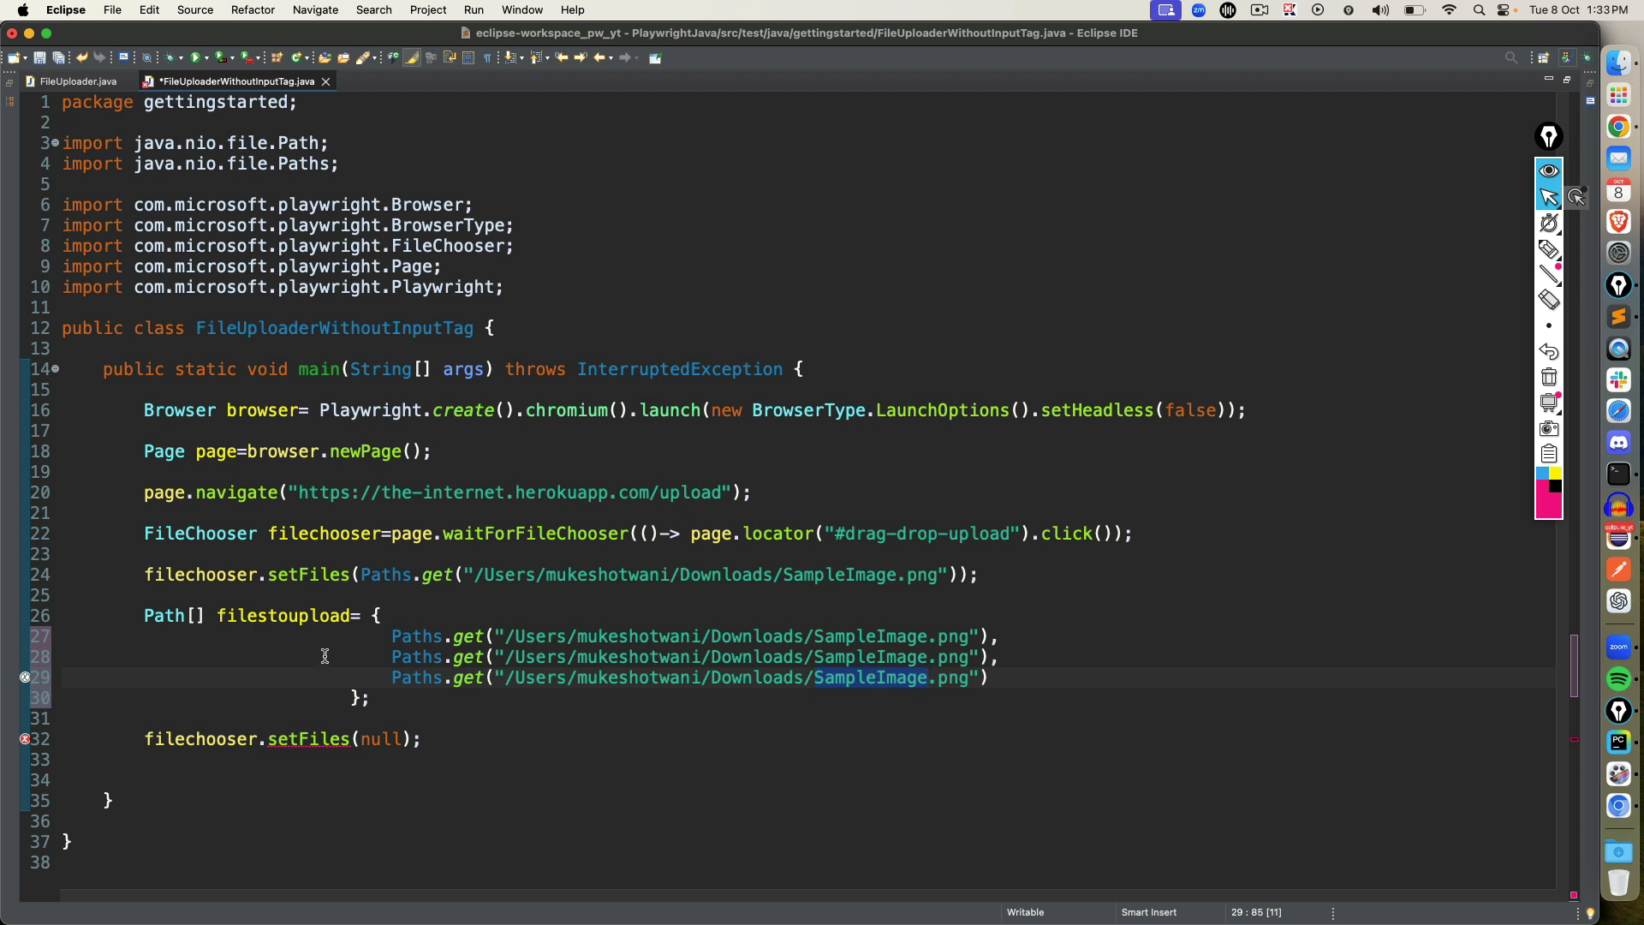
pyautogui.write('filestoupload')
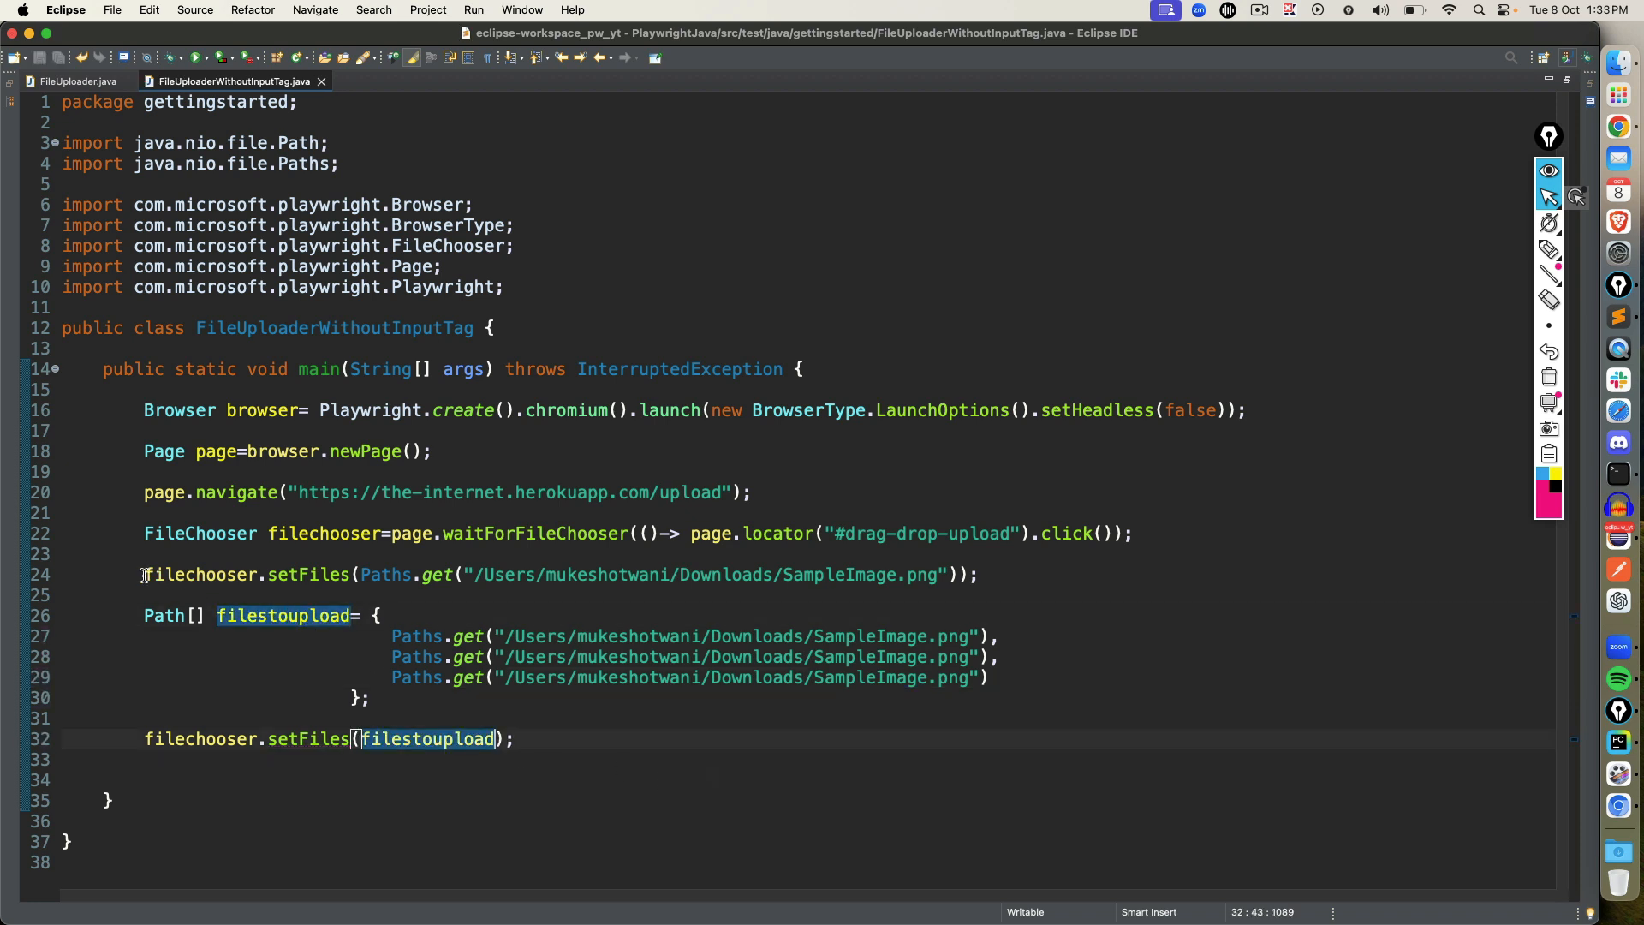
# Comment out the single-file setFiles line and run the class as a Java Application.
pyautogui.press('cmd+/')
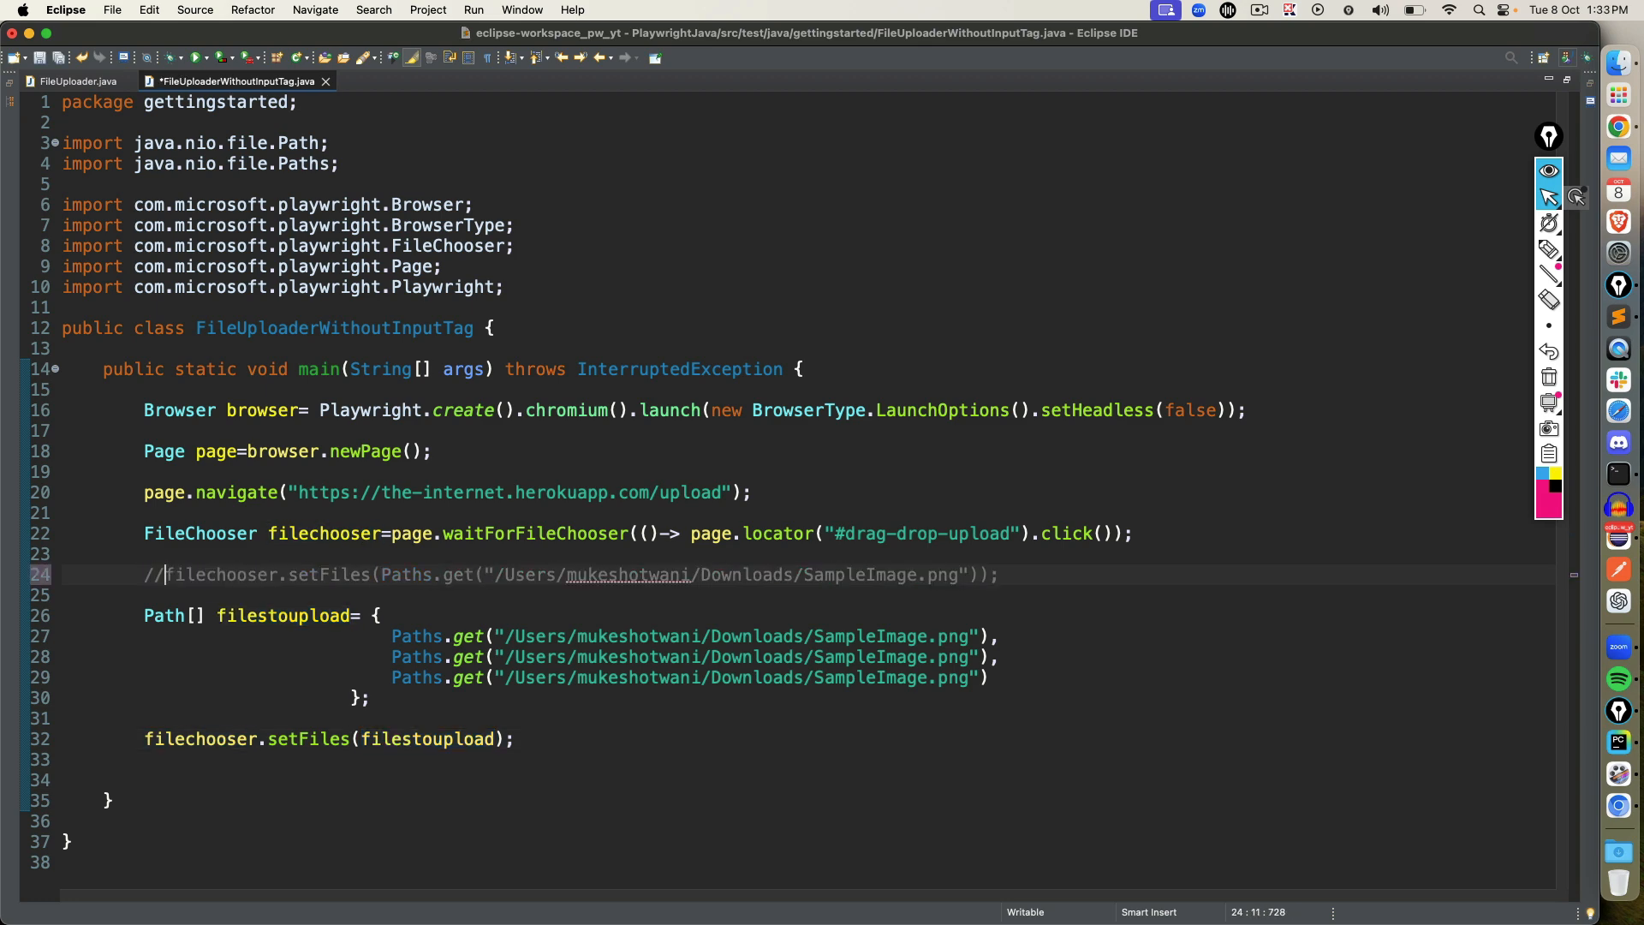
pyautogui.rightClick(378, 532)
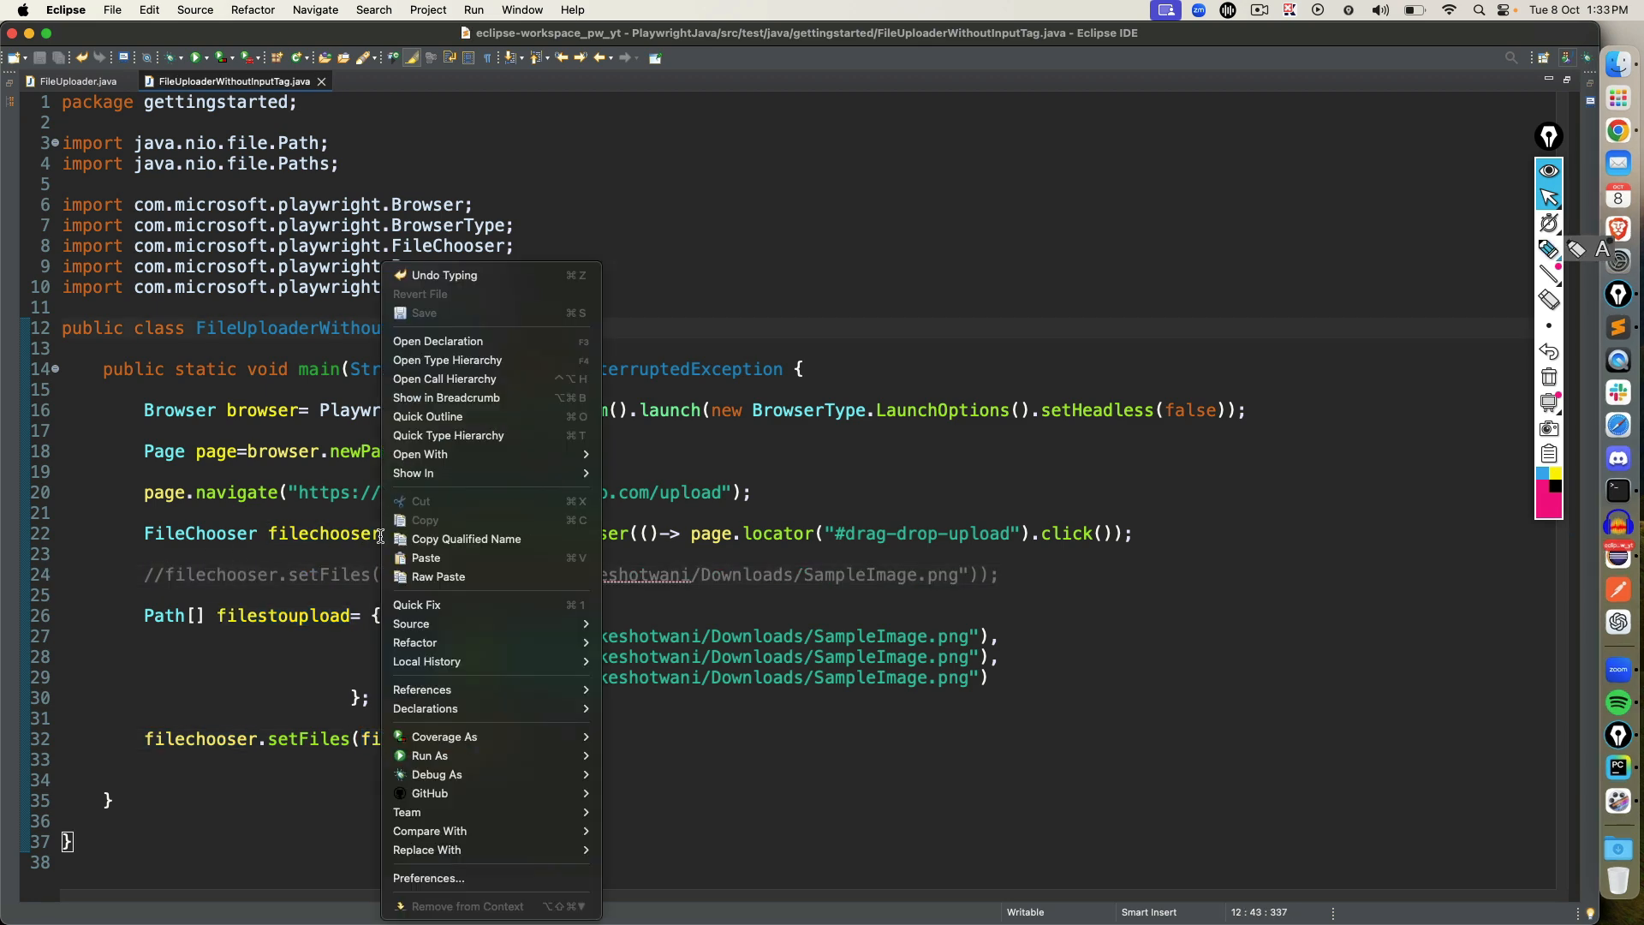
pyautogui.click(627, 762)
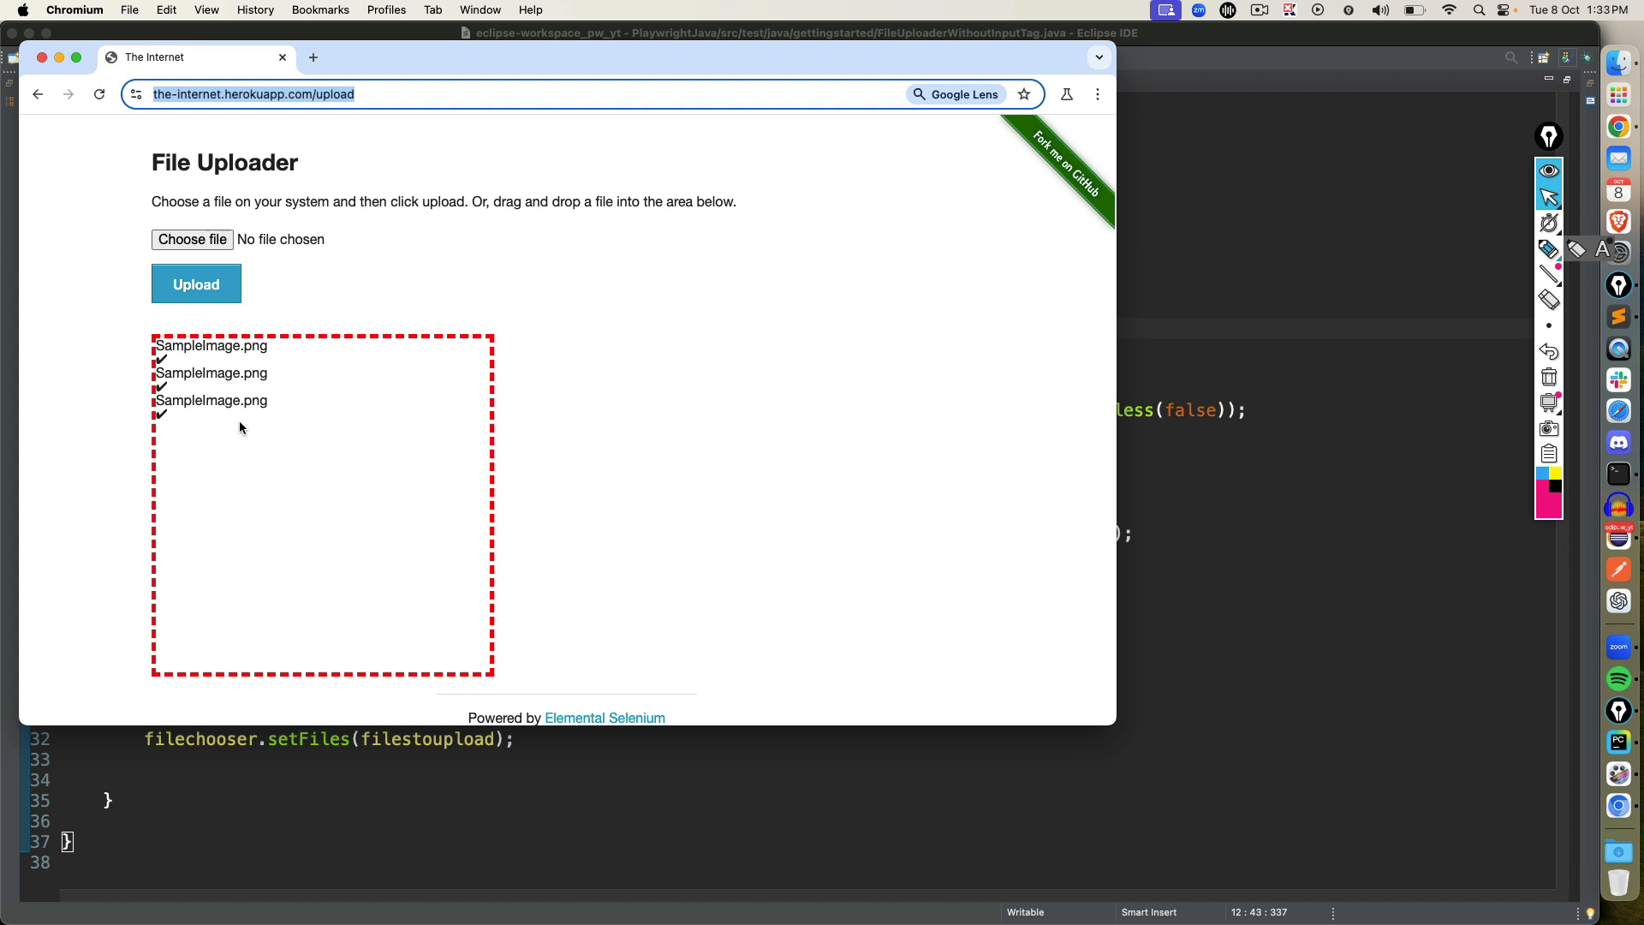
# After seeing three SampleImage.png entries in Chromium, return to the Eclipse code with the Path imports.
pyautogui.click(333, 761)
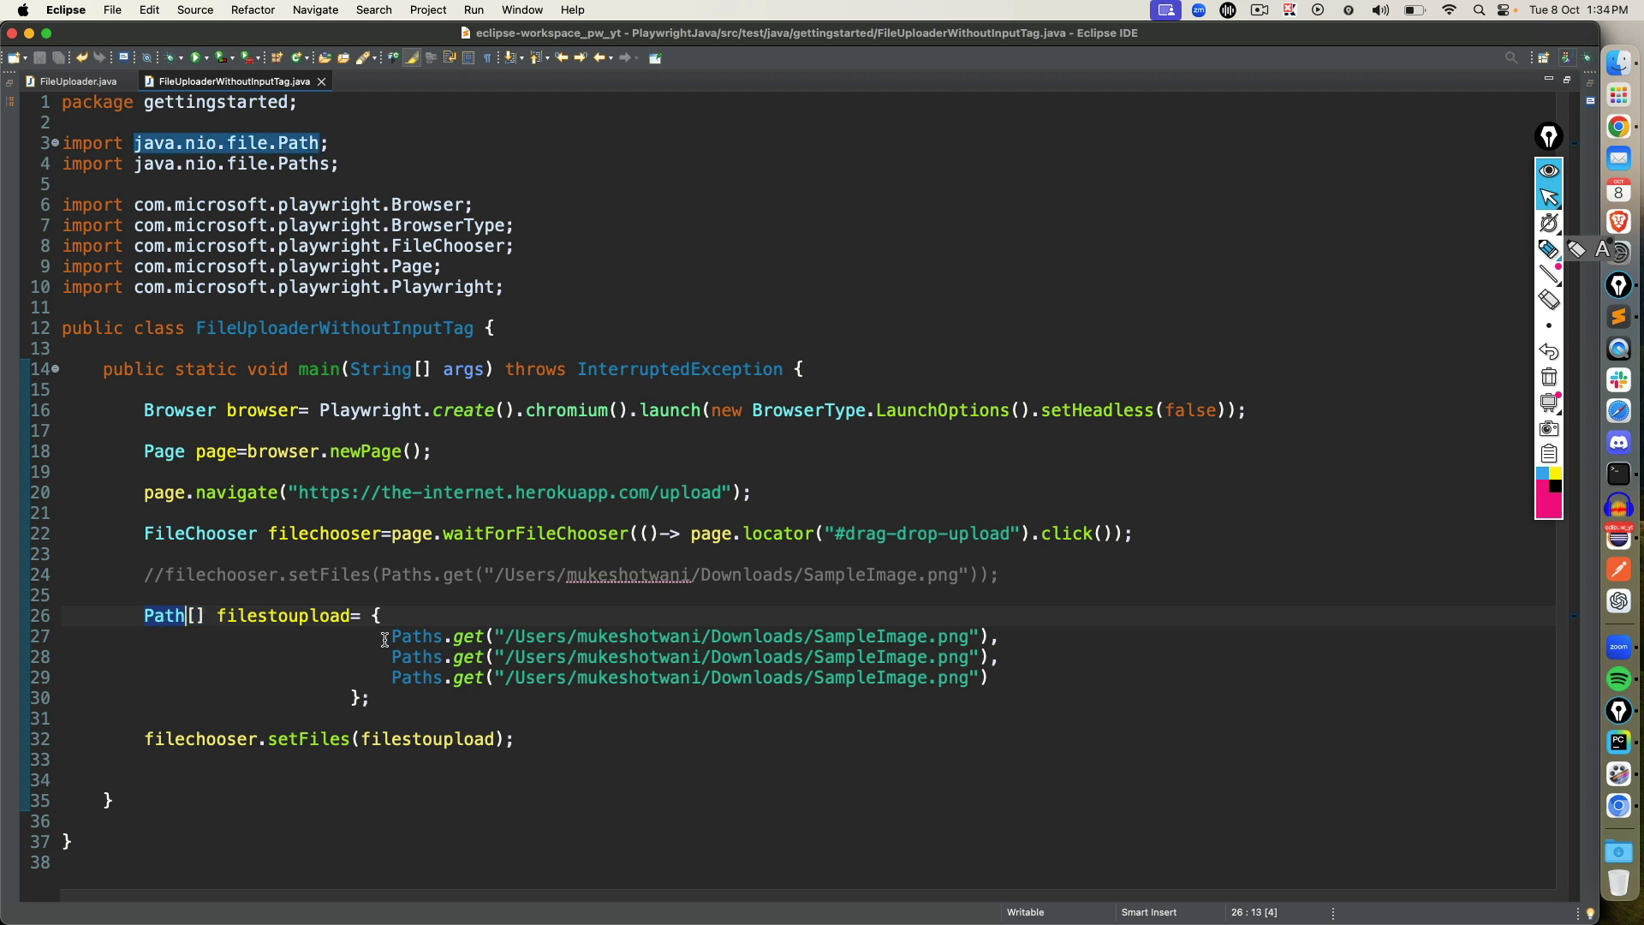
pyautogui.click(991, 677)
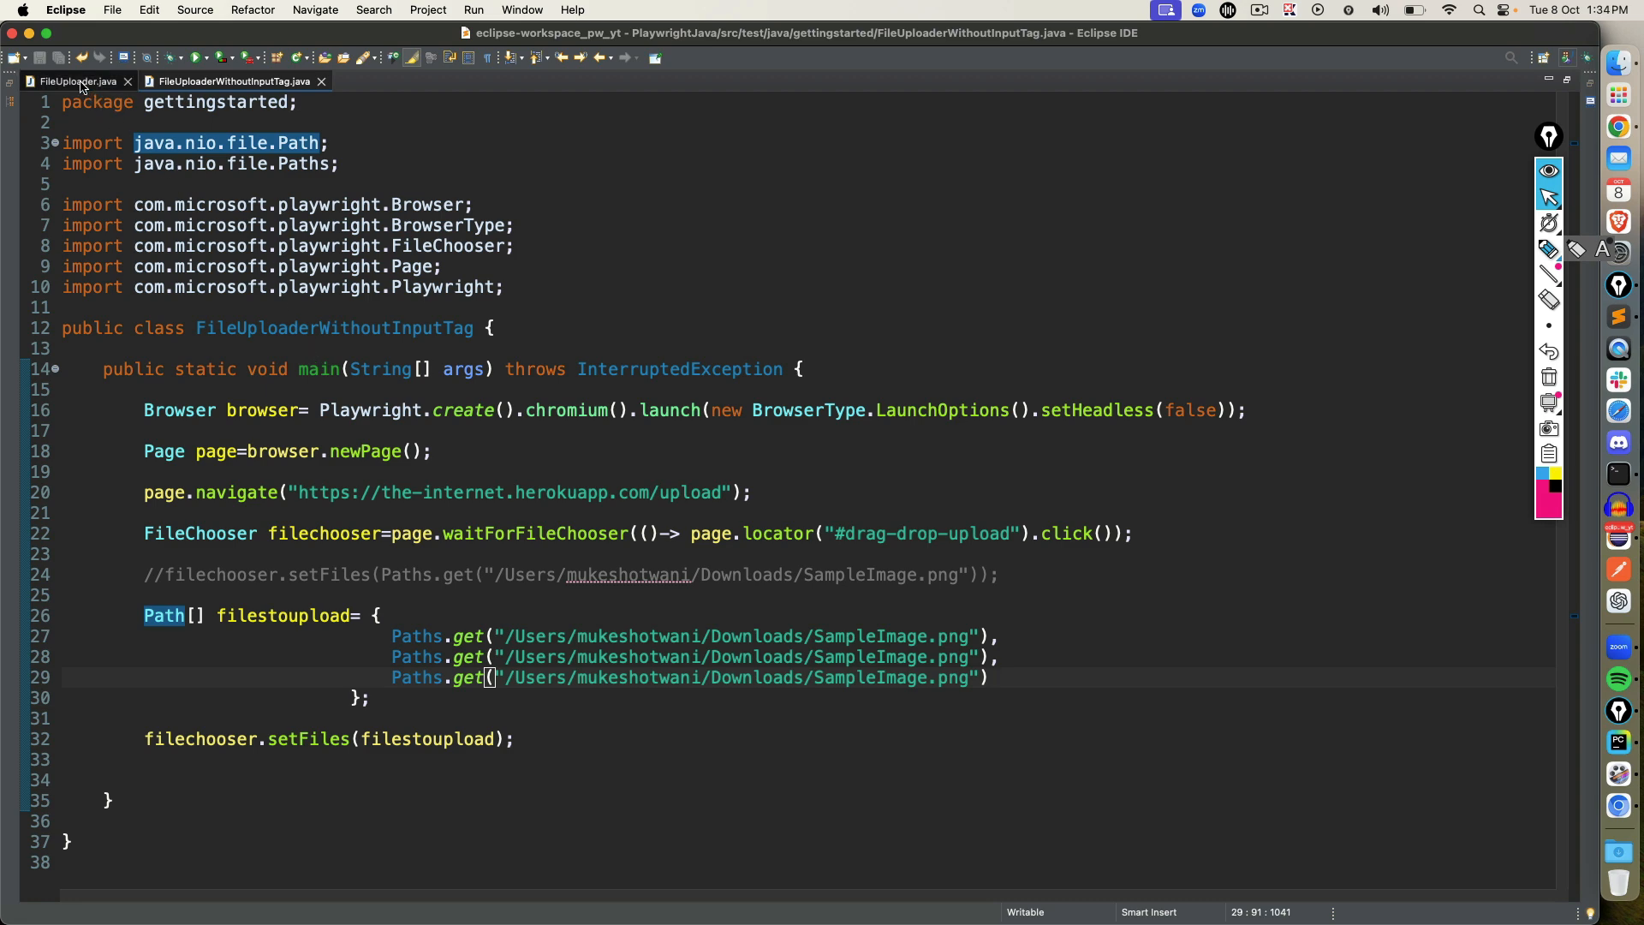
pyautogui.click(74, 81)
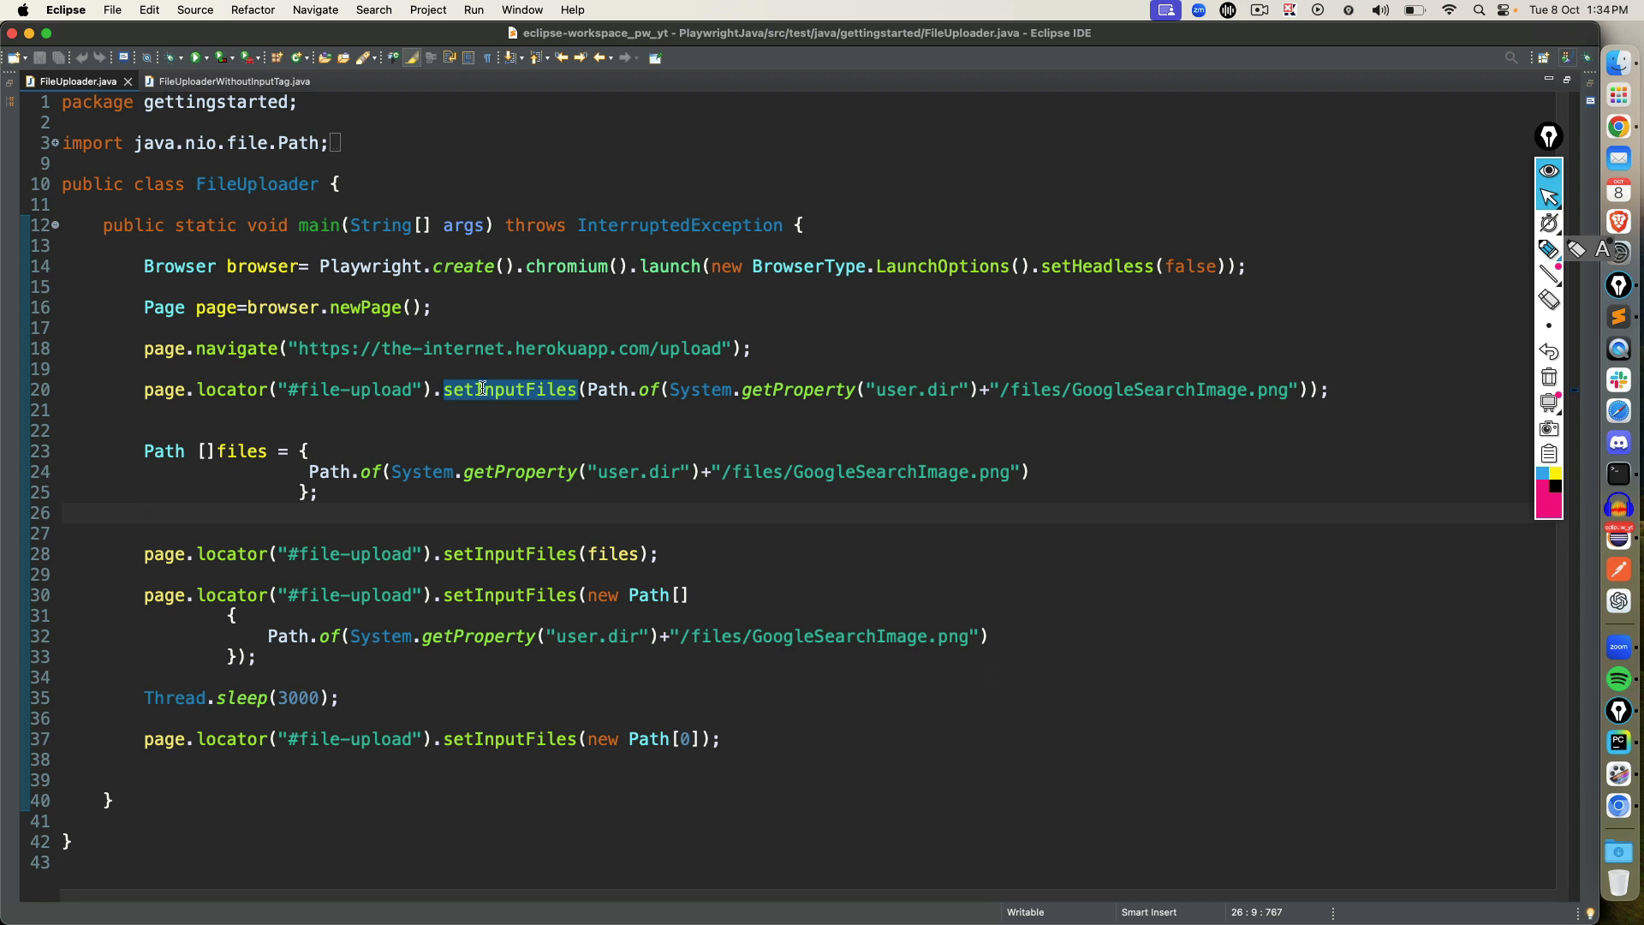
pyautogui.moveTo(508, 389)
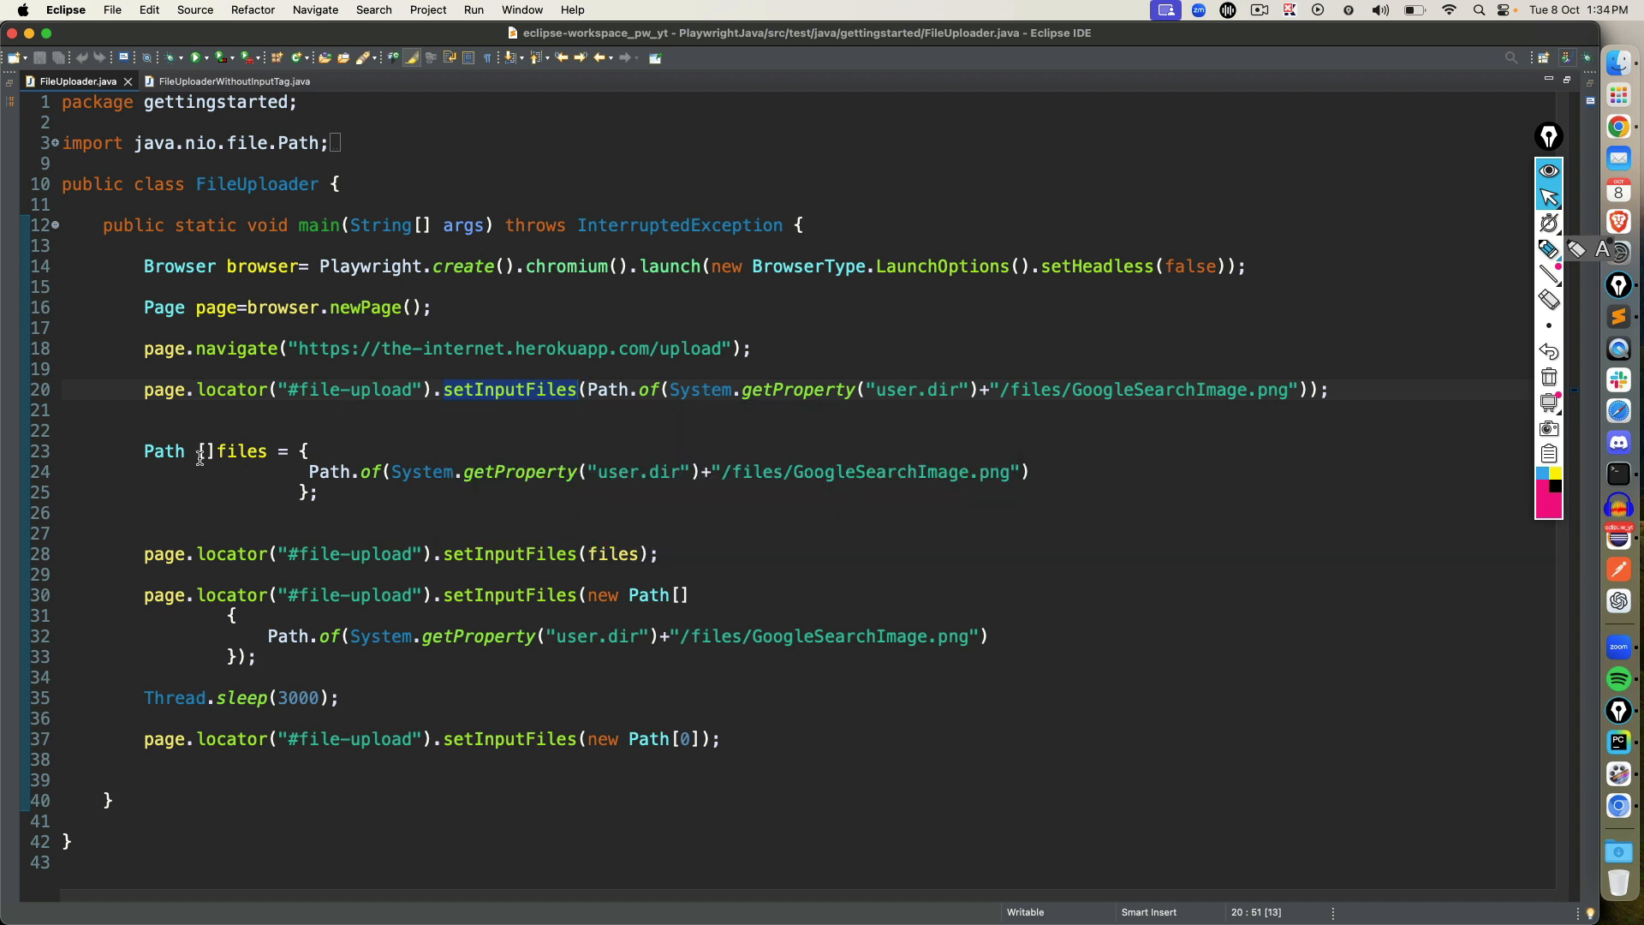
pyautogui.doubleClick(163, 451)
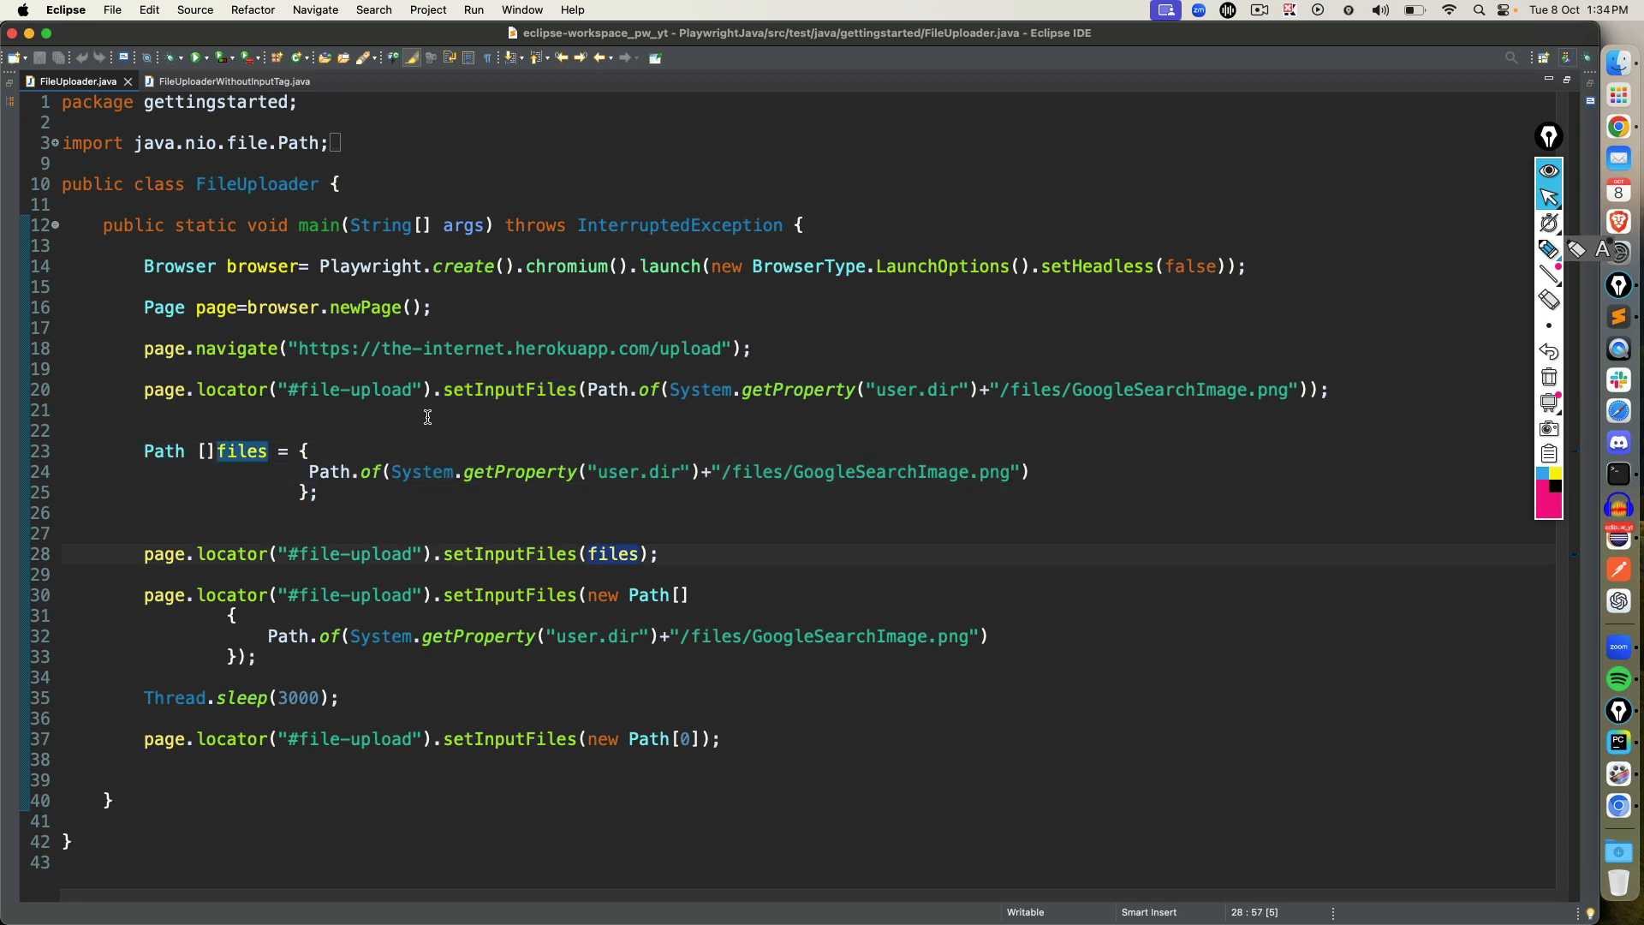
pyautogui.click(230, 81)
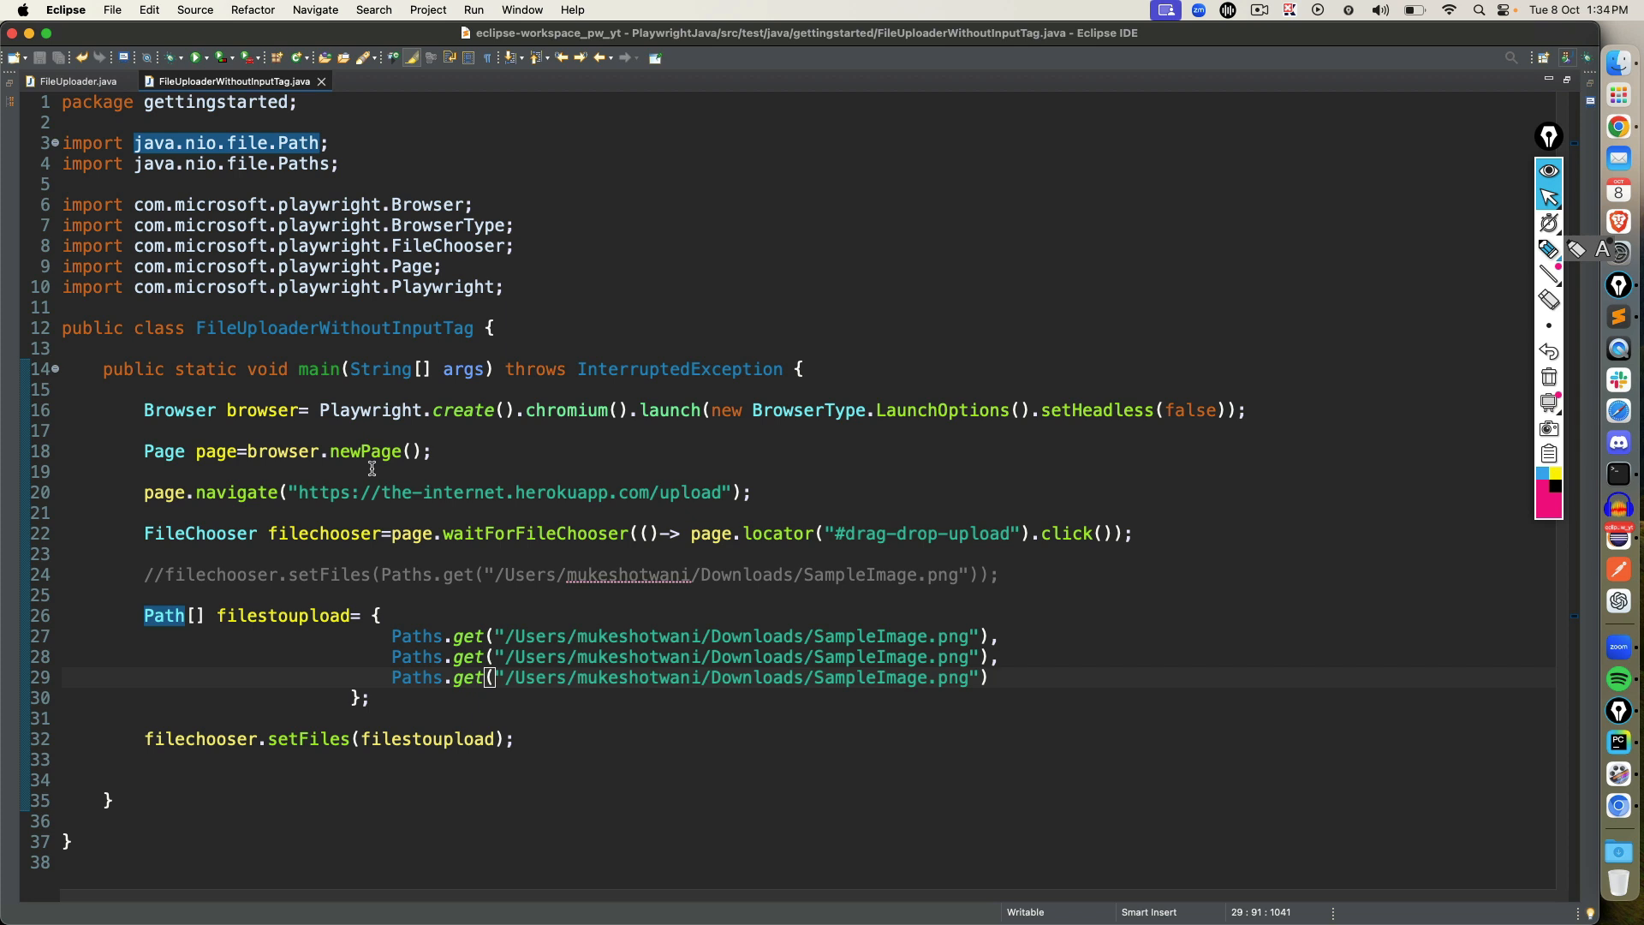
pyautogui.doubleClick(533, 532)
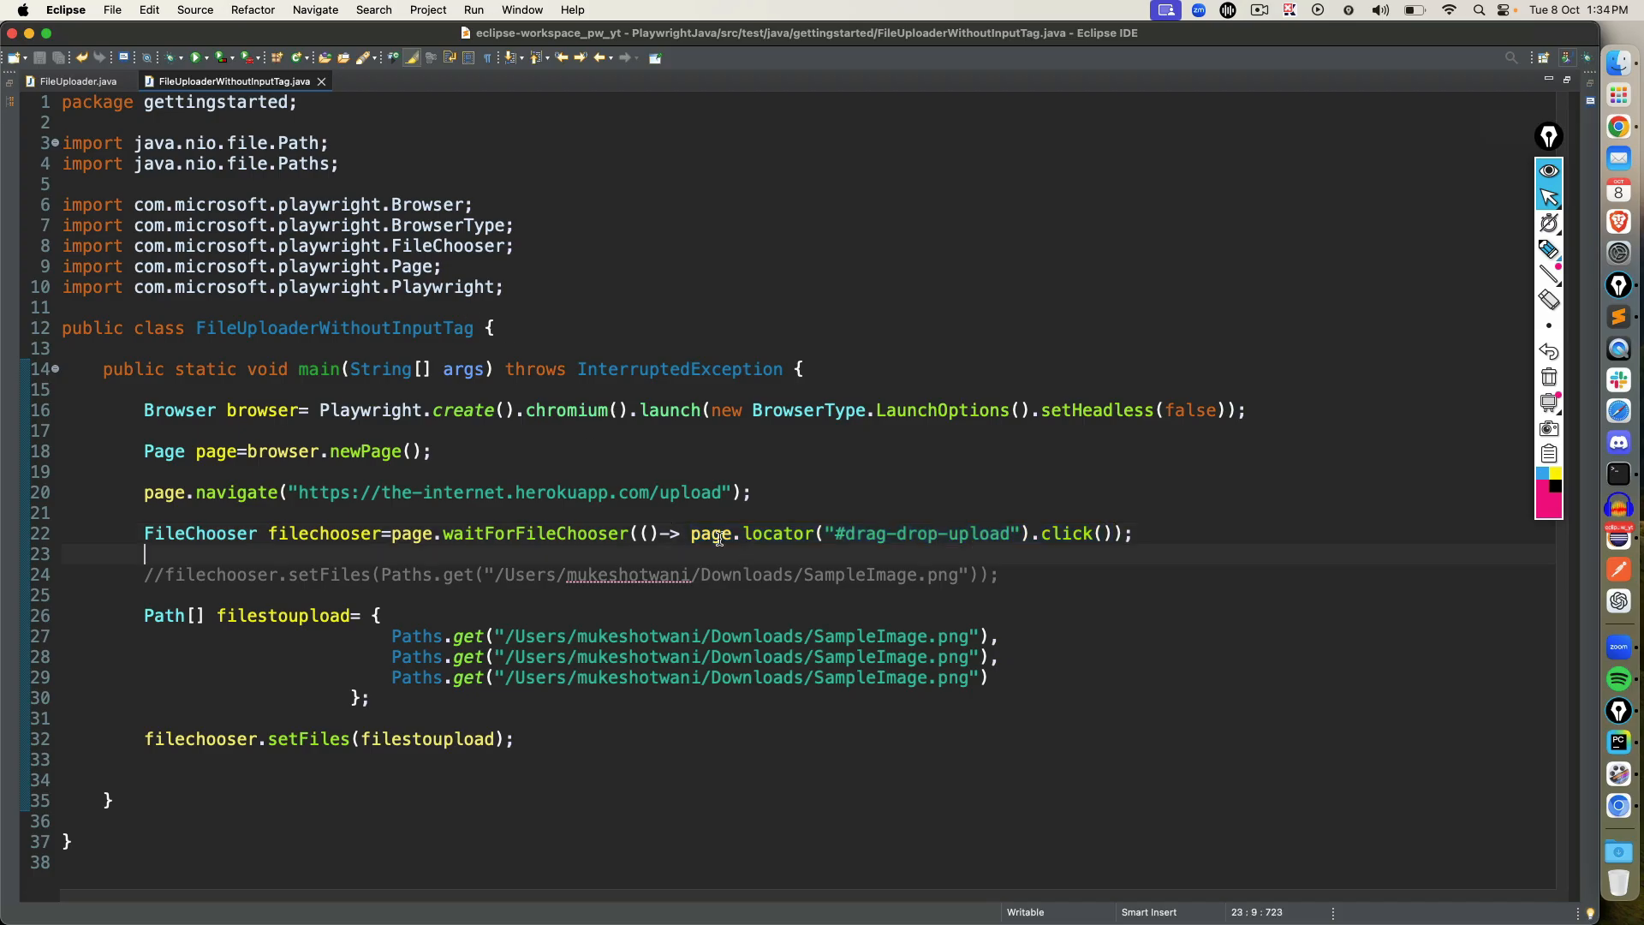
pyautogui.moveTo(690, 533); pyautogui.dragTo(1111, 533)
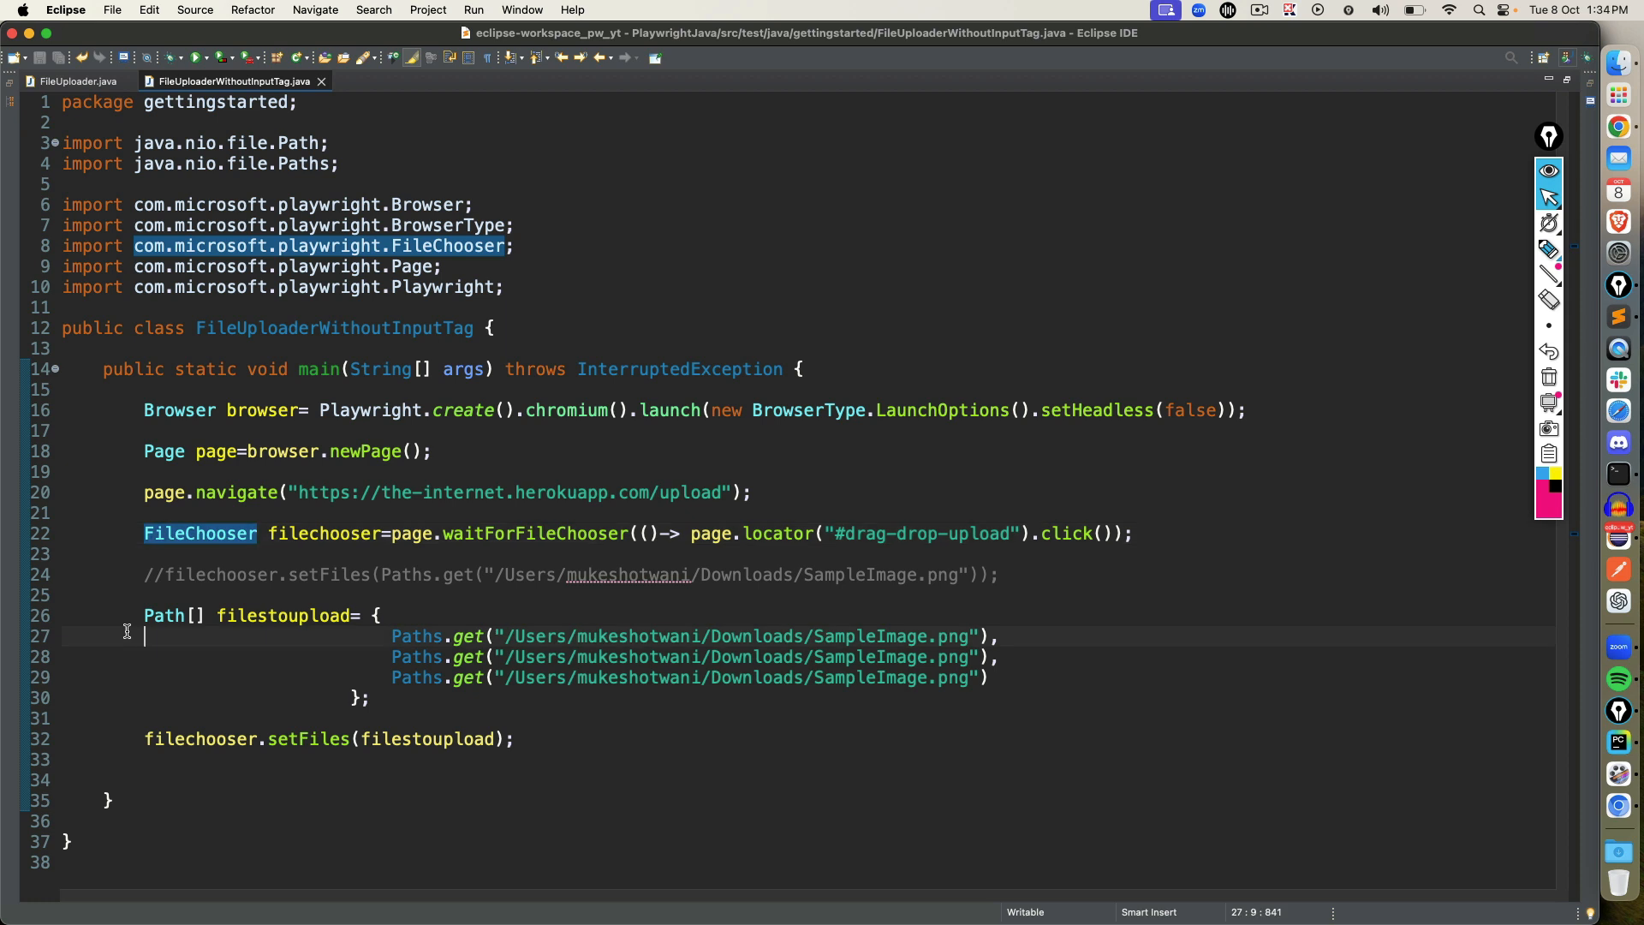
pyautogui.click(308, 739)
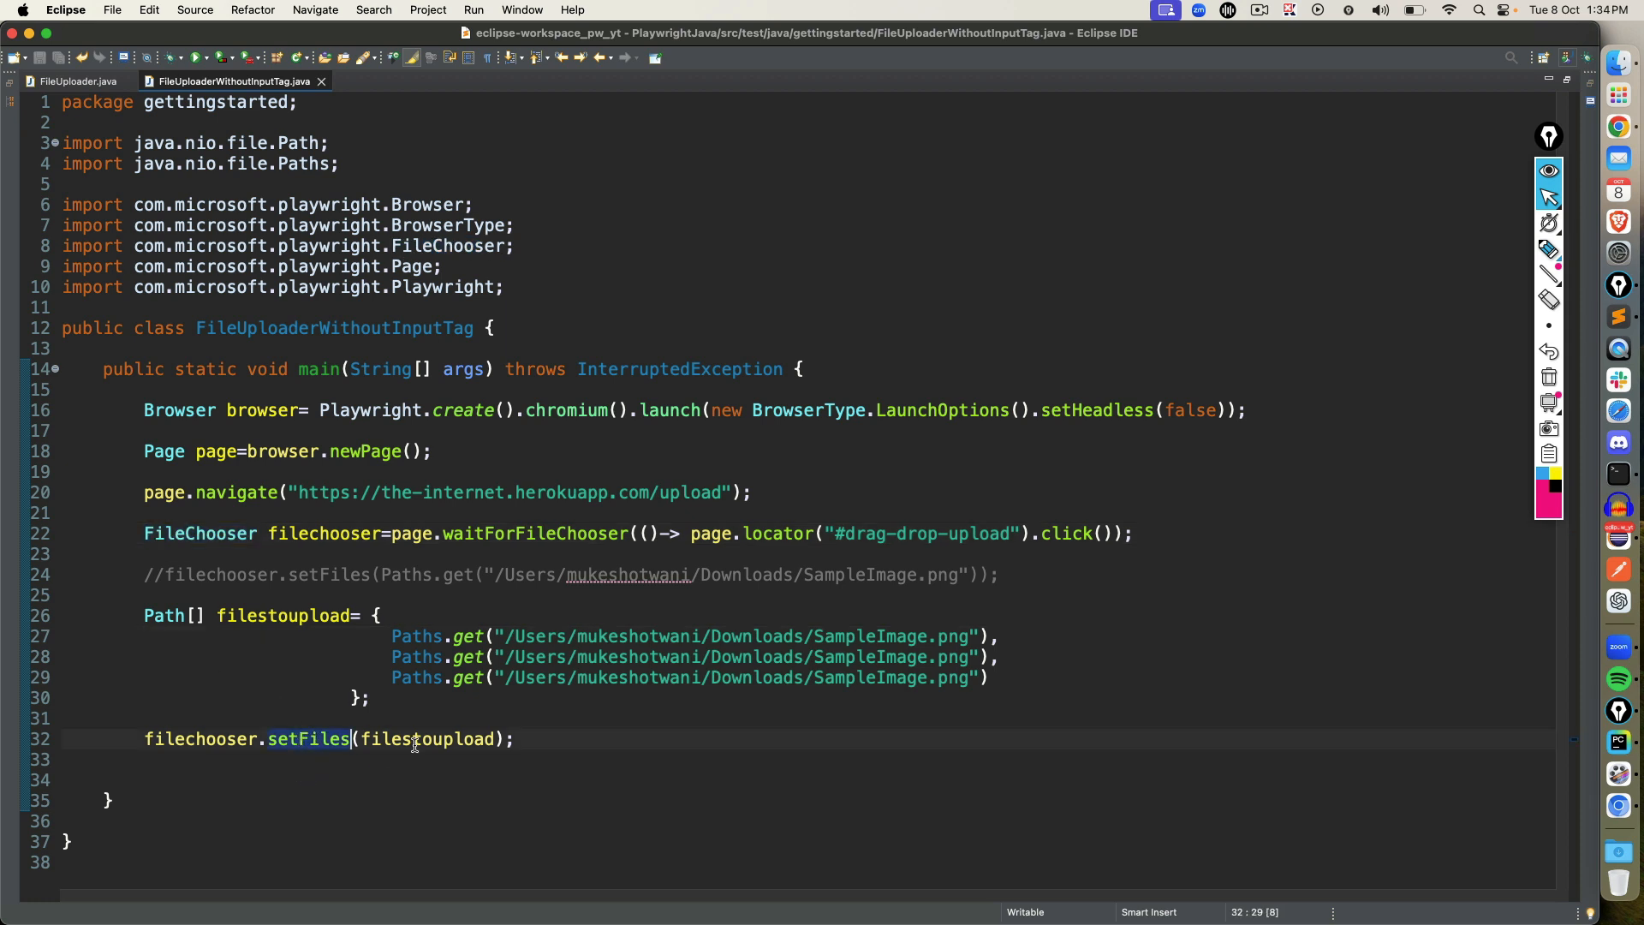